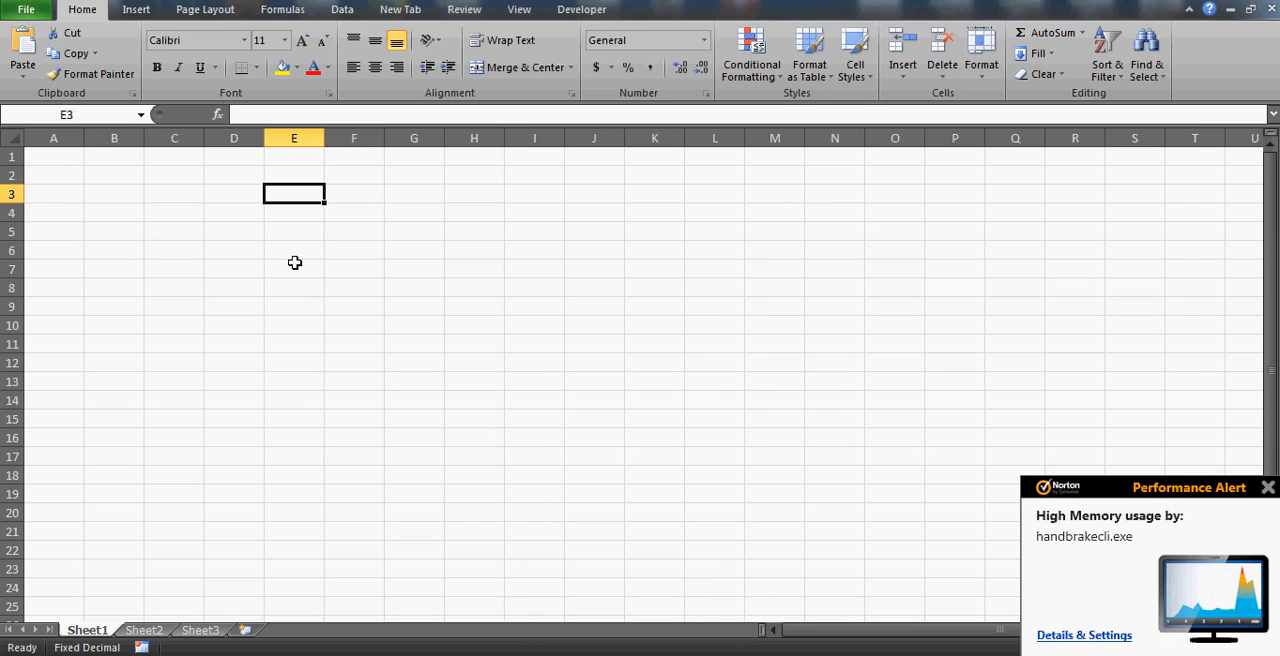
{"action": "mouse_move", "coordinate": [288, 238]}
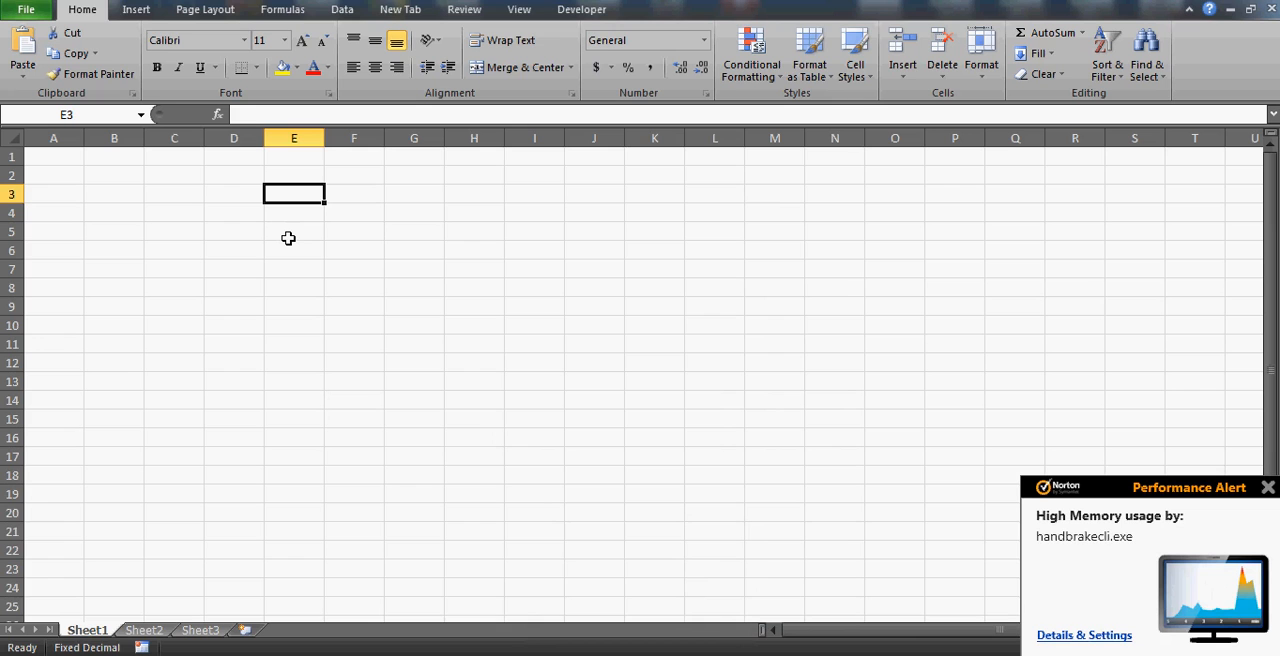
Step: Enter the value 101 in cell E3 of Sheet1
{"action": "type", "text": "101"}
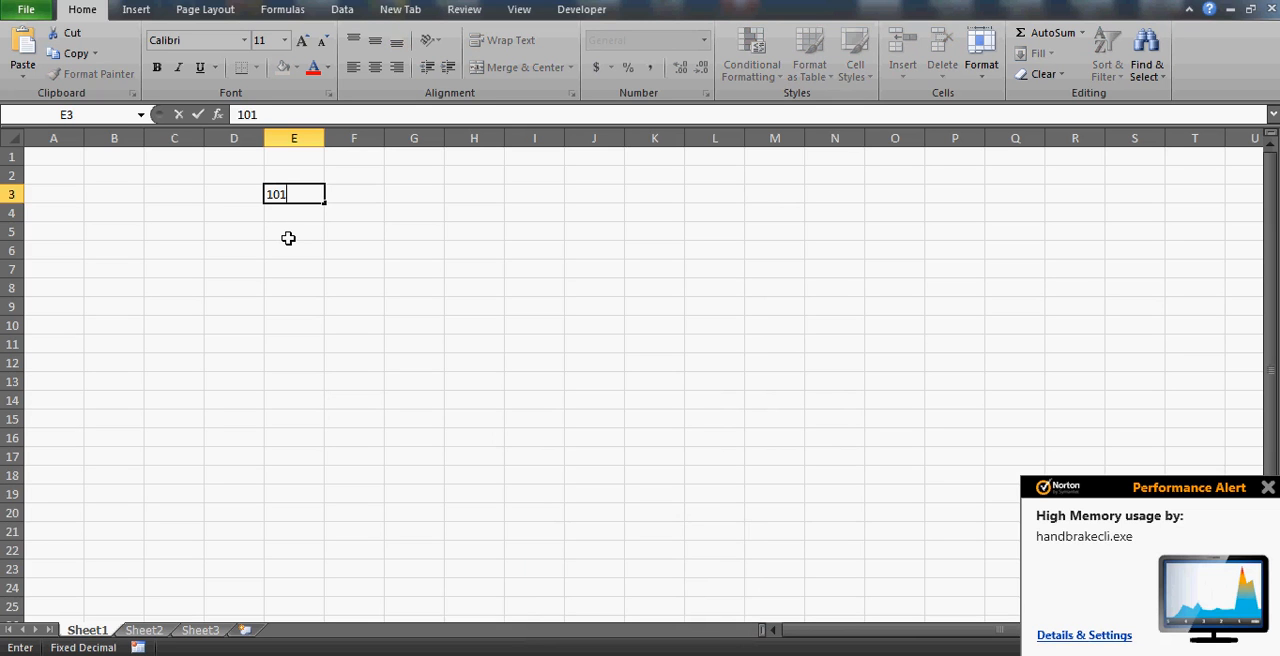
{"action": "key", "text": "Return"}
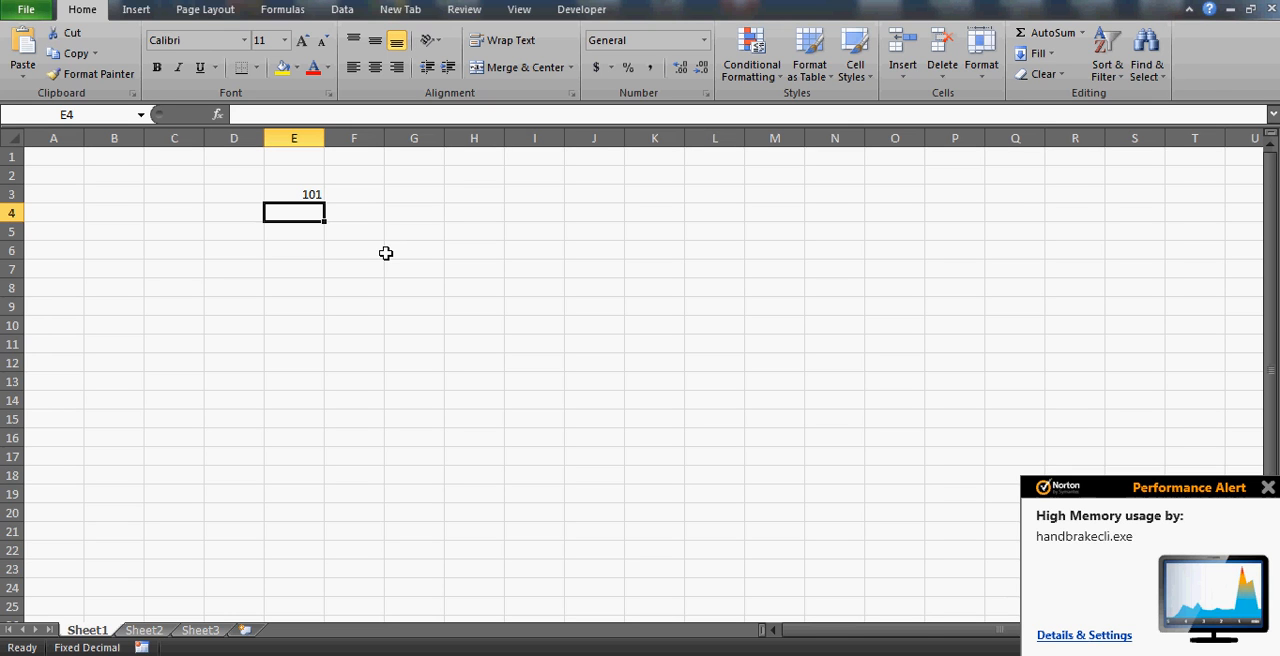
{"action": "mouse_move", "coordinate": [369, 237]}
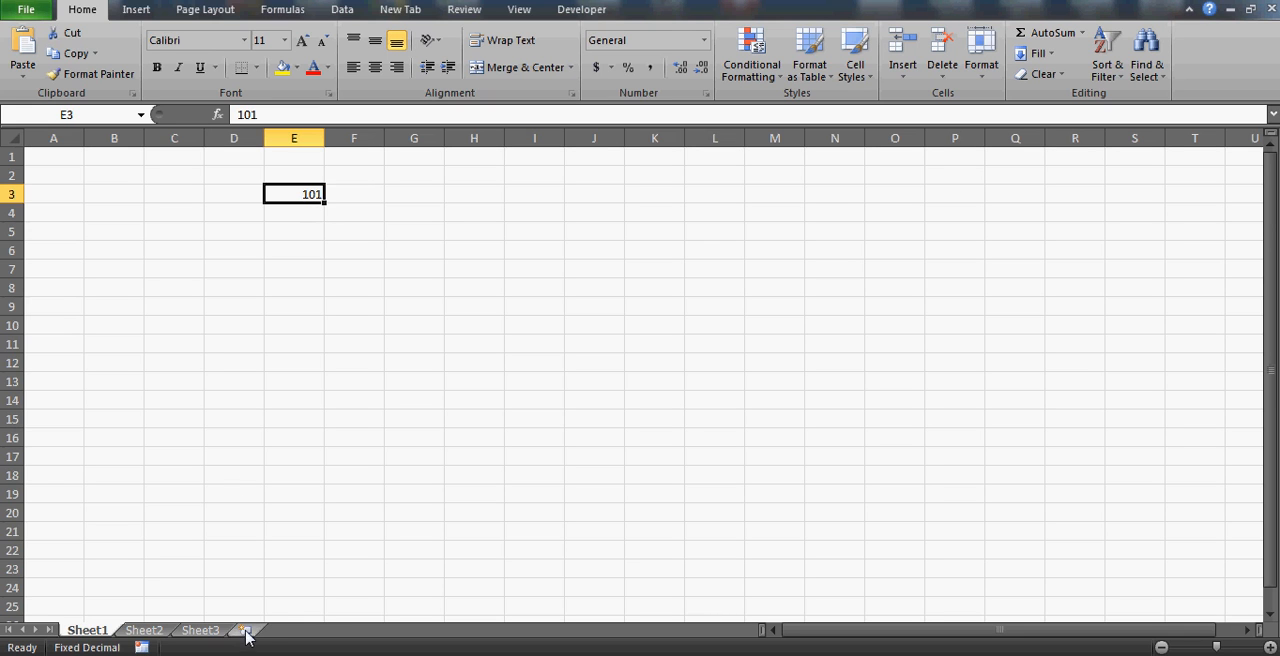
Step: Add worksheets, rename the tabs a through f, and select cells on sheet f
{"action": "left_click", "coordinate": [246, 630]}
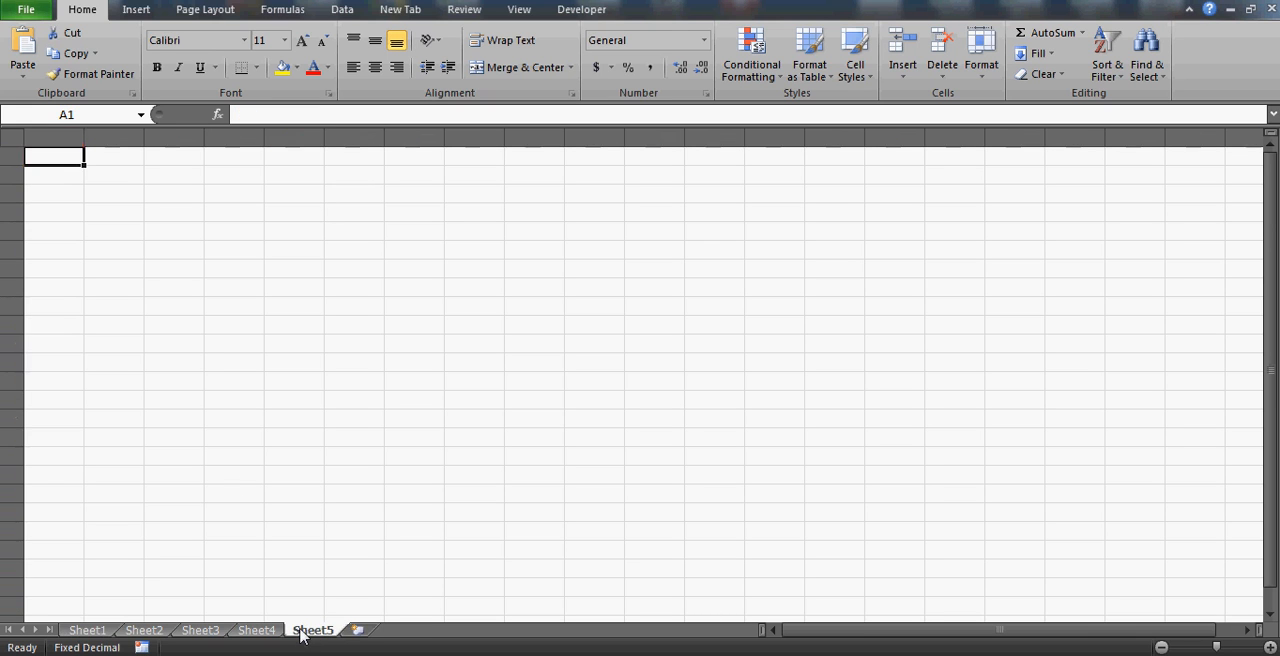
{"action": "left_click", "coordinate": [357, 629]}
{"action": "type", "text": "a"}
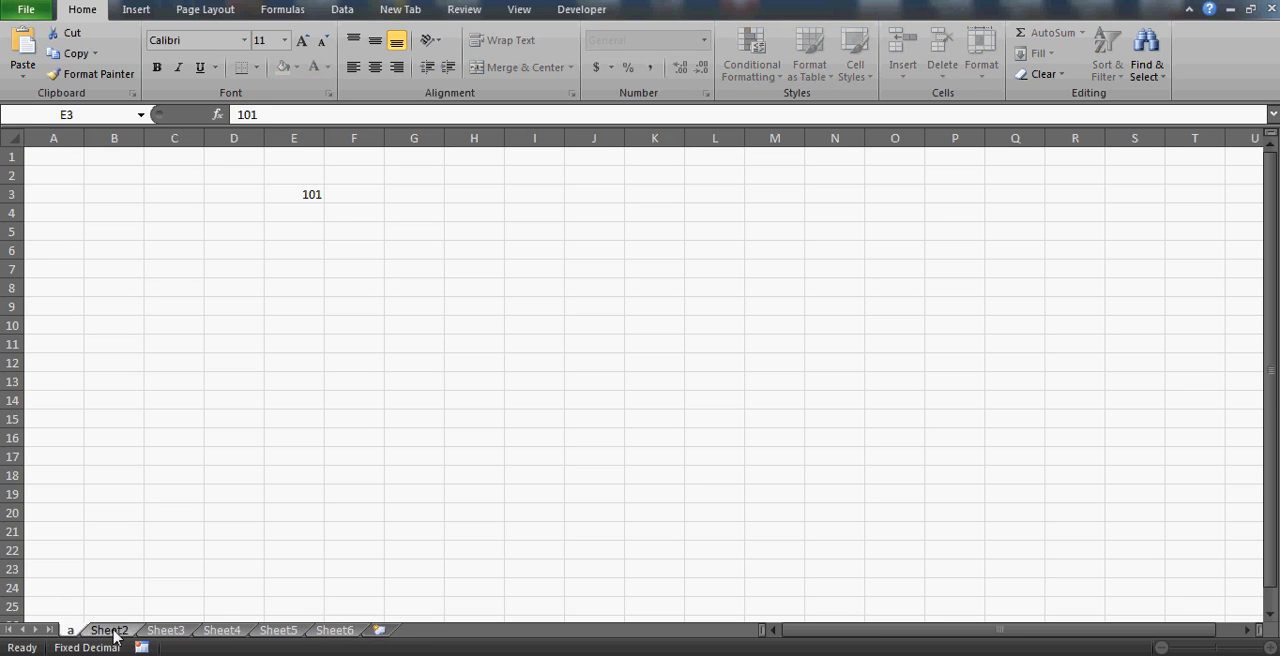
{"action": "left_click", "coordinate": [131, 629]}
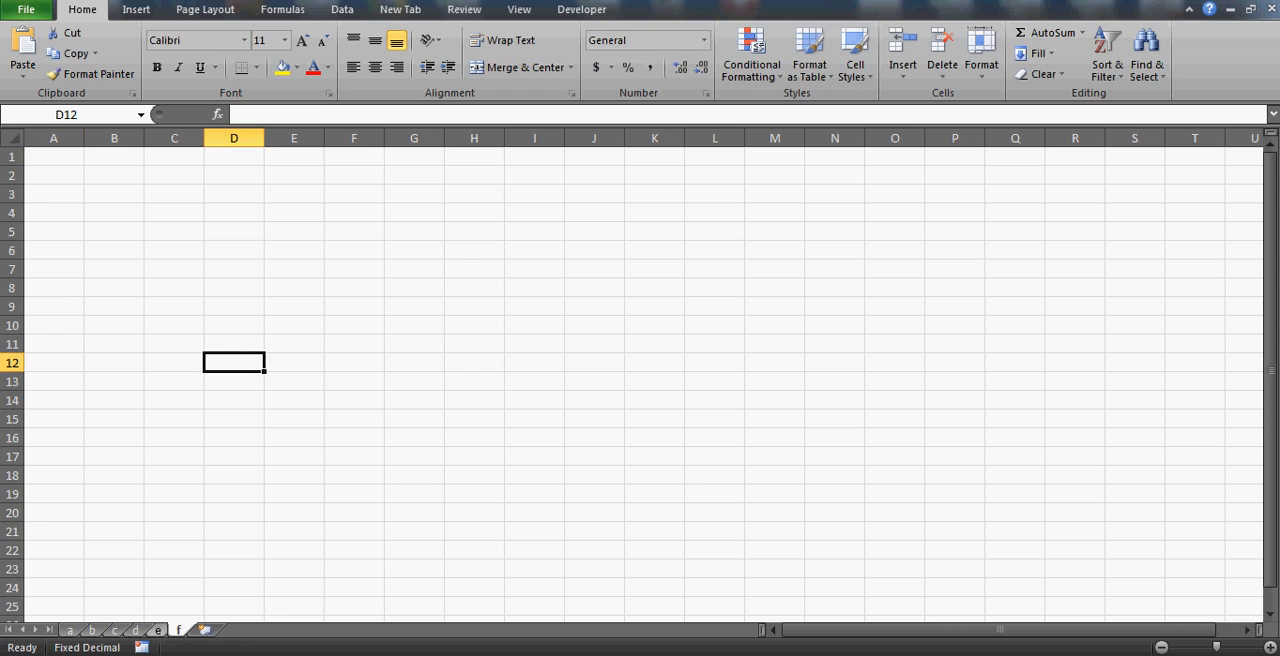
{"action": "mouse_move", "coordinate": [207, 221]}
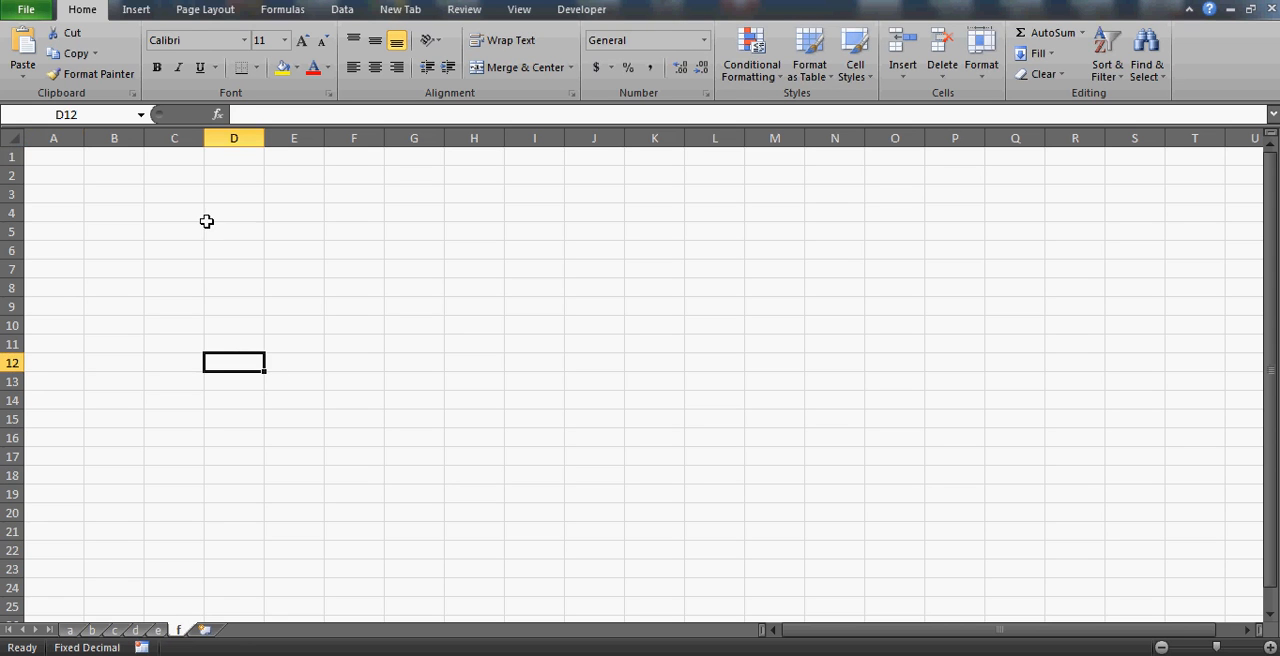
{"action": "left_click", "coordinate": [233, 212]}
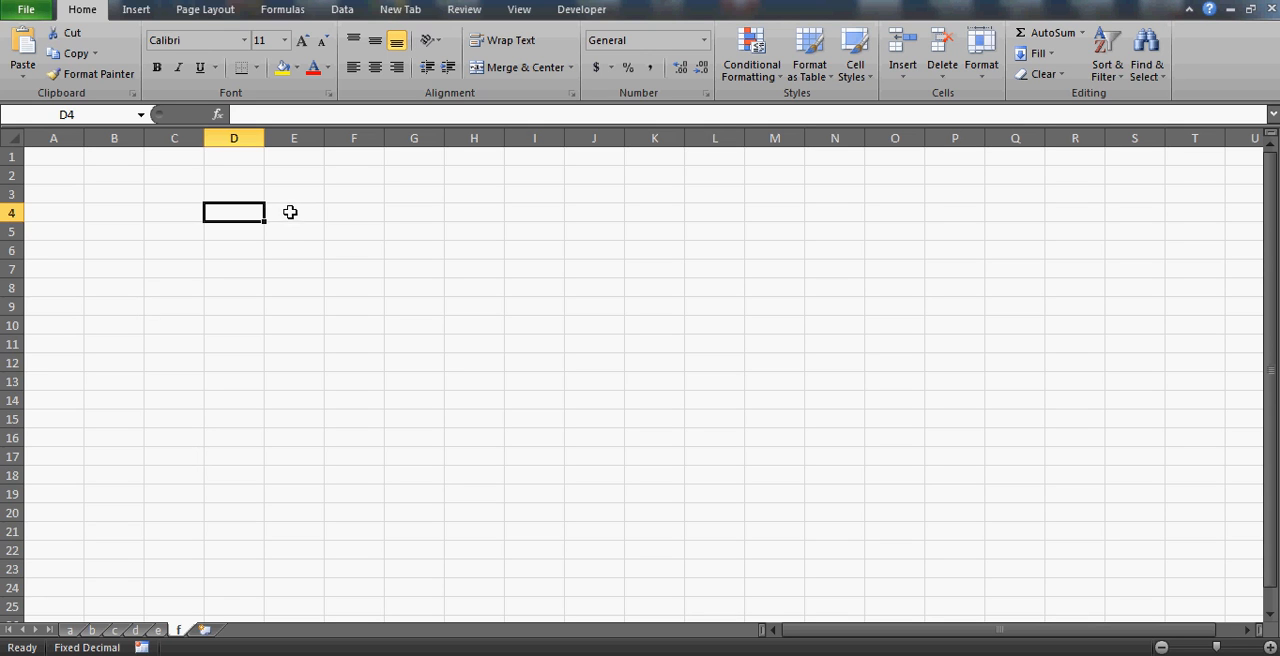
{"action": "left_click", "coordinate": [293, 212]}
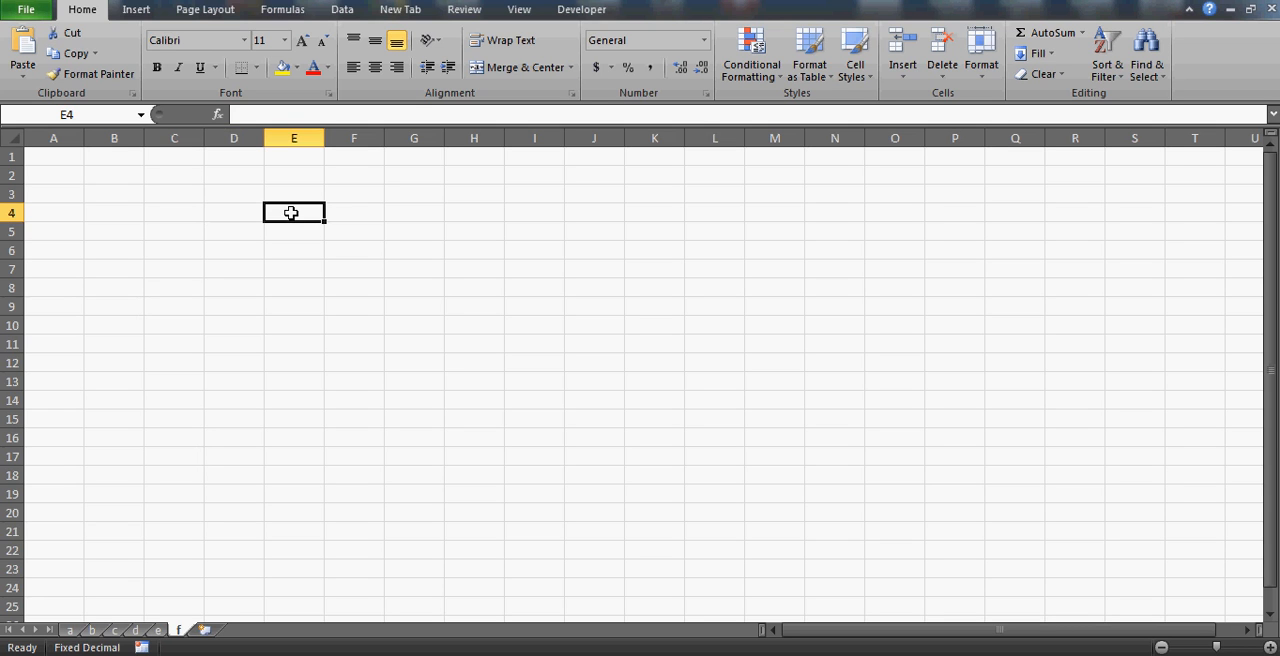
{"action": "mouse_move", "coordinate": [107, 535]}
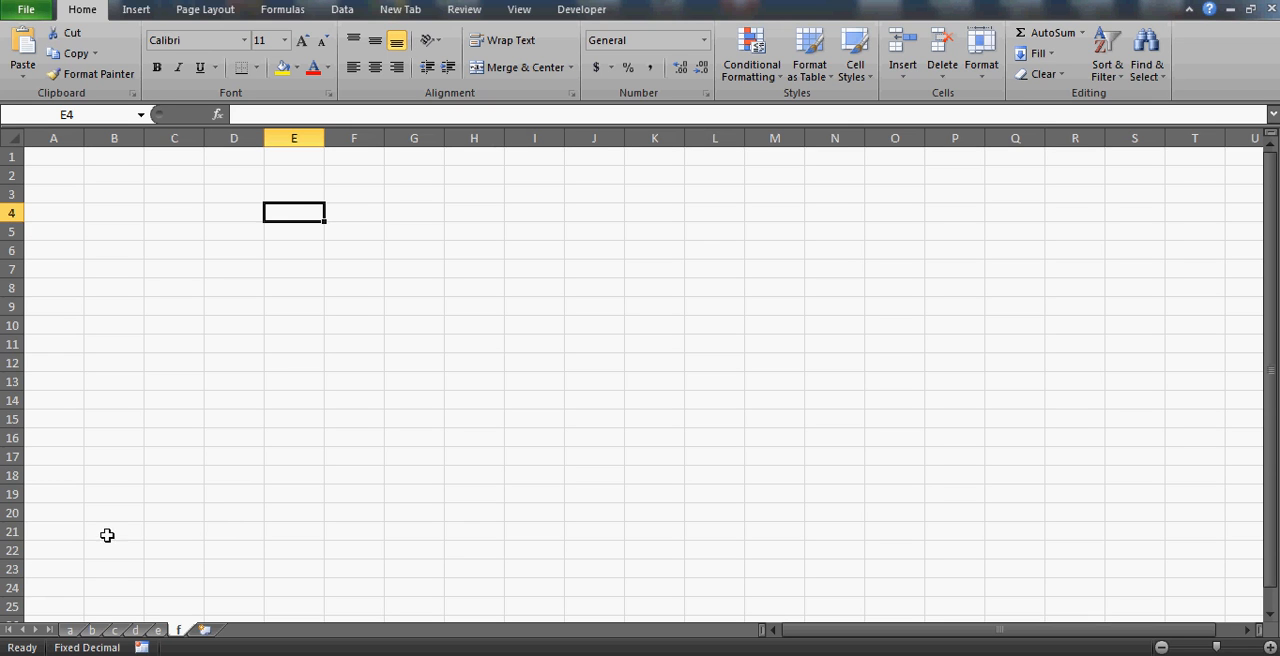
{"action": "mouse_move", "coordinate": [317, 422]}
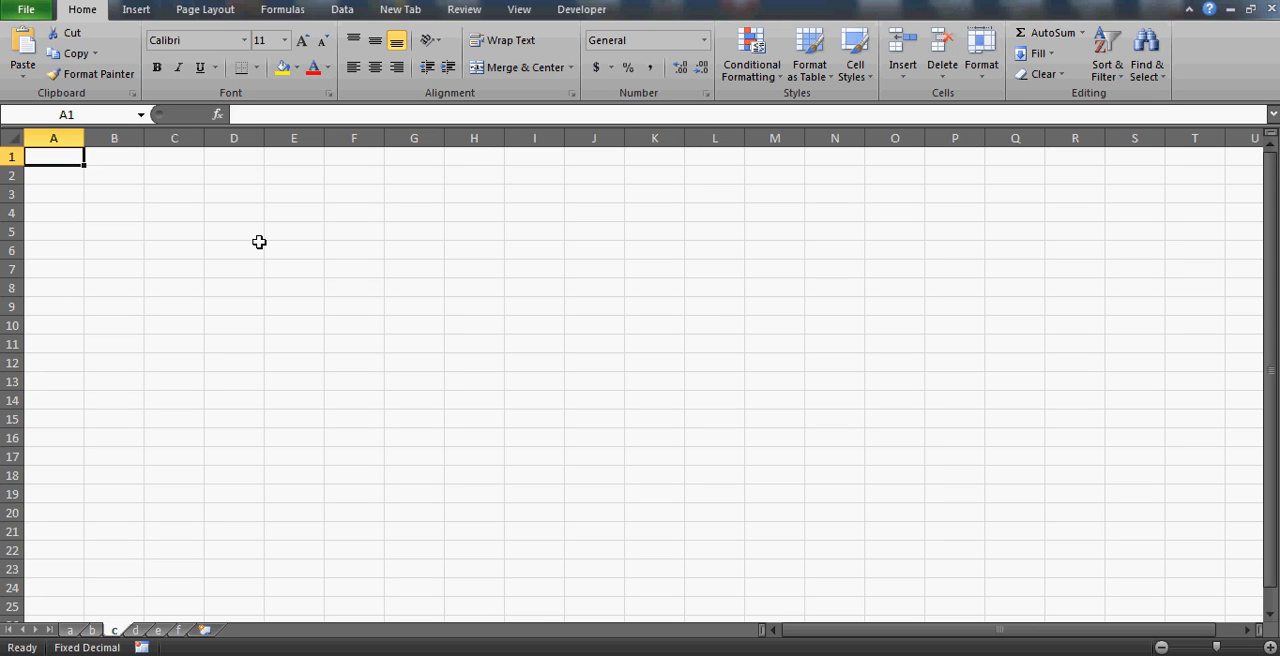
{"action": "mouse_move", "coordinate": [581, 9]}
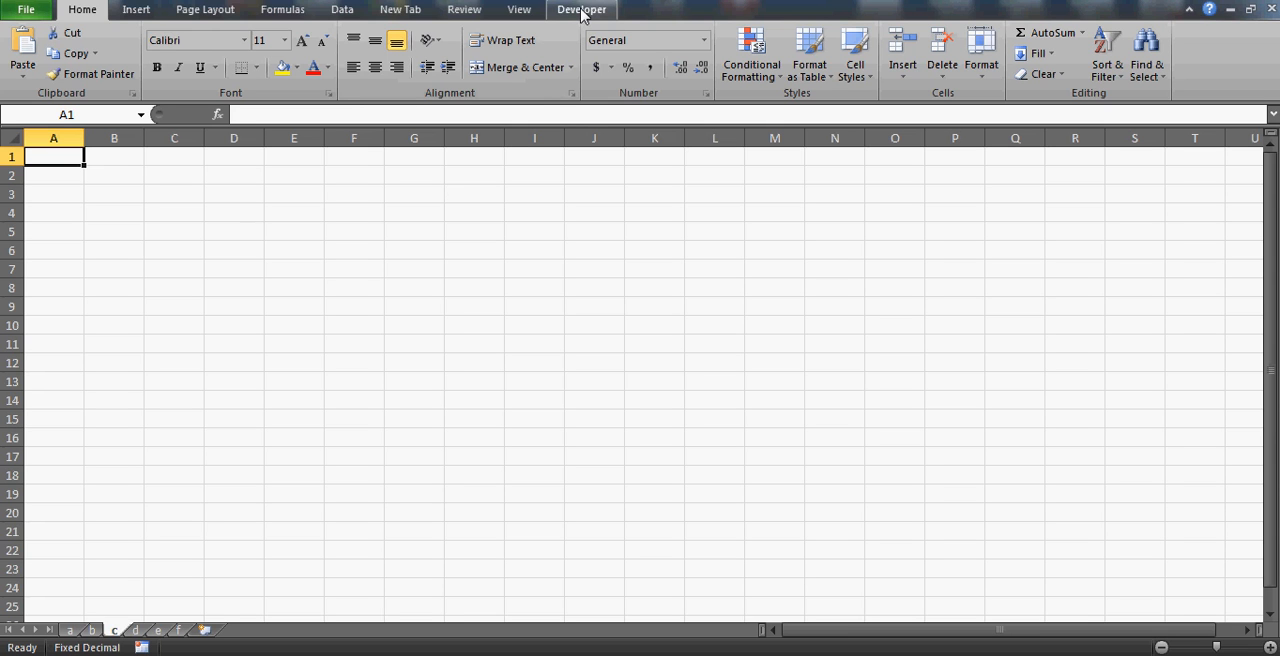
Step: Open the VBA editor, complete Option Explicit in Module1, and insert Module2
{"action": "left_click", "coordinate": [581, 9]}
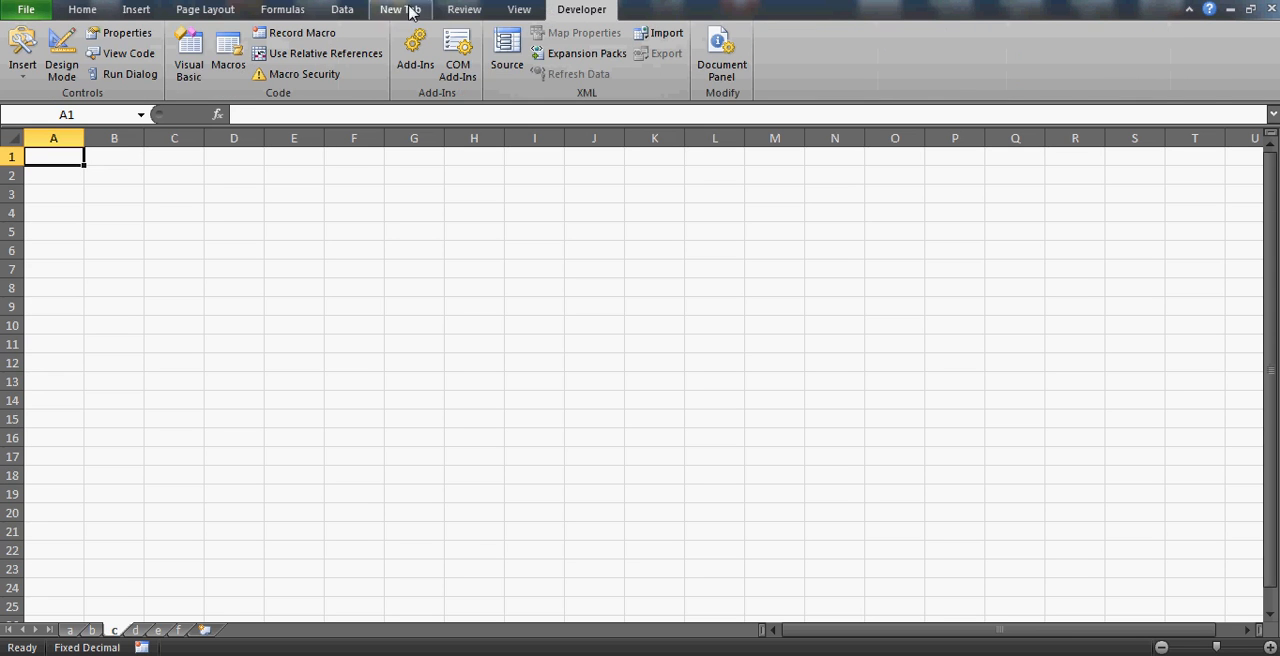
{"action": "left_click", "coordinate": [188, 55]}
{"action": "type", "text": "Option Expli"}
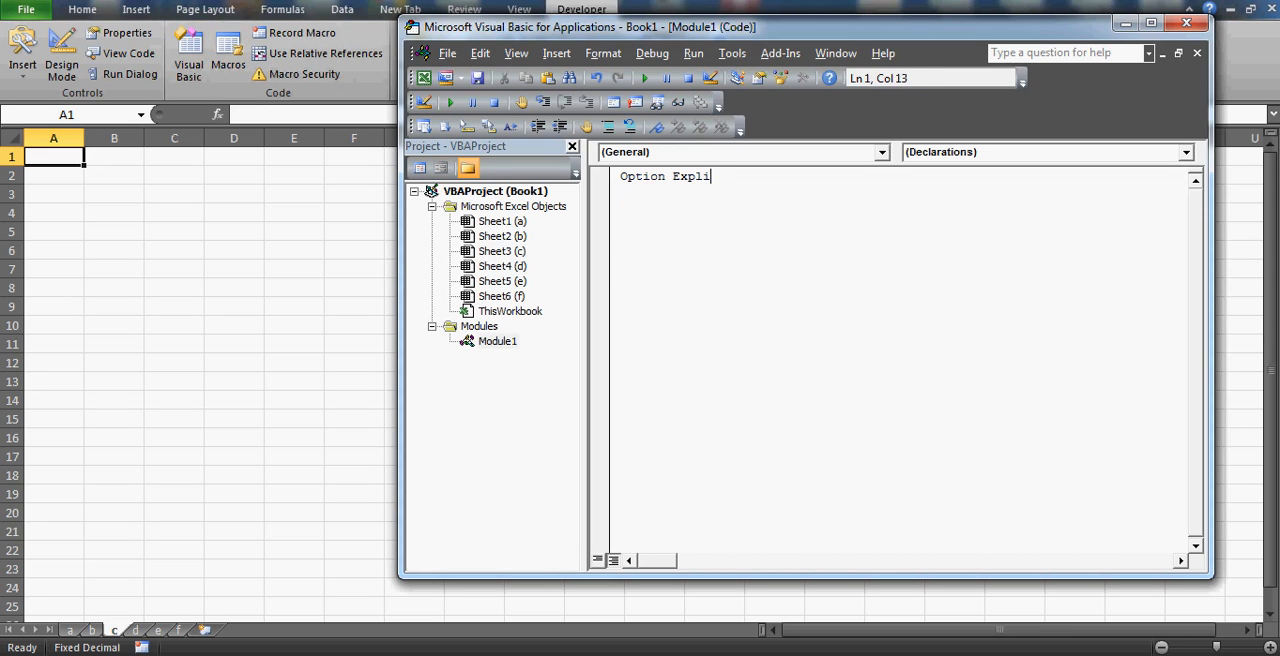
{"action": "type", "text": "cit"}
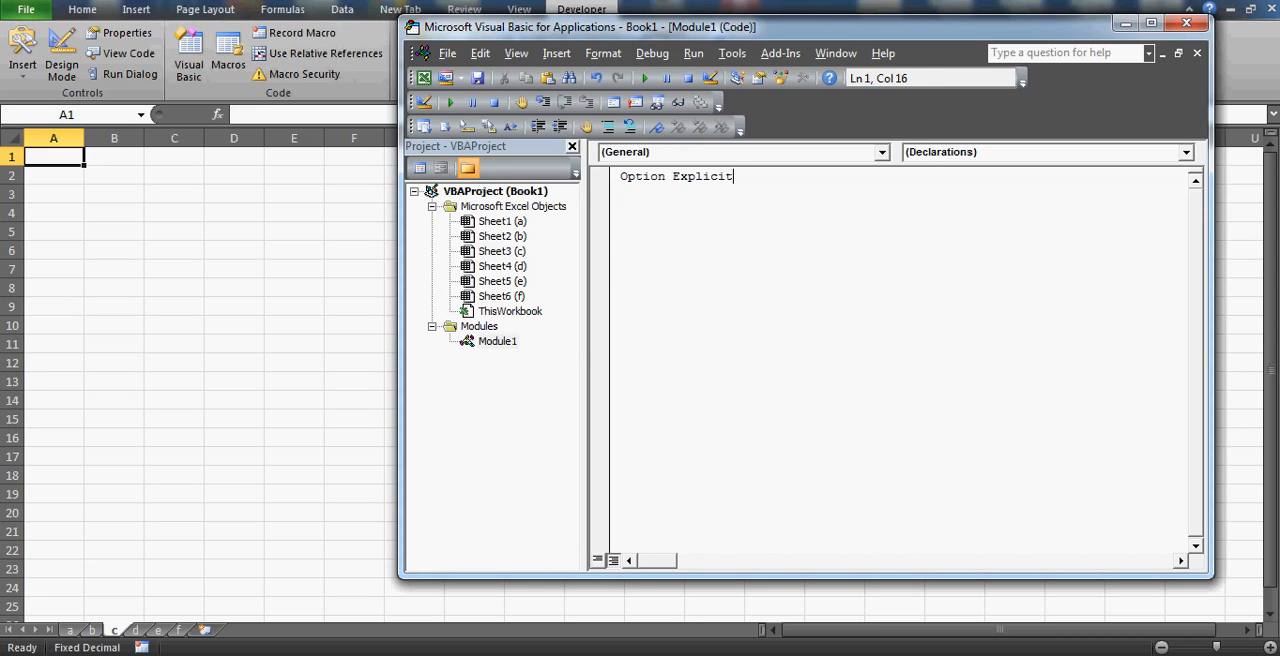
{"action": "key", "text": "Return"}
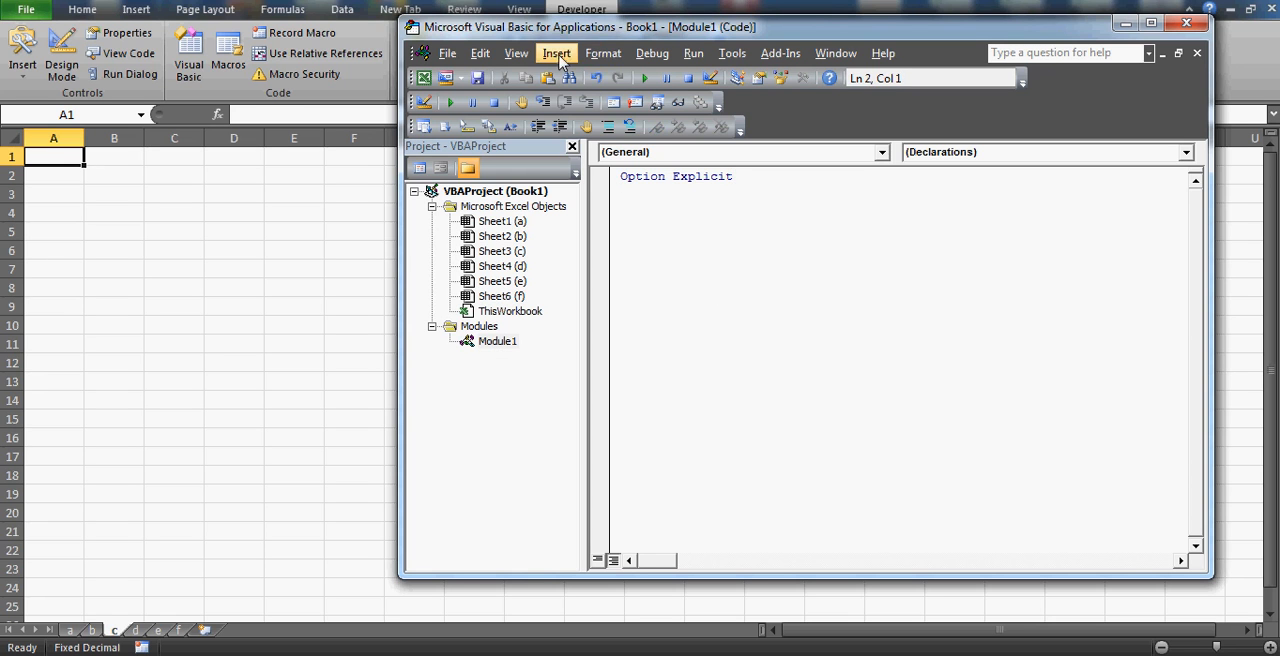
{"action": "left_click", "coordinate": [557, 53]}
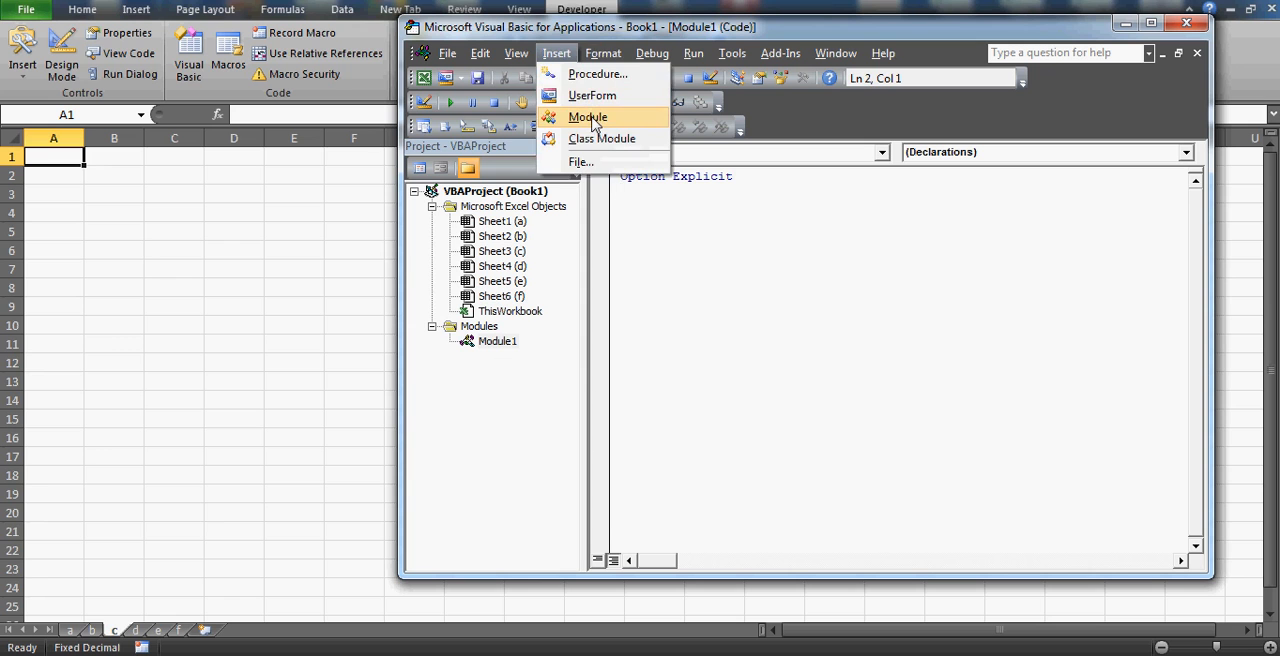
{"action": "left_click", "coordinate": [588, 117]}
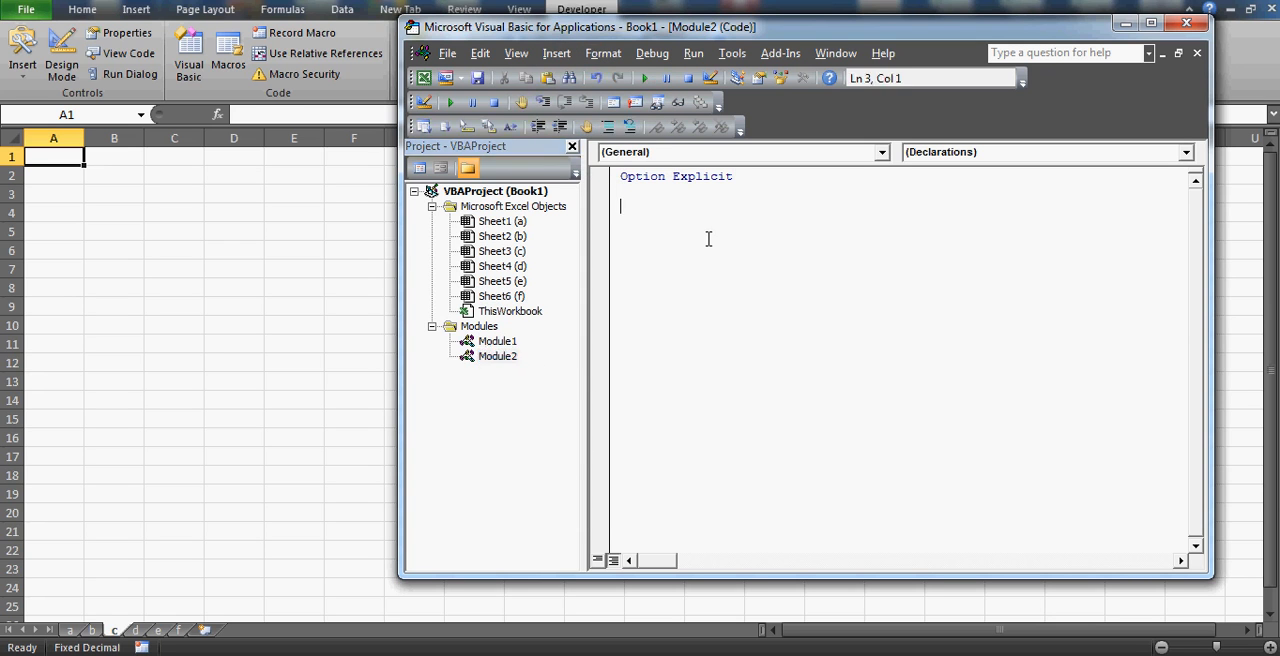
Step: Start Sub delete_sheets and declare i as String
{"action": "type", "text": "sub"}
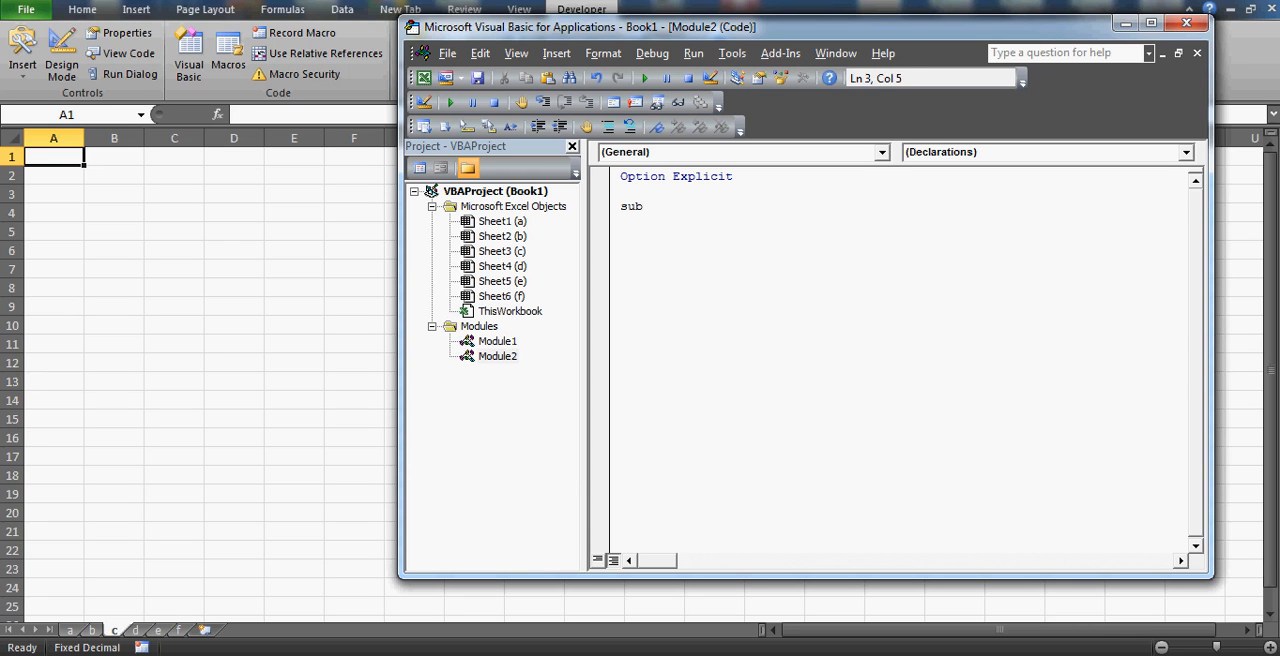
{"action": "type", "text": "delete"}
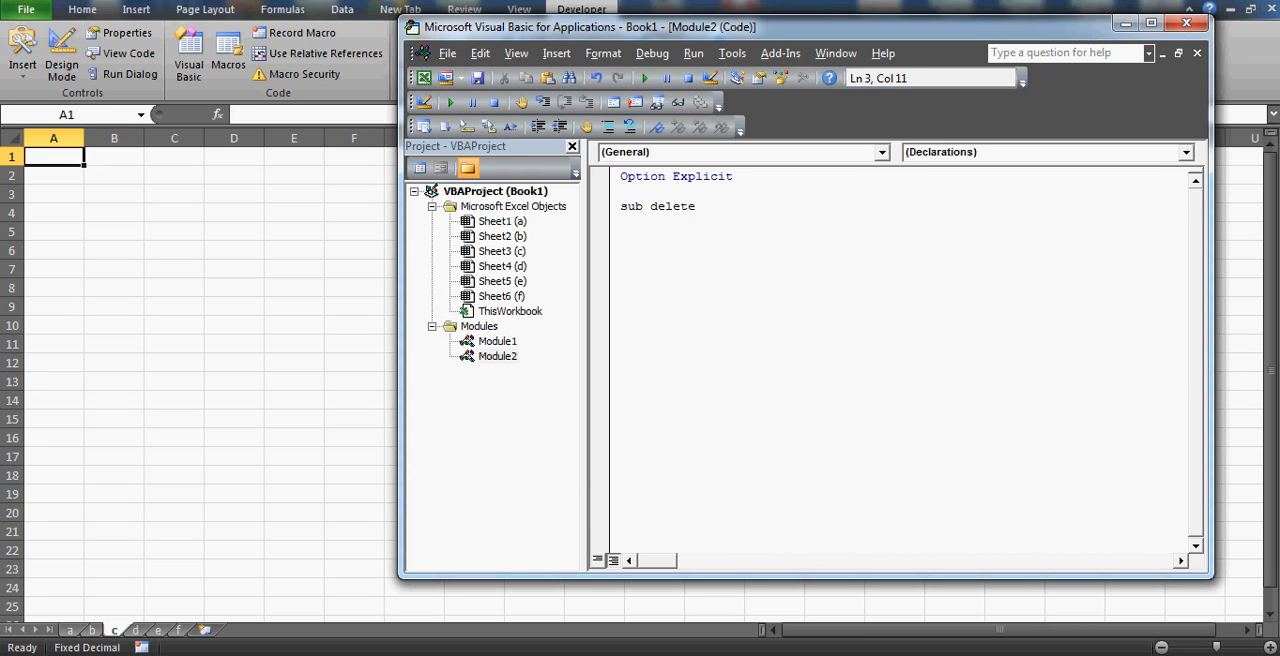
{"action": "type", "text": "_hs"}
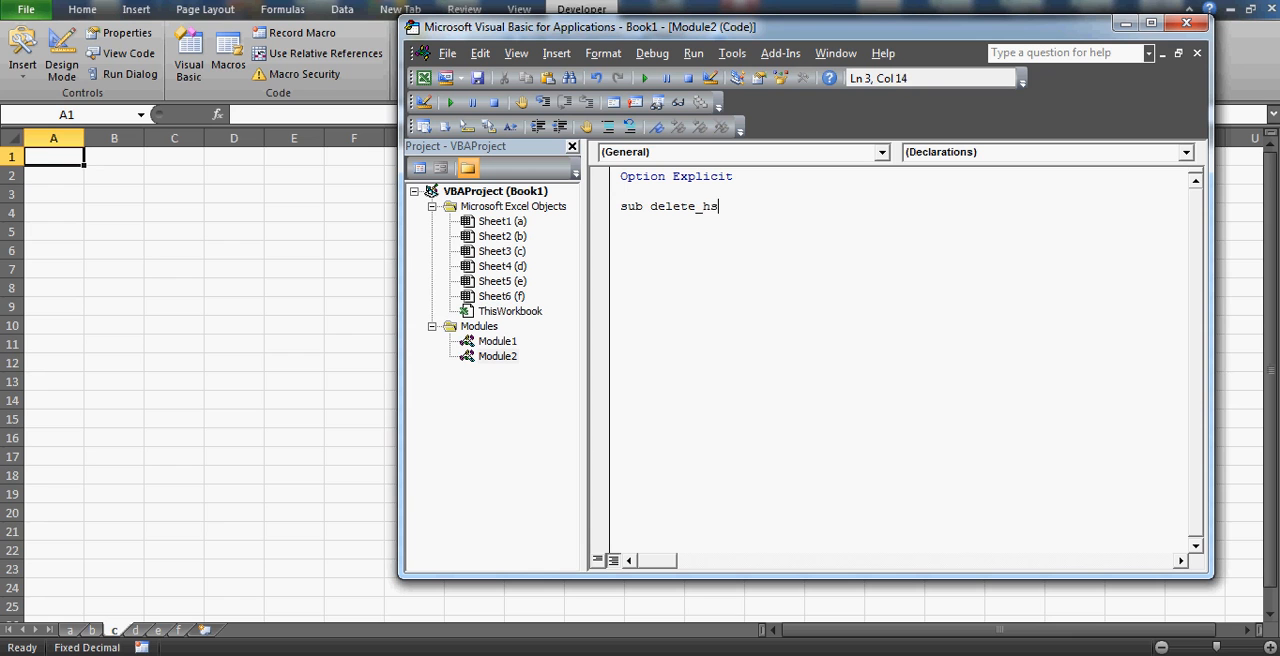
{"action": "type", "text": "eets("}
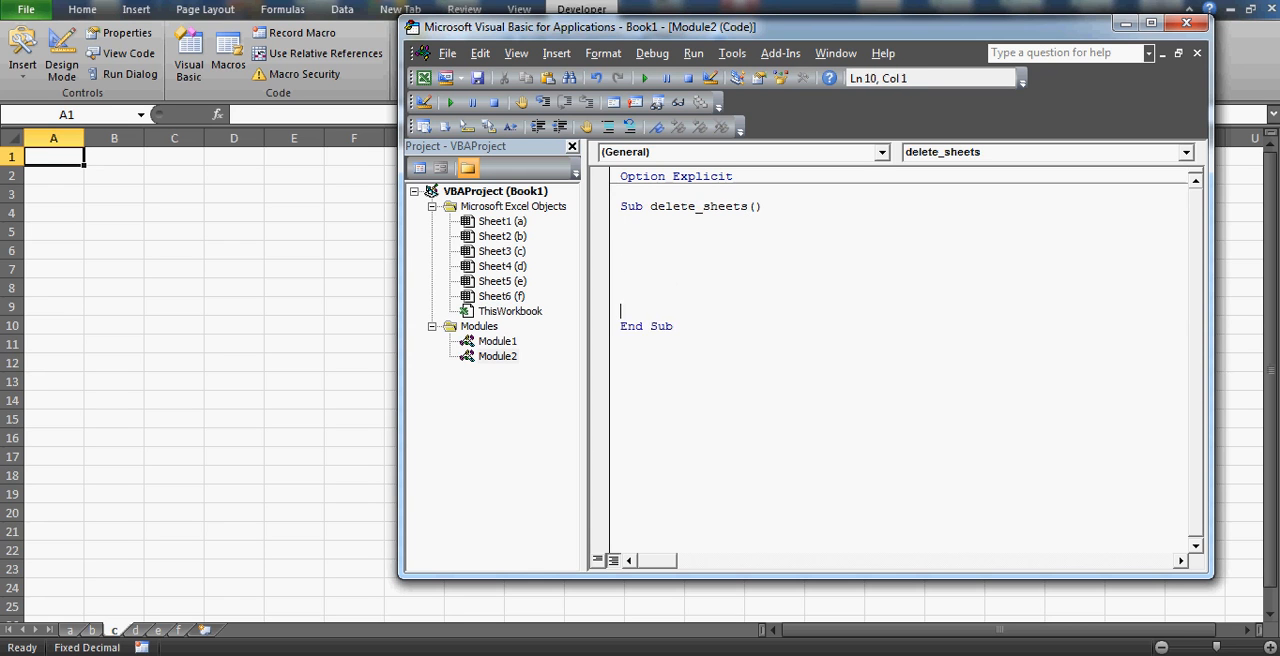
{"action": "type", "text": "dm"}
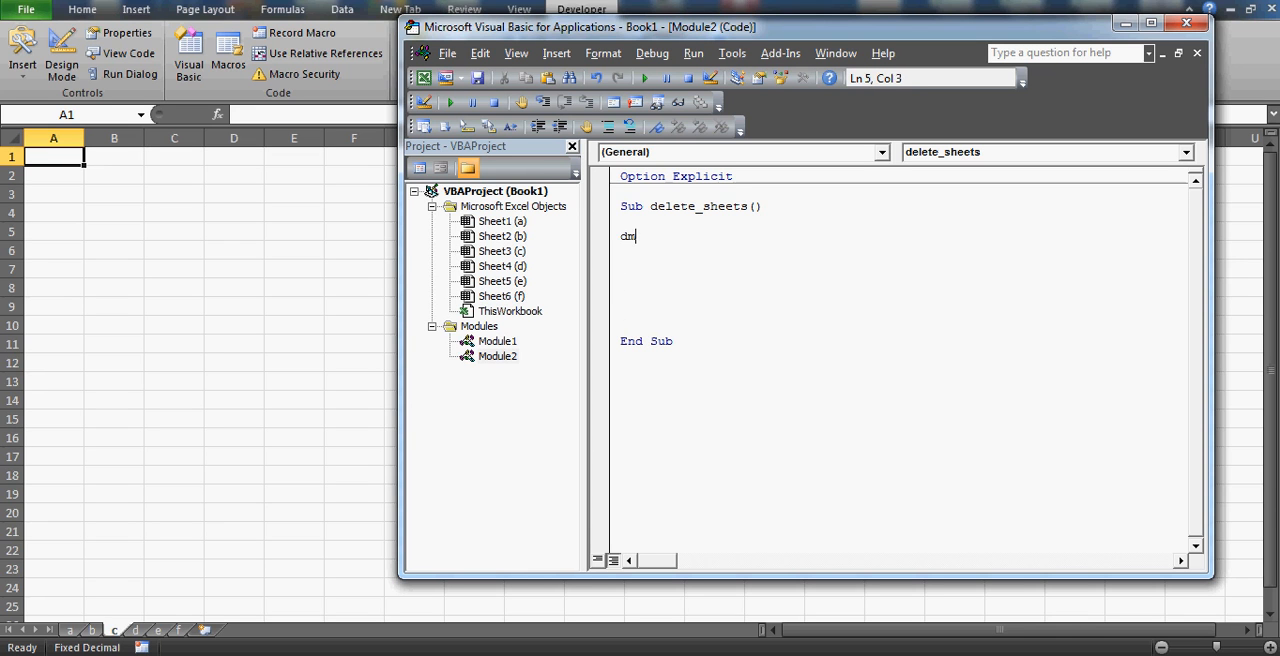
{"action": "type", "text": "im"}
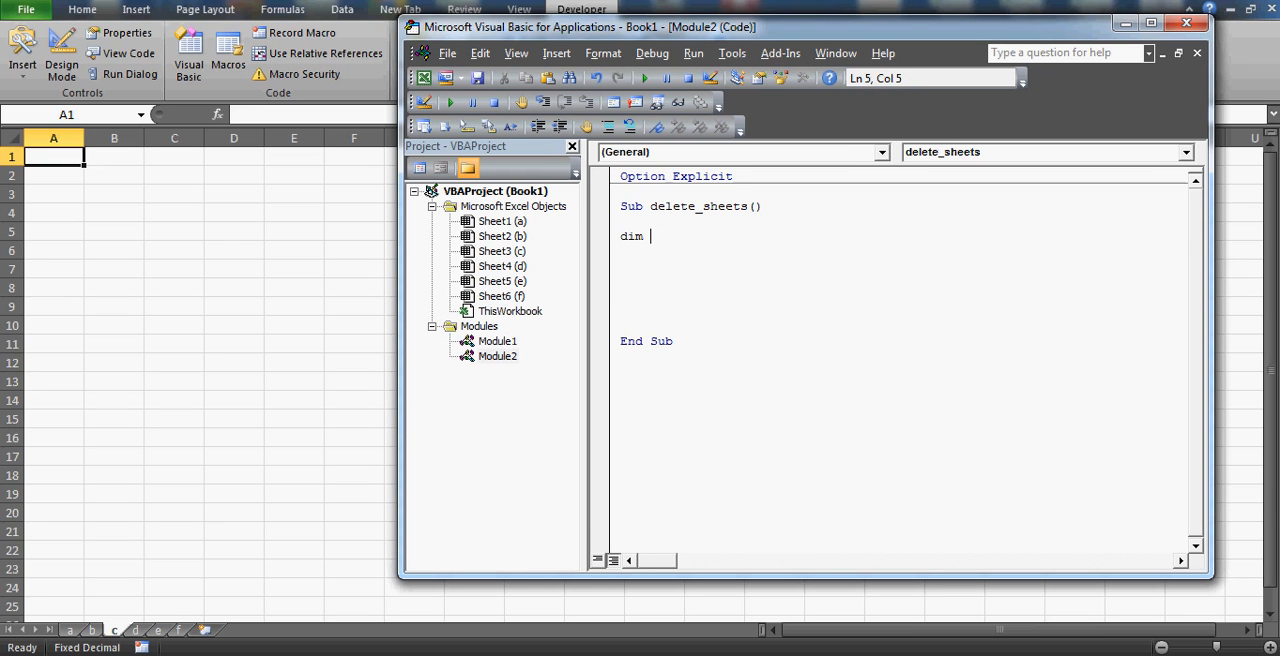
{"action": "type", "text": "i as"}
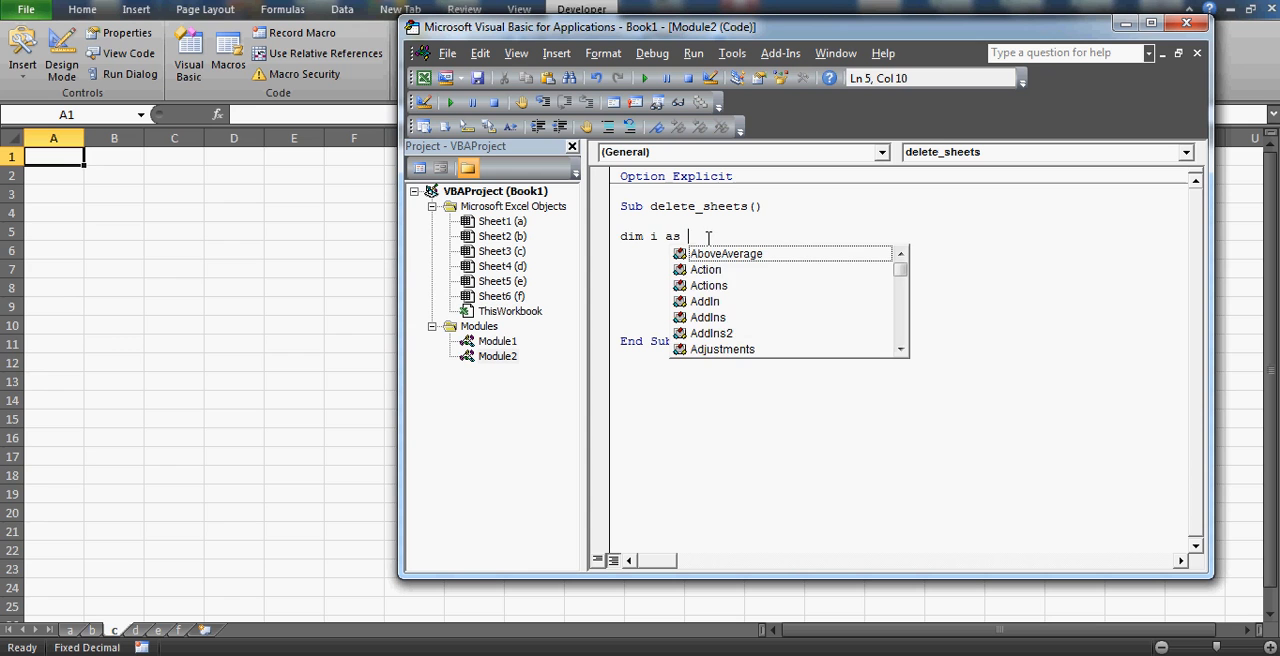
{"action": "type", "text": "sr"}
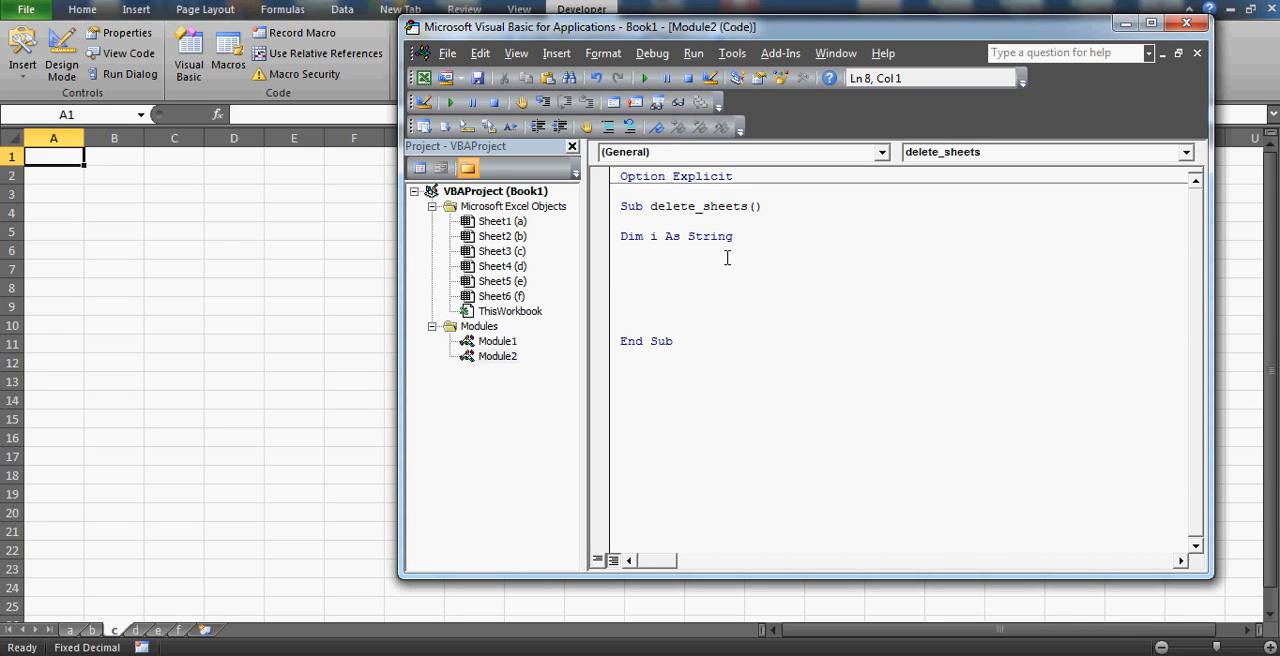
Step: Write i = InputBox("write sheet name", "This will delete written sheet")
{"action": "type", "text": "i"}
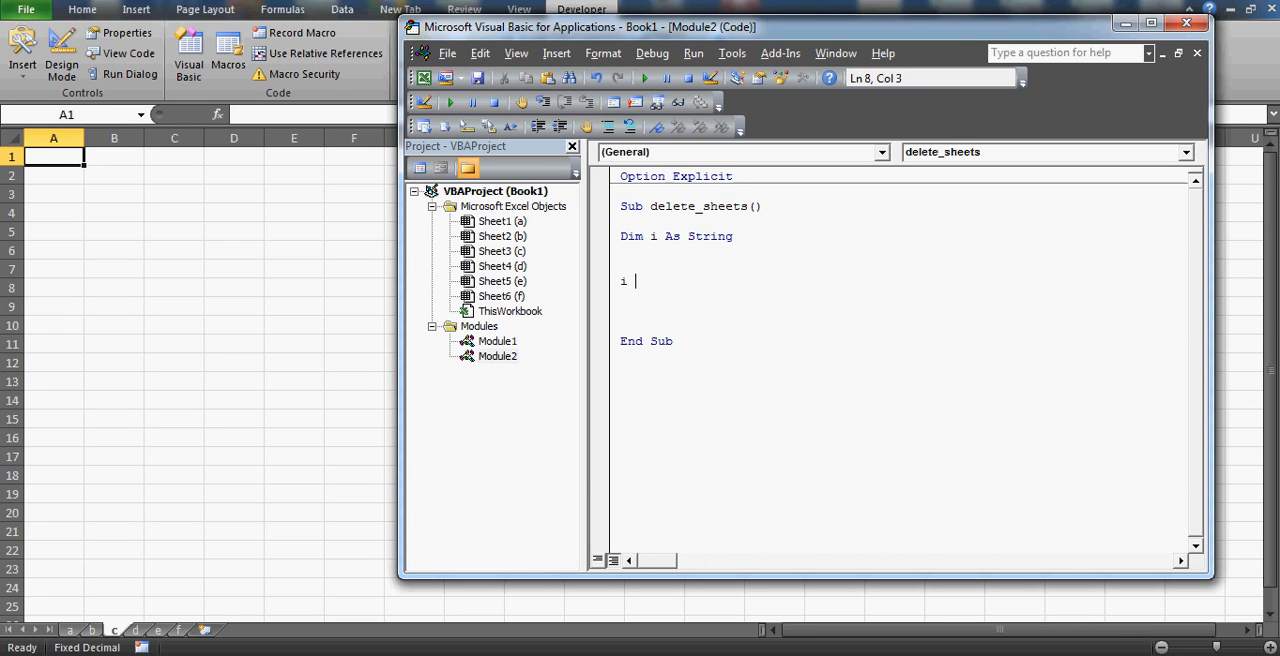
{"action": "type", "text": "= in"}
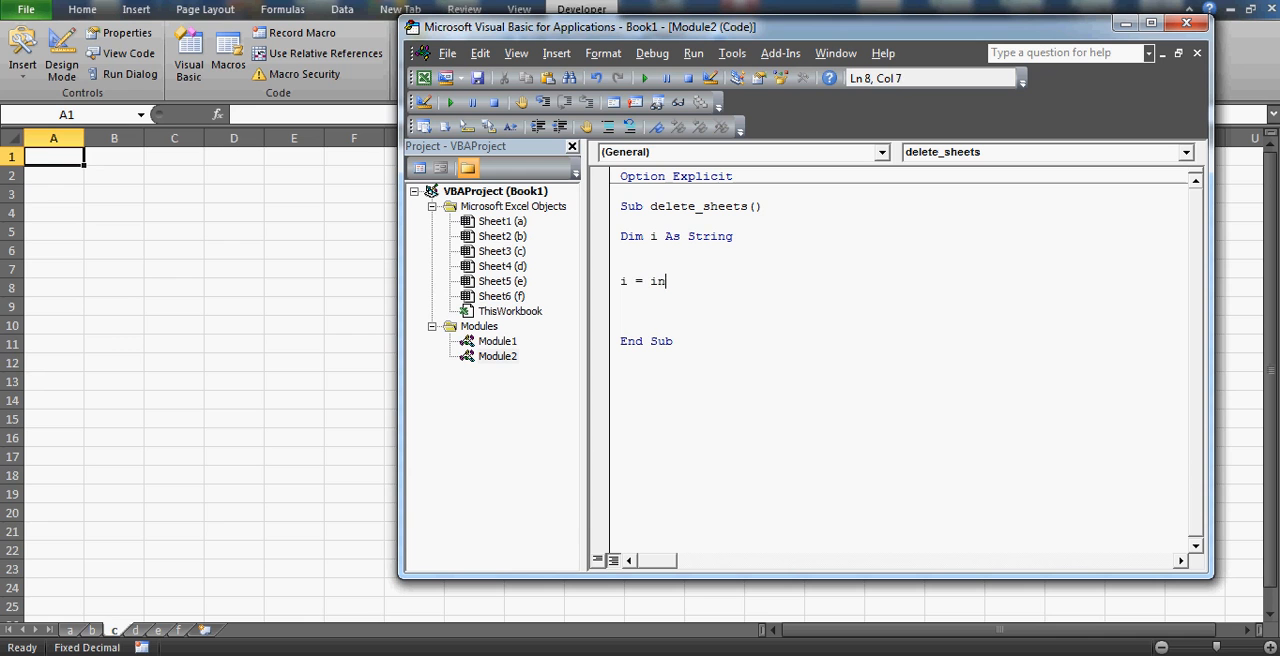
{"action": "type", "text": "putbox"}
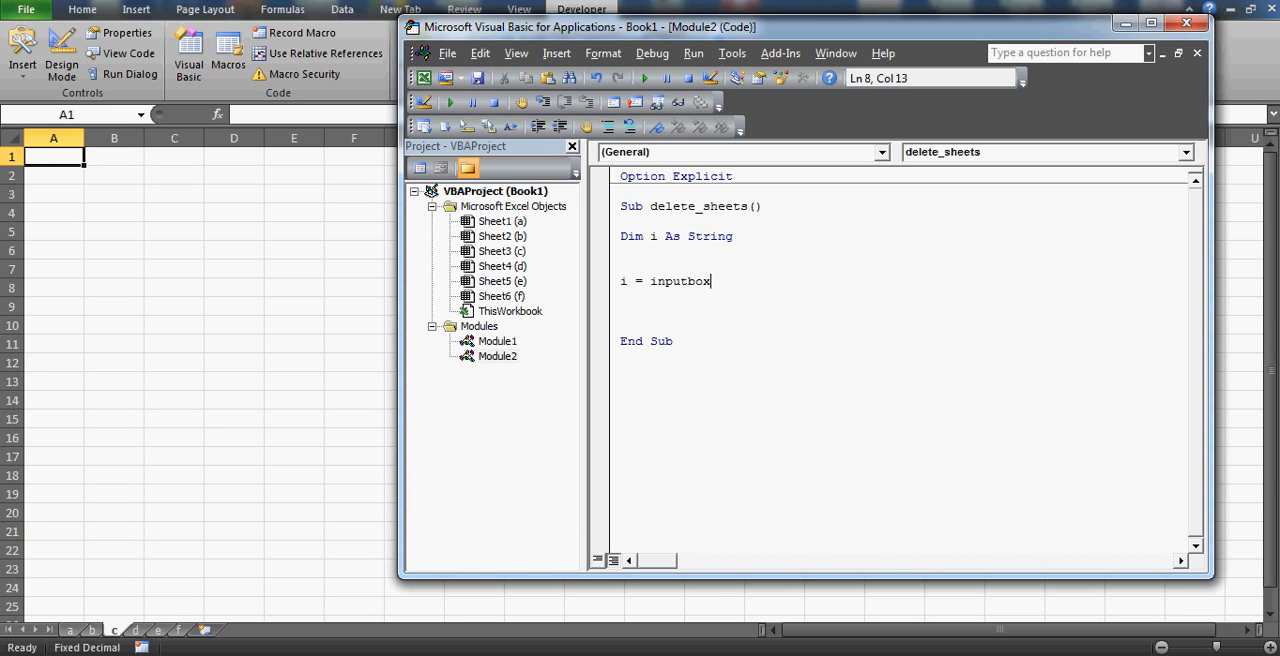
{"action": "type", "text": "(\""}
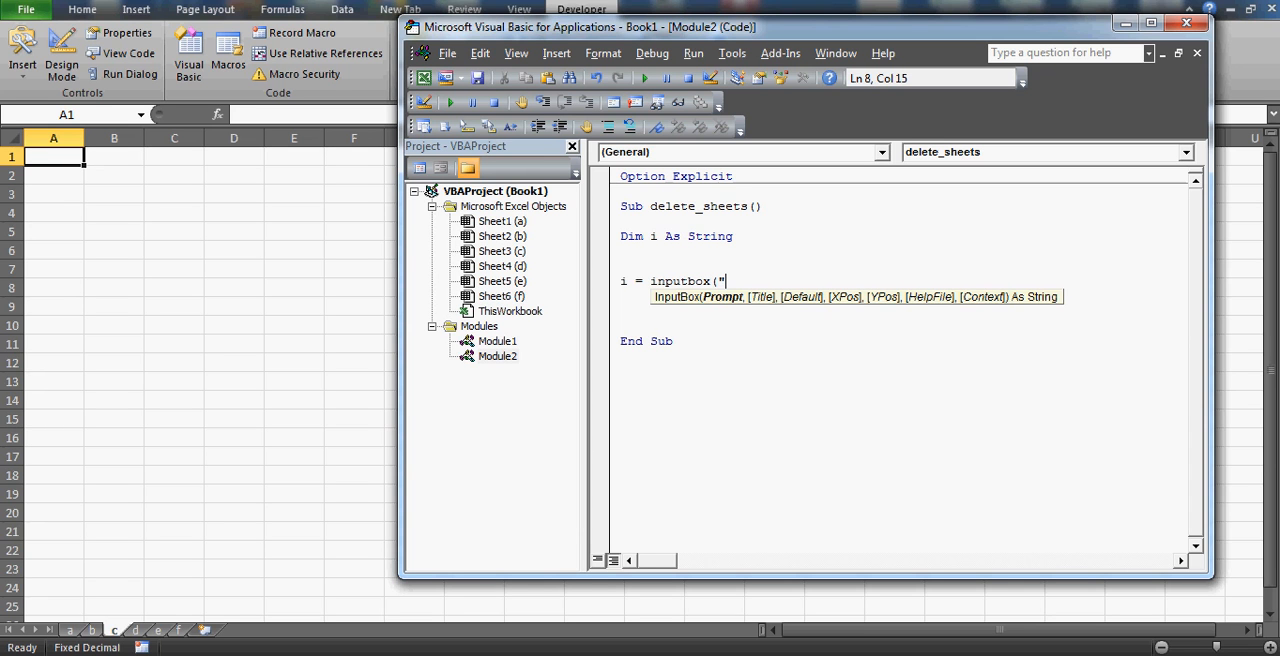
{"action": "type", "text": "which sheet you want to"}
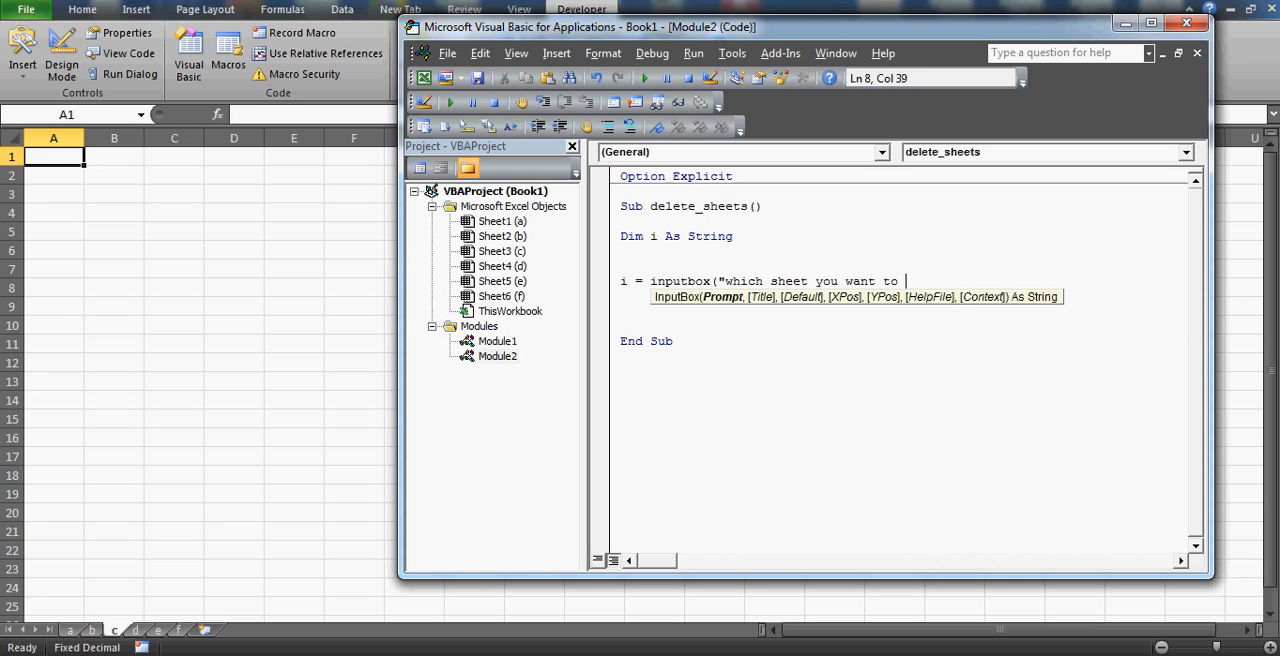
{"action": "type", "text": "delete"}
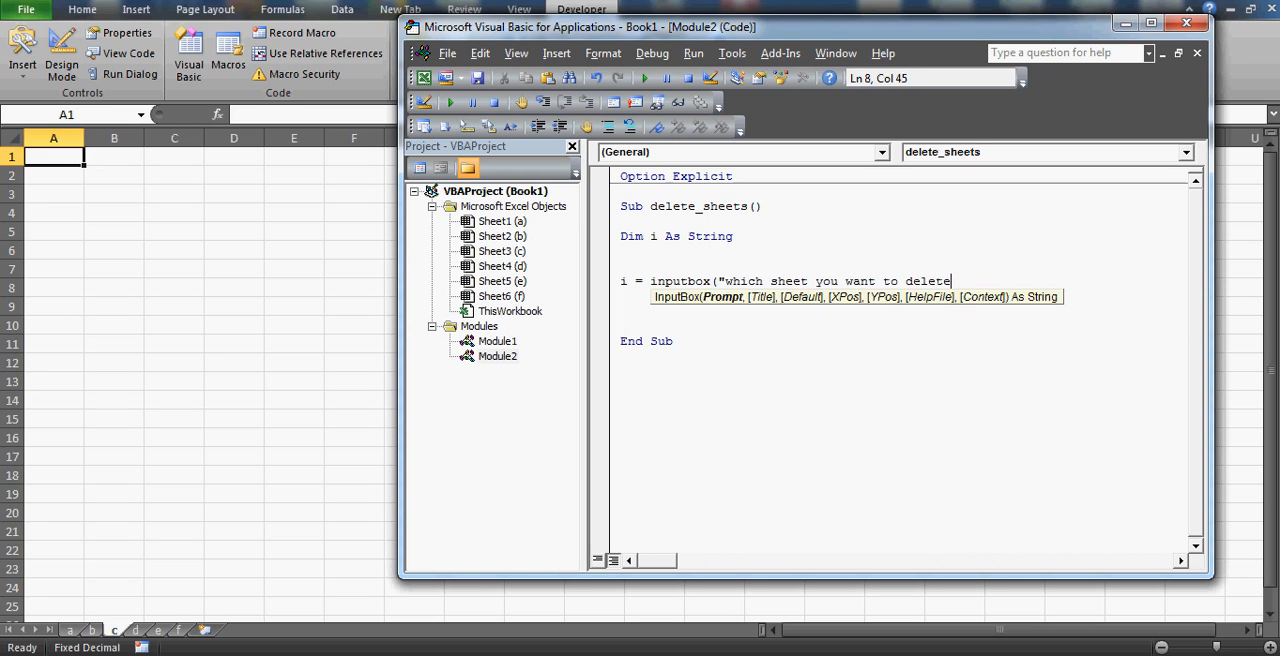
{"action": "key", "text": "Backspace"}
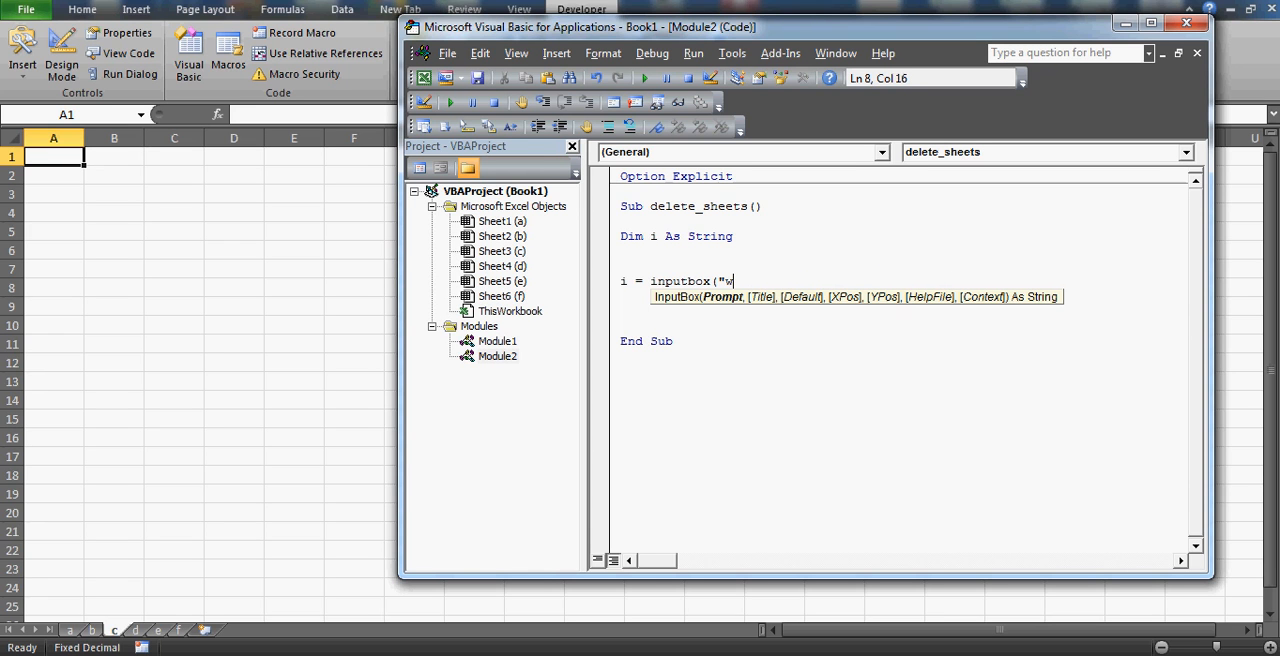
{"action": "type", "text": "rite"}
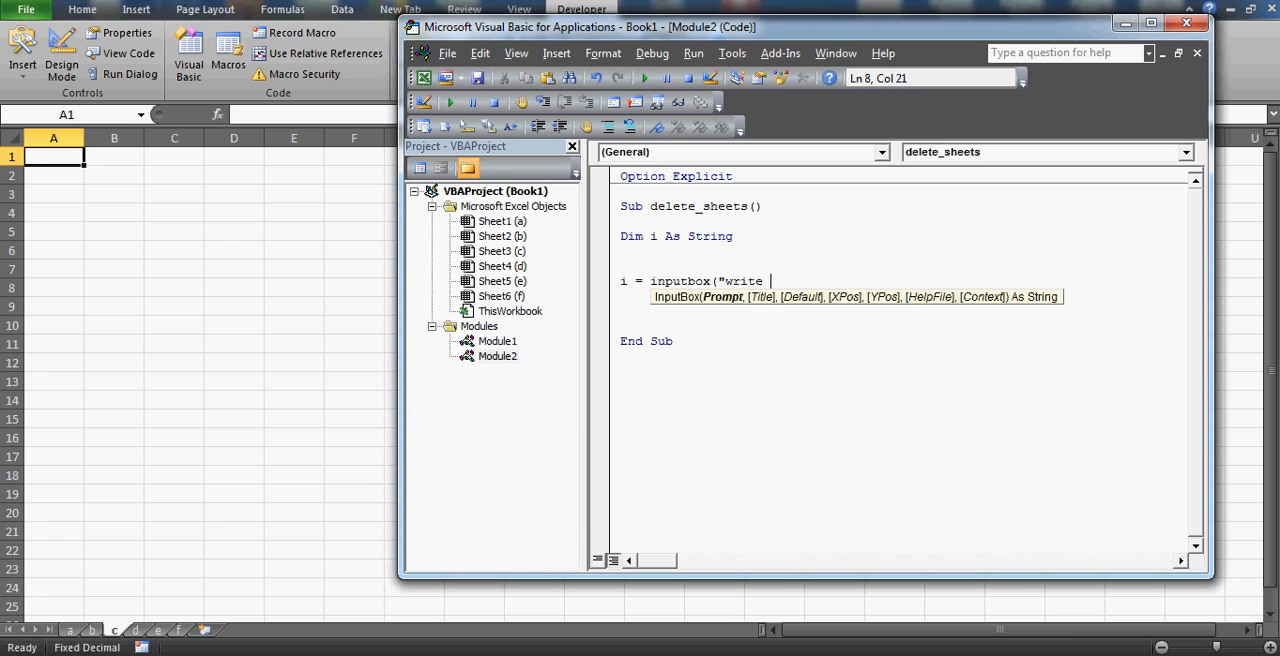
{"action": "type", "text": "sheet a"}
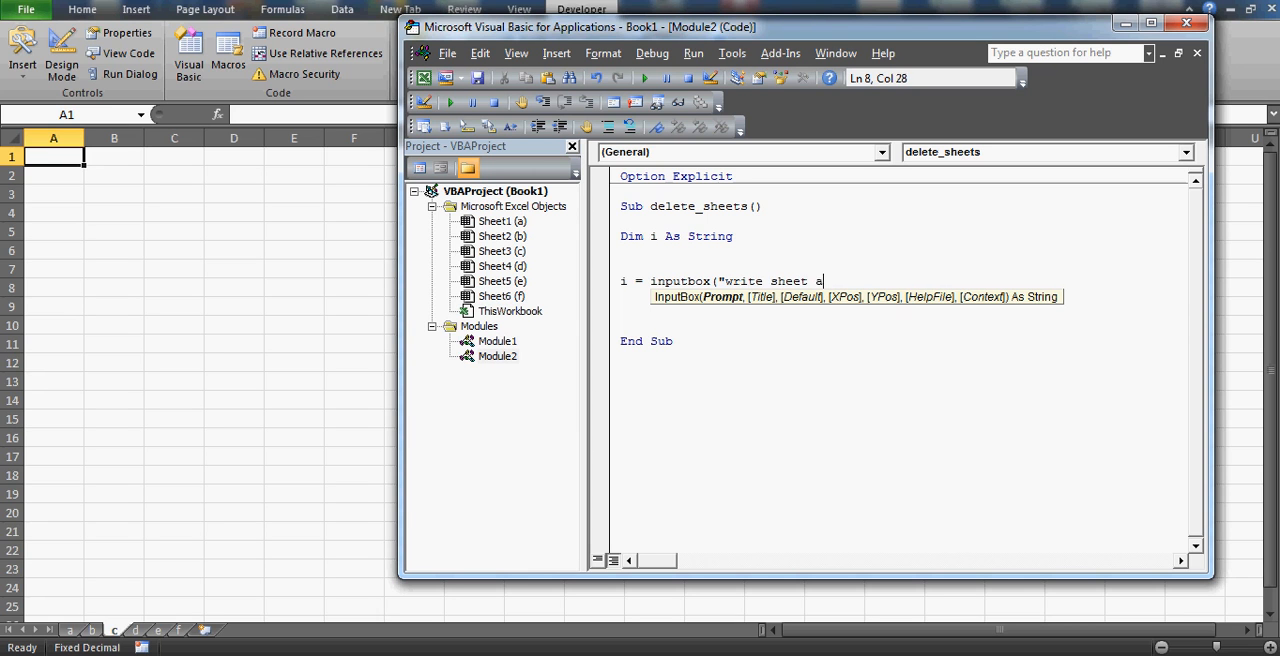
{"action": "type", "text": "name\","}
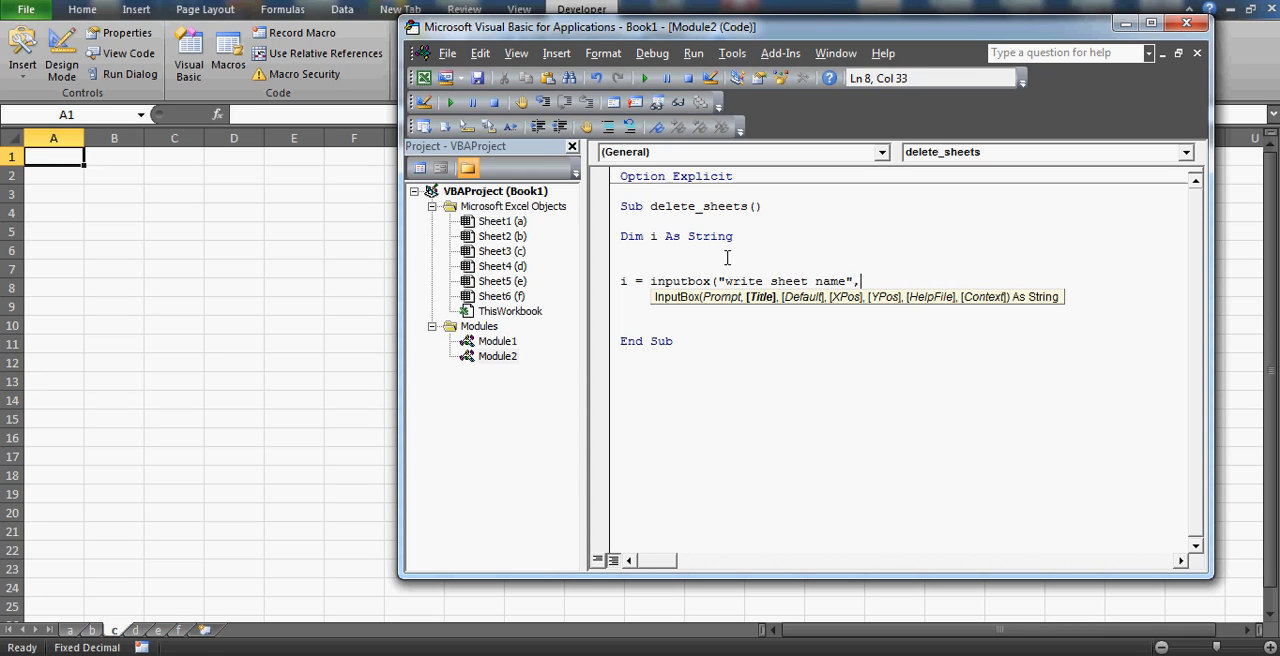
{"action": "type", "text": "This wi"}
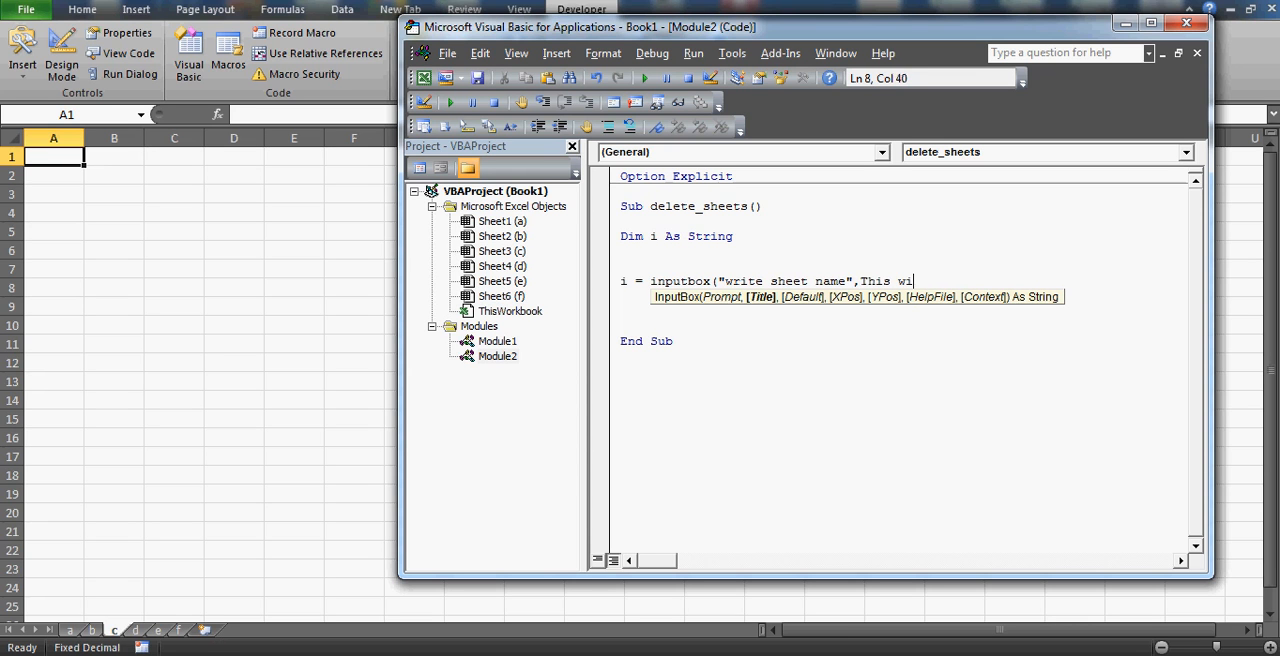
{"action": "type", "text": "ll deleter w"}
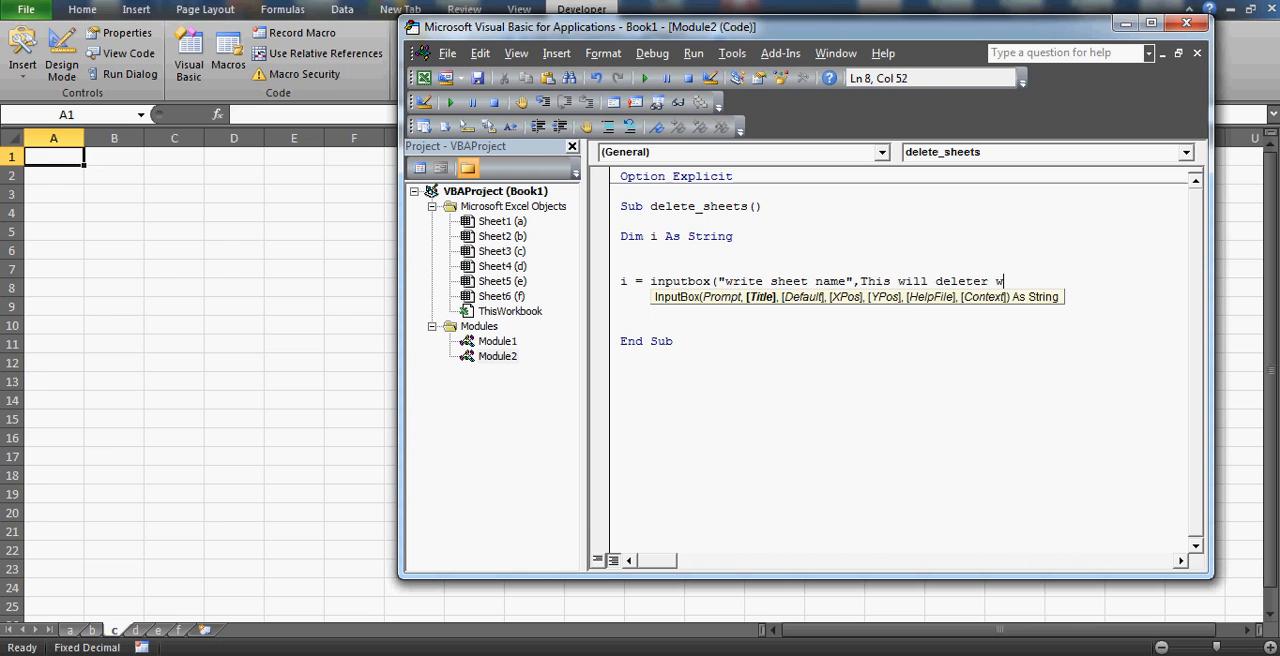
{"action": "key", "text": "BackSpace"}
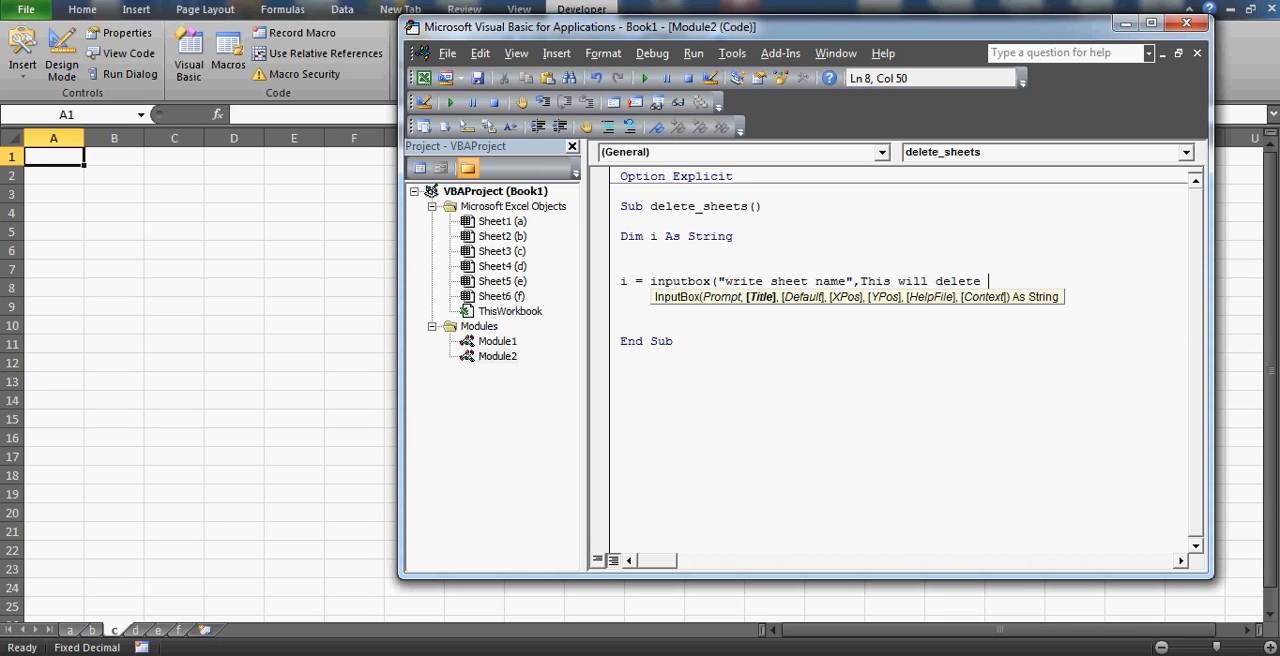
{"action": "type", "text": "written she"}
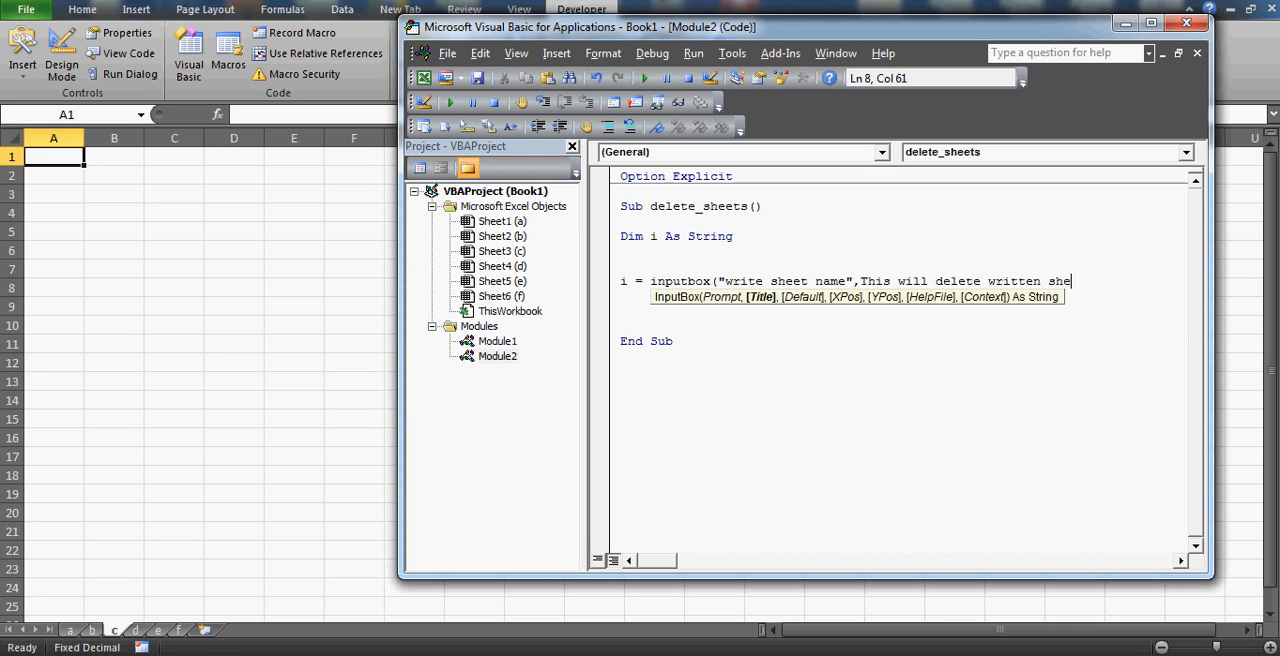
{"action": "type", "text": "et\""}
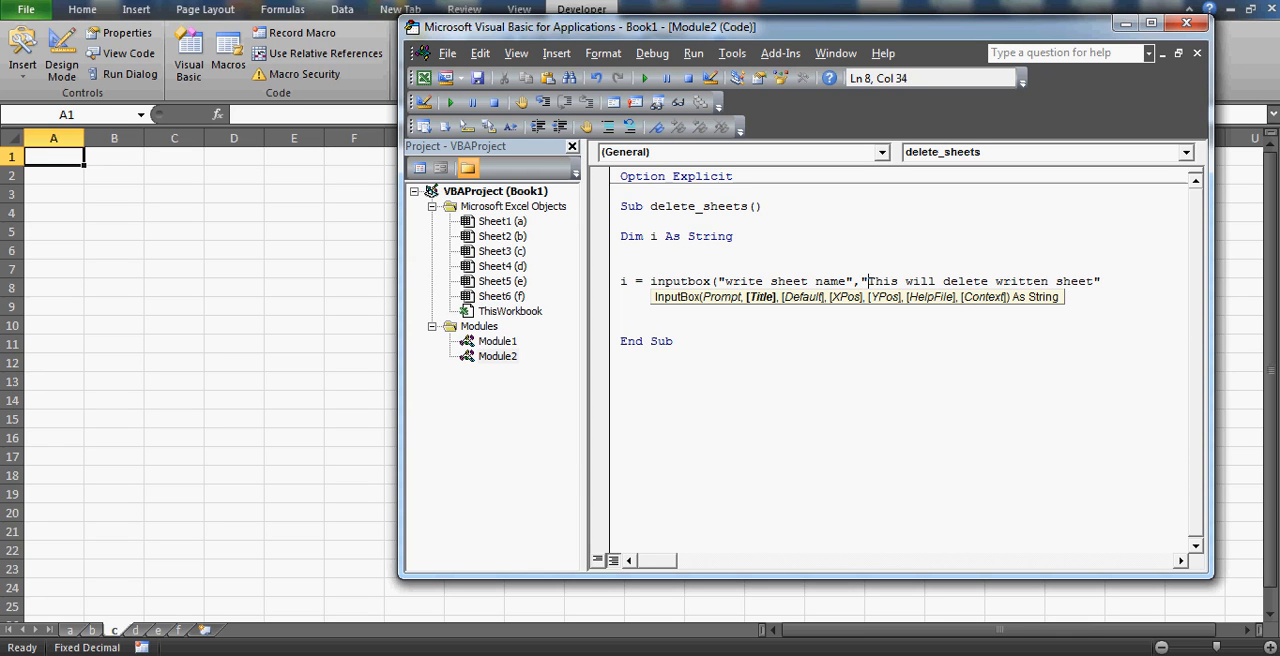
{"action": "left_click", "coordinate": [1100, 281]}
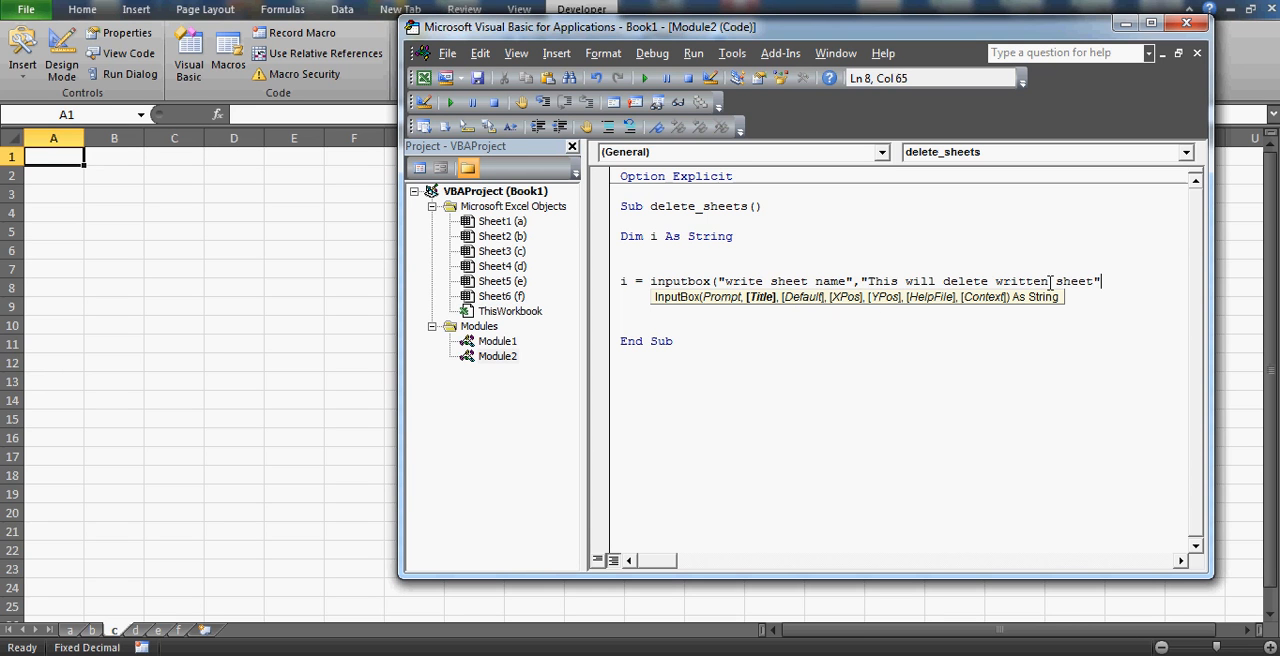
{"action": "type", "text": ")"}
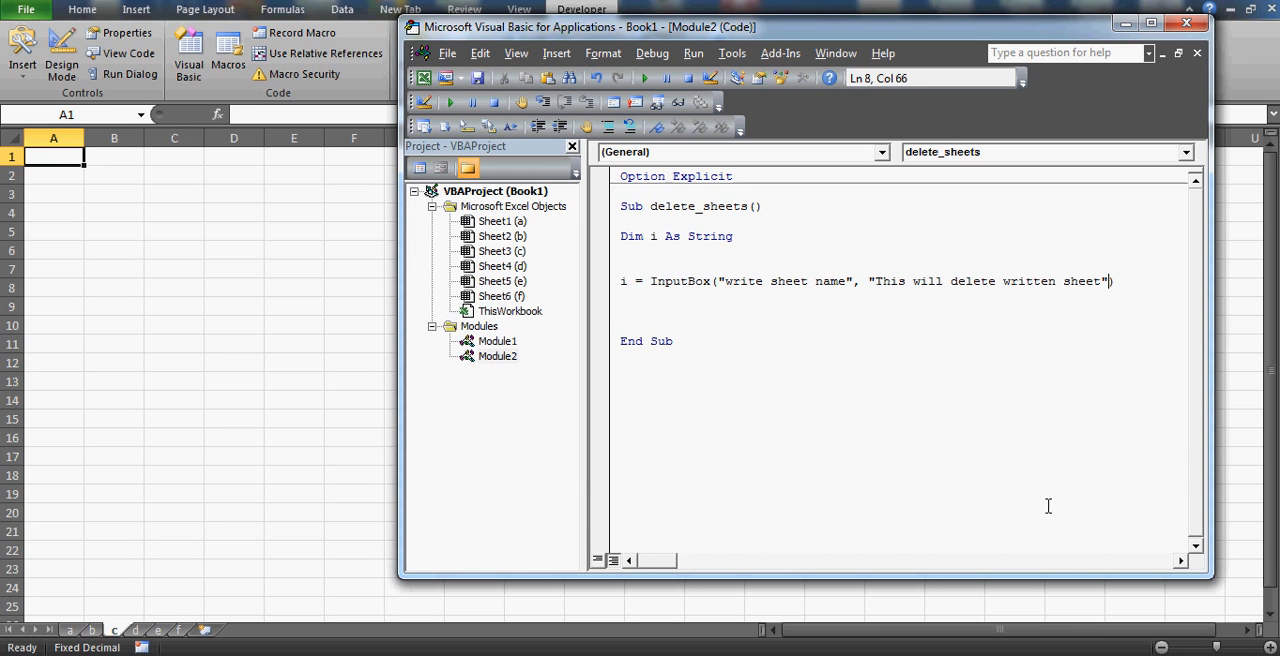
{"action": "mouse_move", "coordinate": [264, 505]}
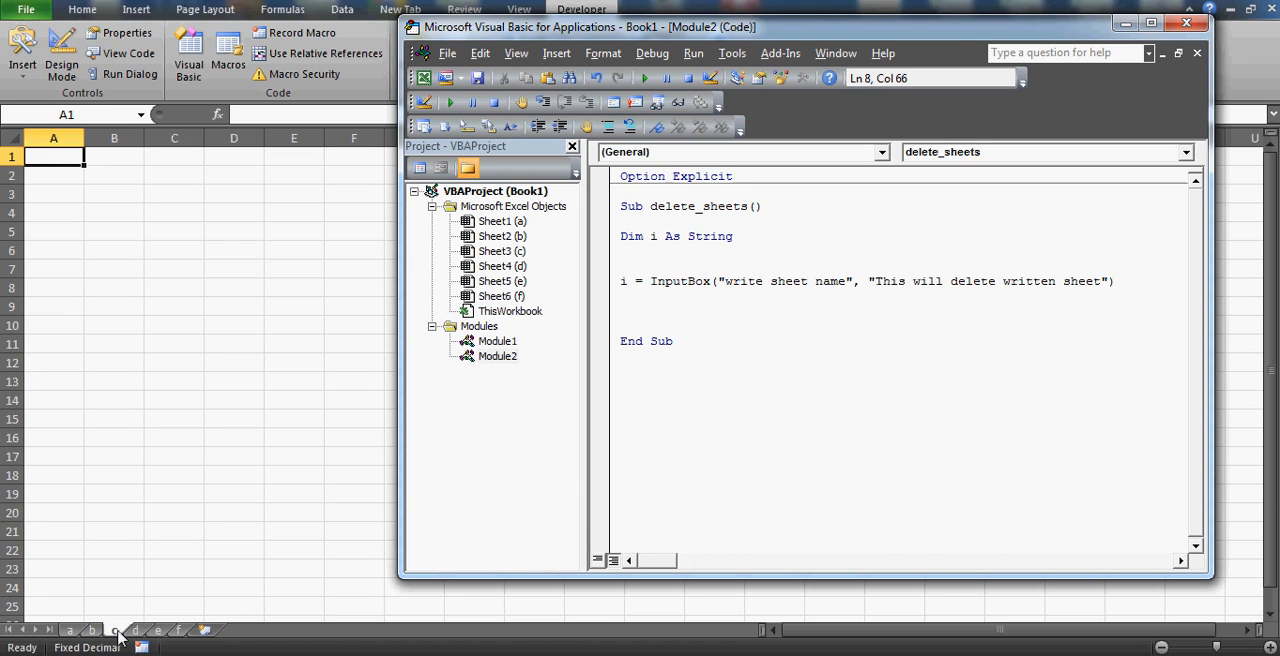
Step: Step into delete_sheets and answer the sheet-name prompt with 'a'
{"action": "left_click", "coordinate": [622, 281]}
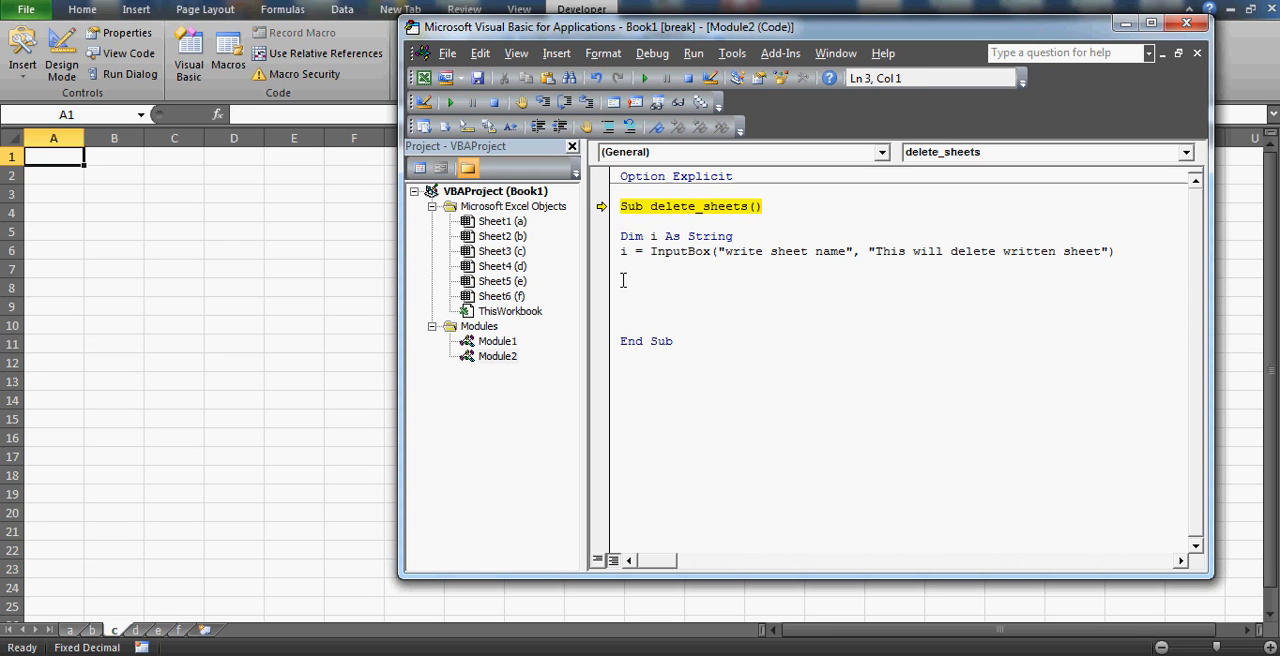
{"action": "mouse_move", "coordinate": [791, 244]}
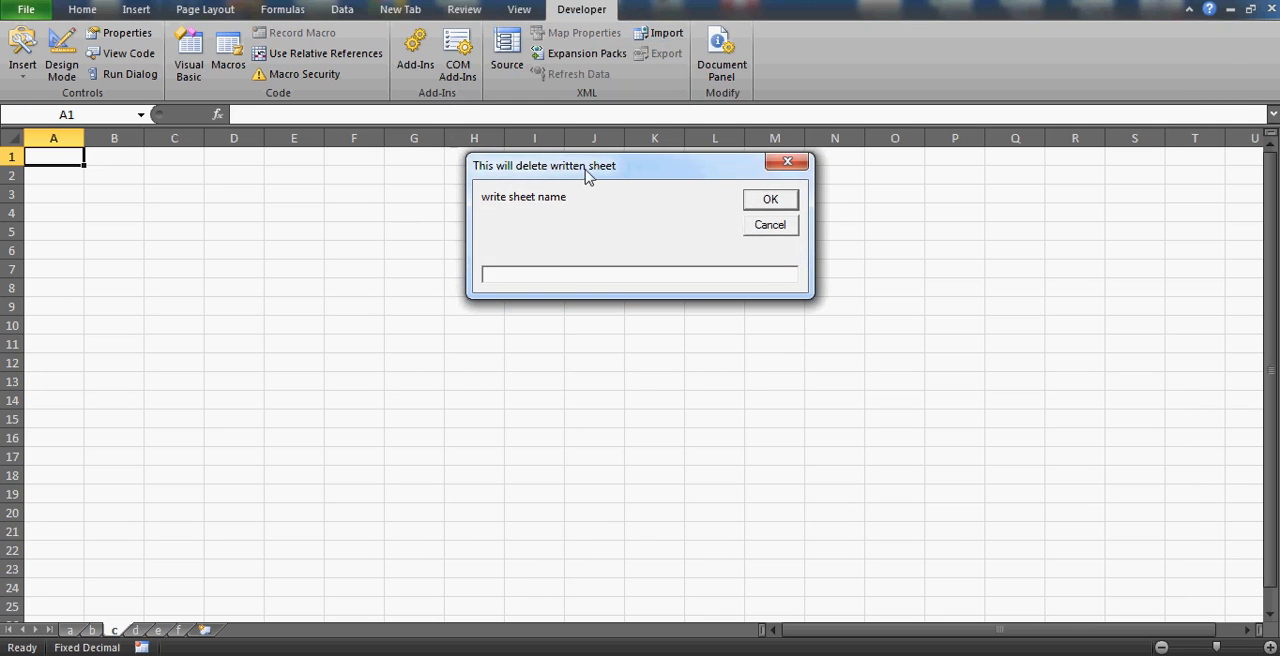
{"action": "mouse_move", "coordinate": [504, 208]}
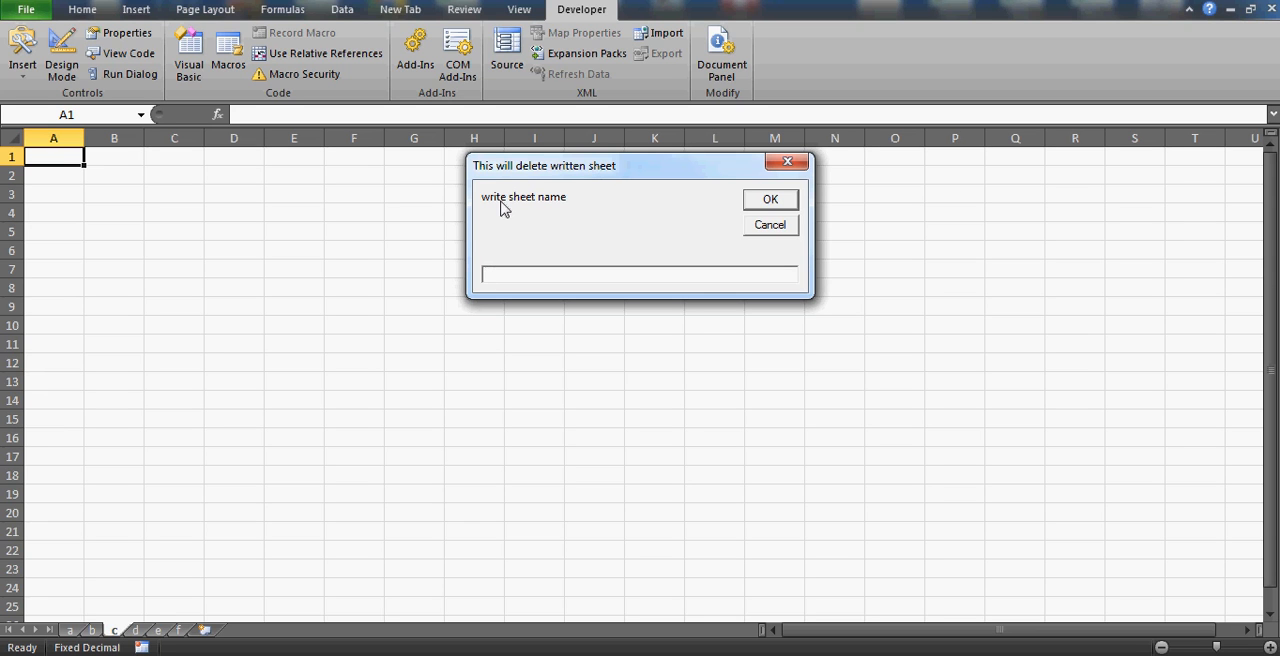
{"action": "left_click", "coordinate": [640, 275]}
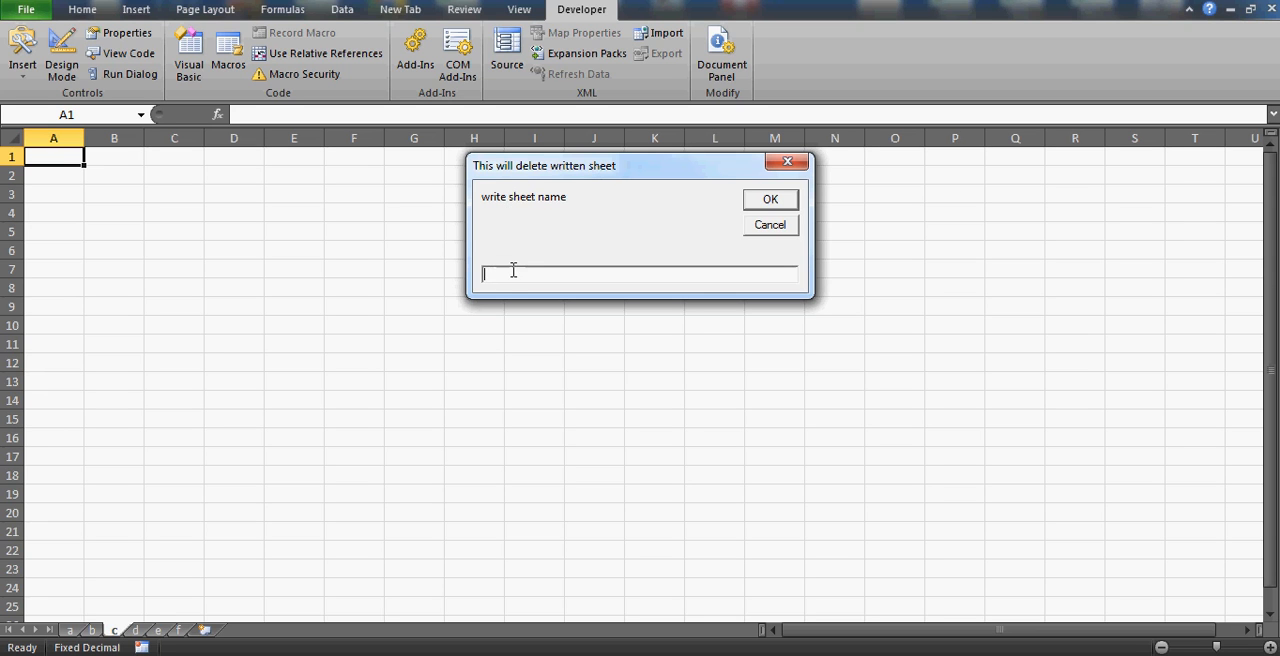
{"action": "type", "text": "a"}
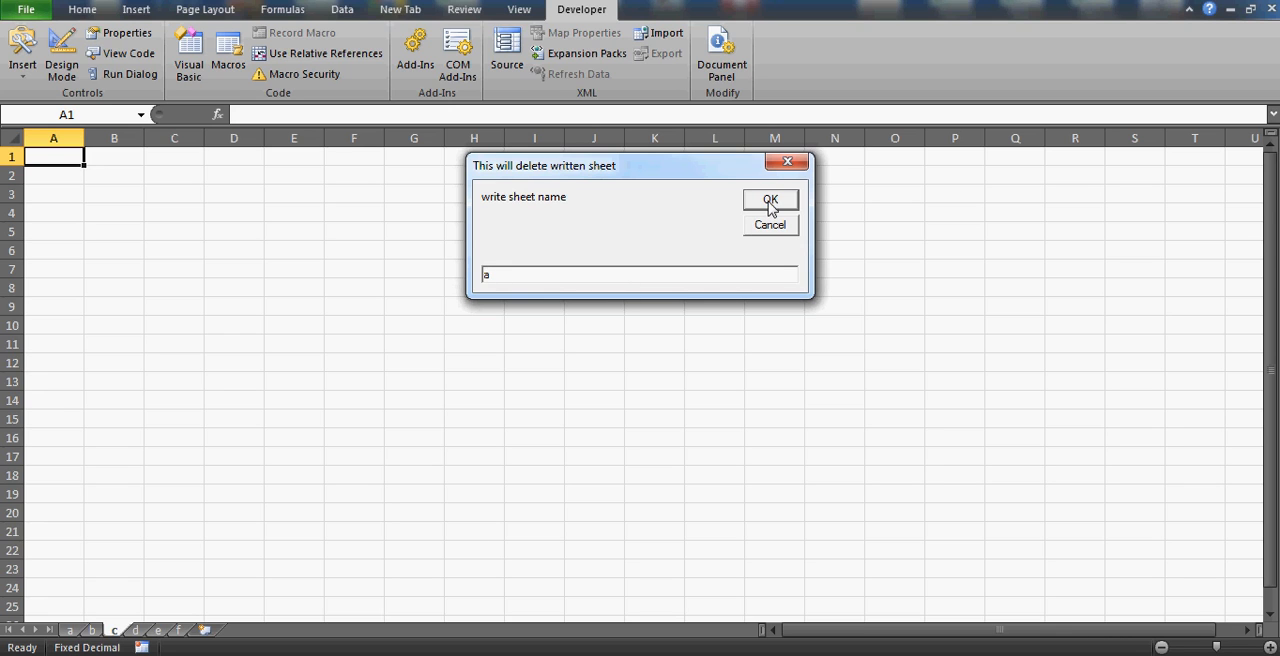
{"action": "left_click", "coordinate": [770, 199]}
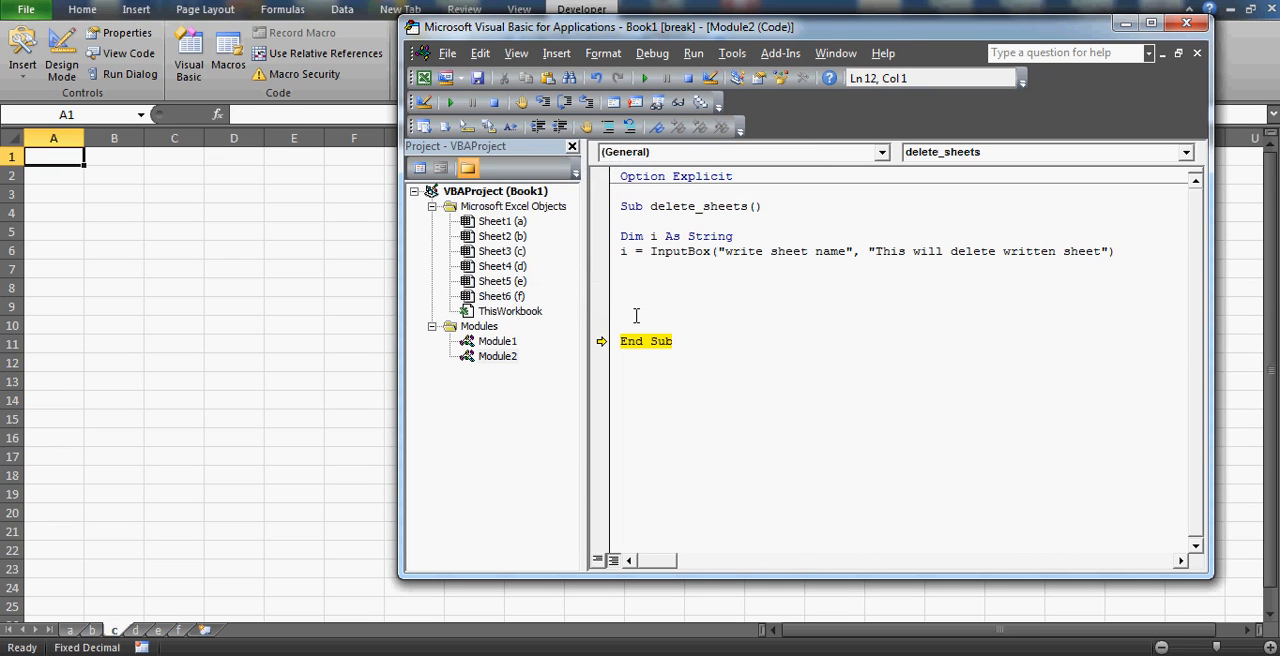
Step: Add Sheets(i).Select on a new line below the InputBox statement
{"action": "left_click", "coordinate": [637, 280]}
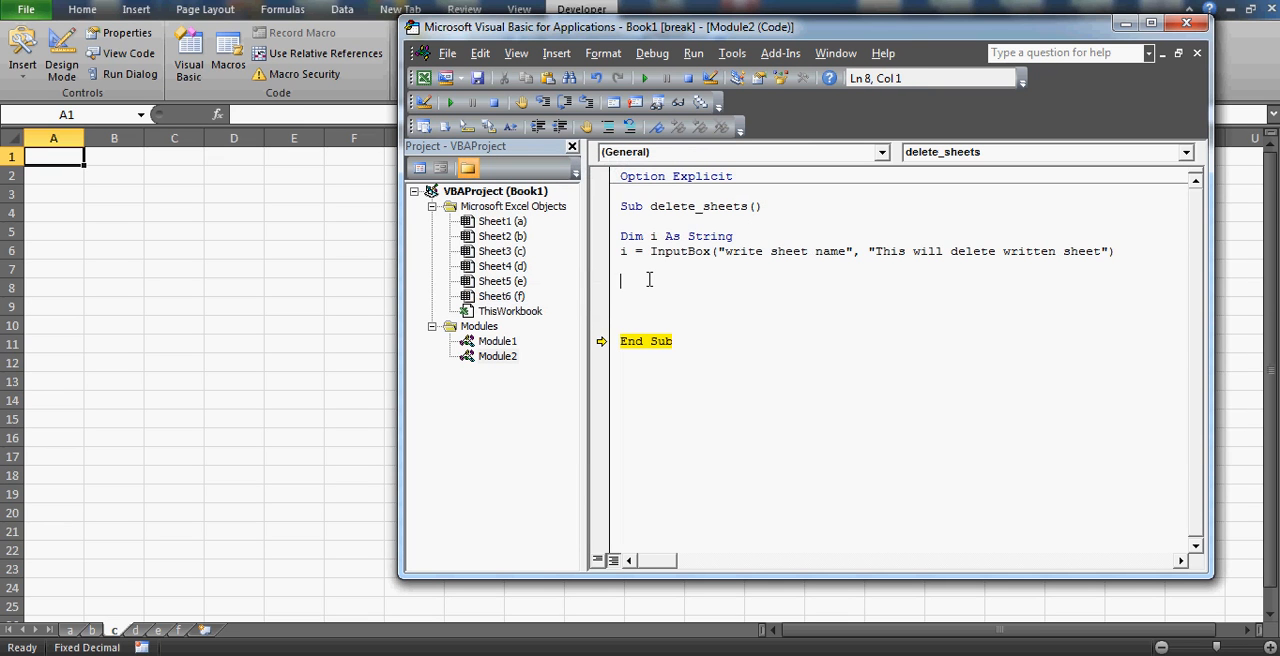
{"action": "type", "text": "she"}
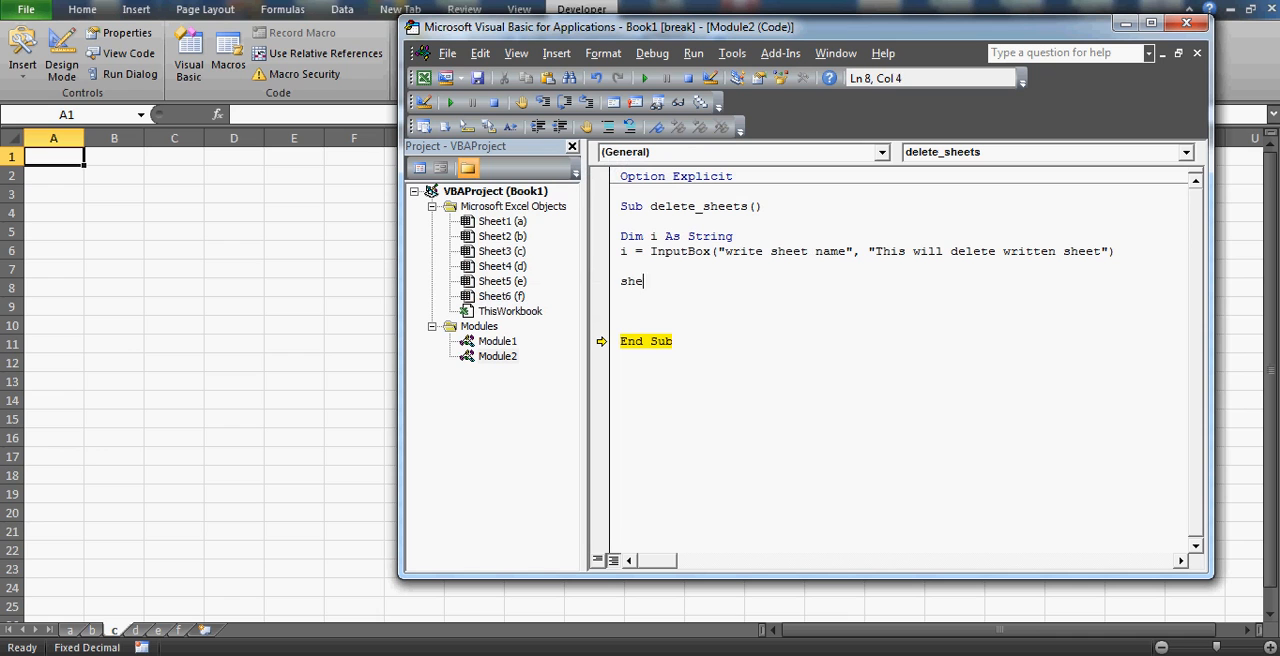
{"action": "type", "text": "ets ("}
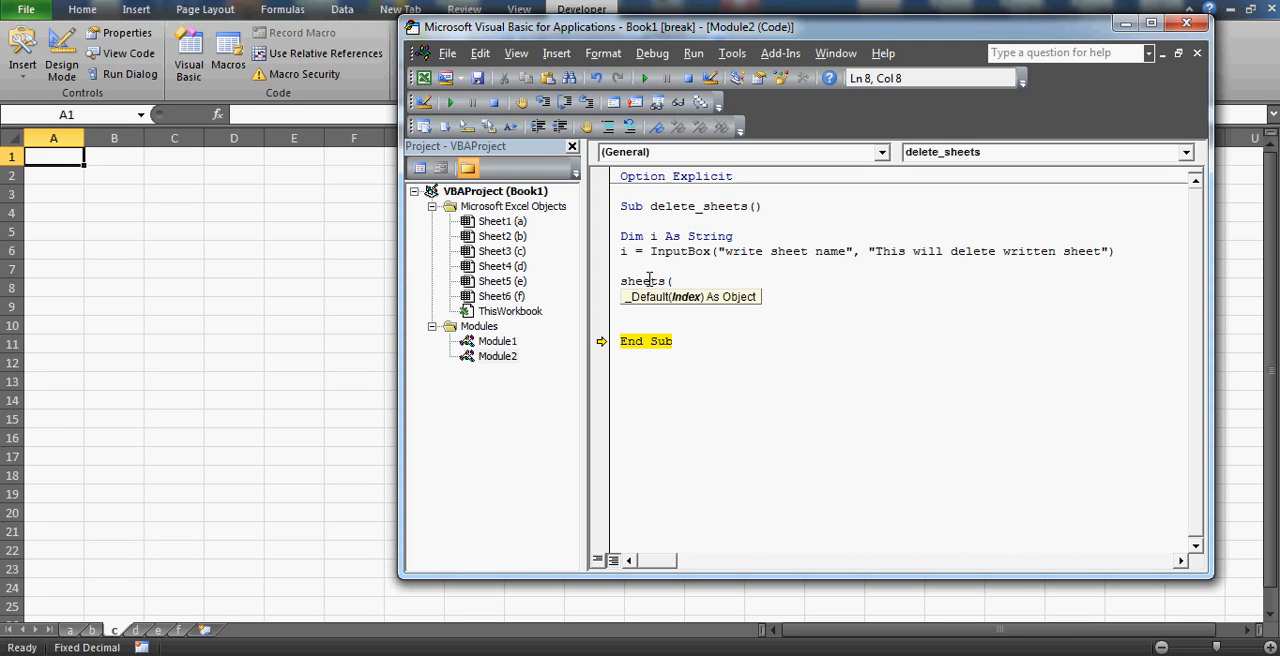
{"action": "type", "text": "i"}
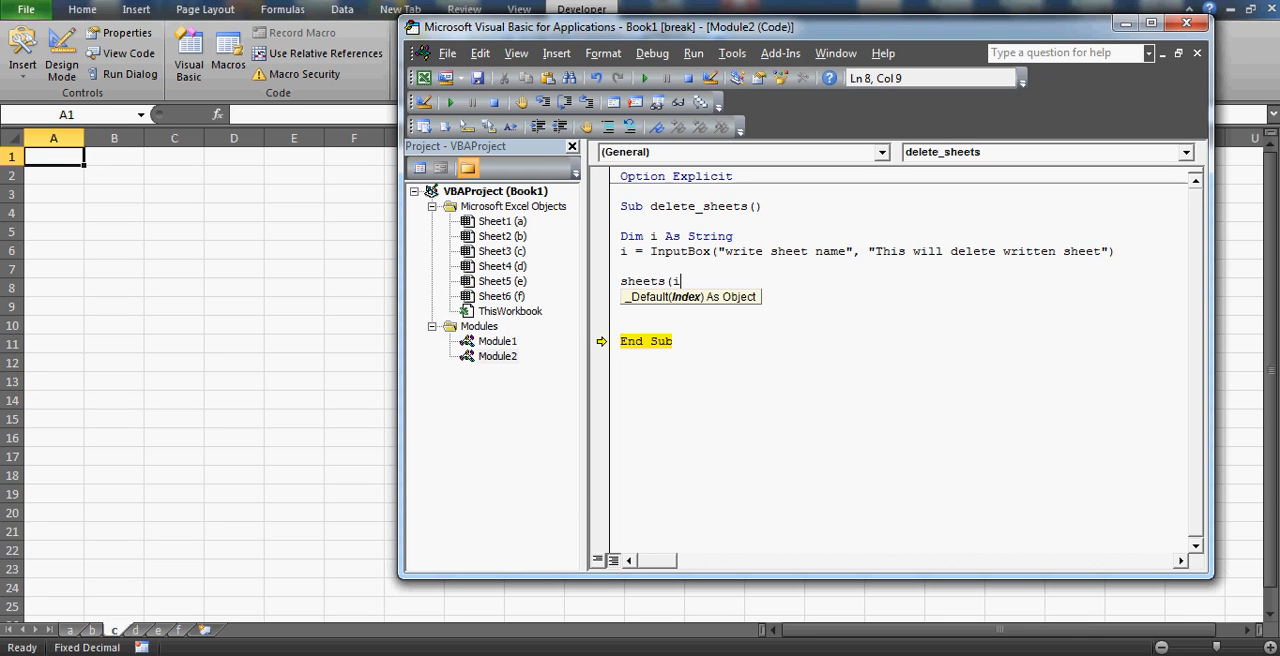
{"action": "type", "text": ").sl"}
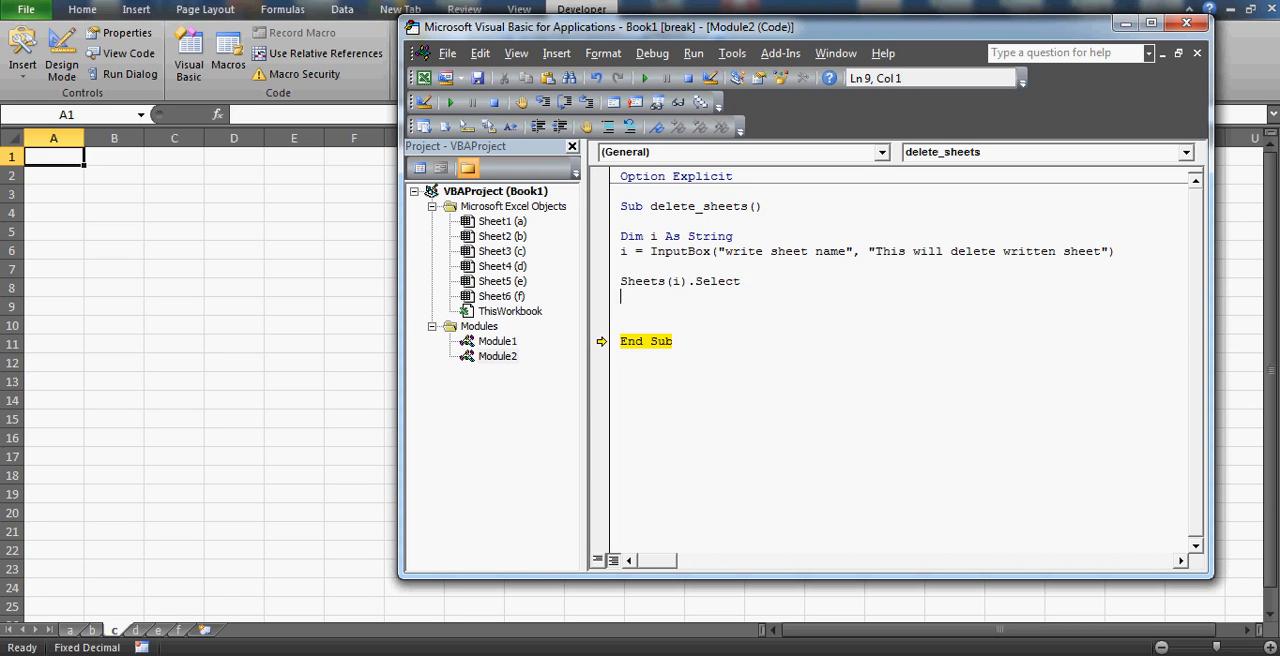
{"action": "mouse_move", "coordinate": [623, 251]}
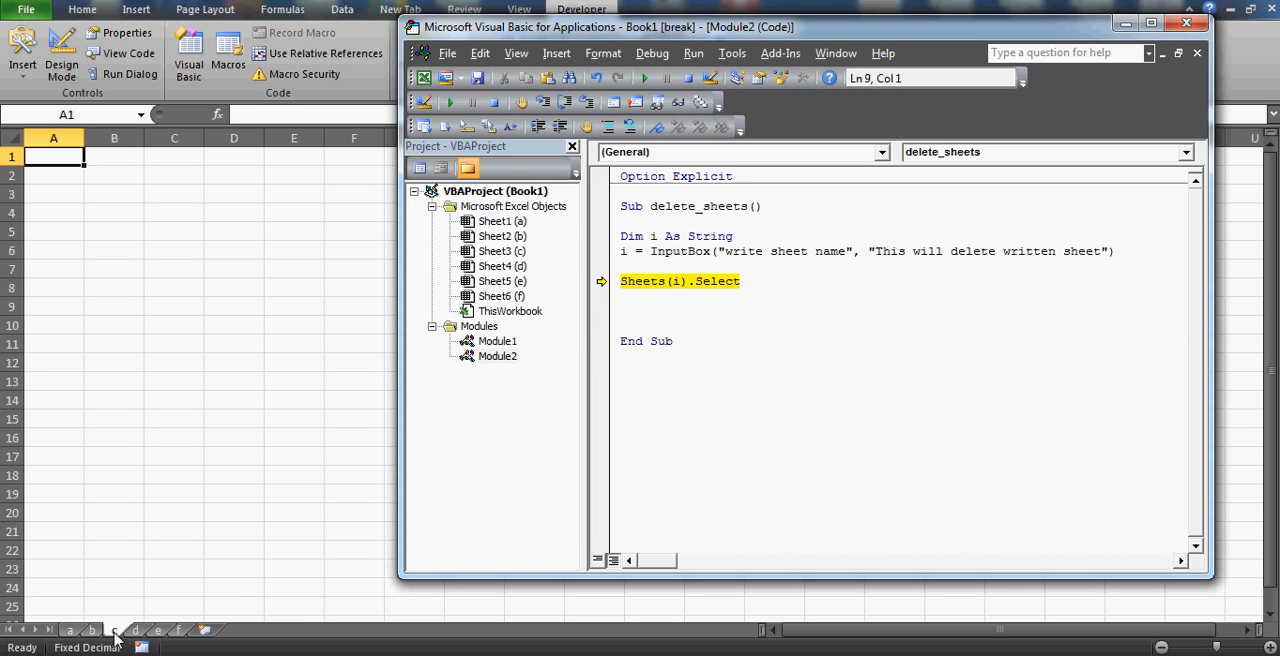
{"action": "mouse_move", "coordinate": [92, 484]}
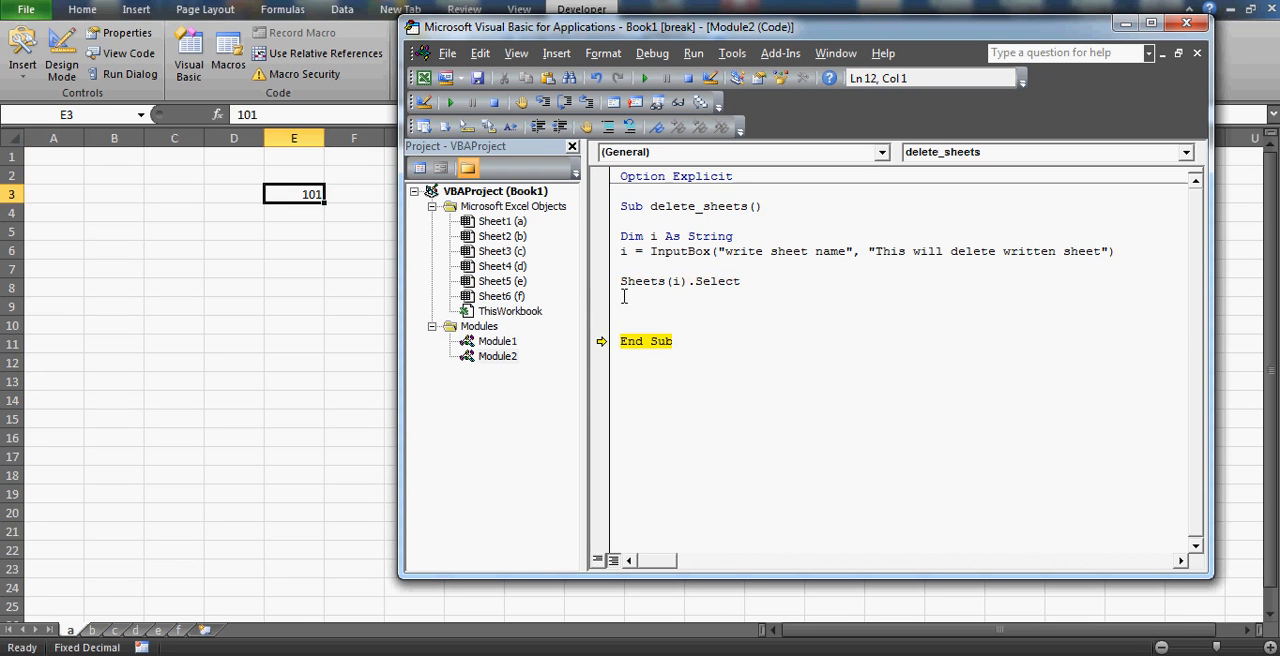
{"action": "mouse_move", "coordinate": [676, 281]}
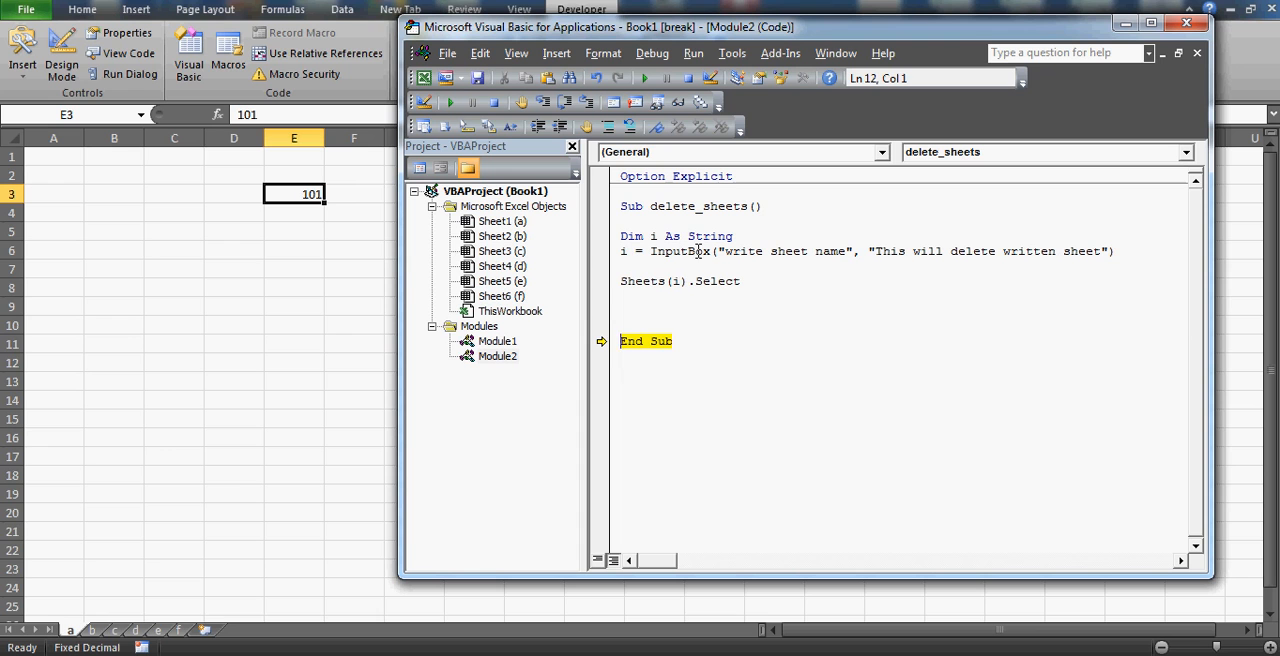
Step: Add ActiveSheet.Delete and accept Excel's deletion warning during the test run
{"action": "left_click", "coordinate": [625, 298]}
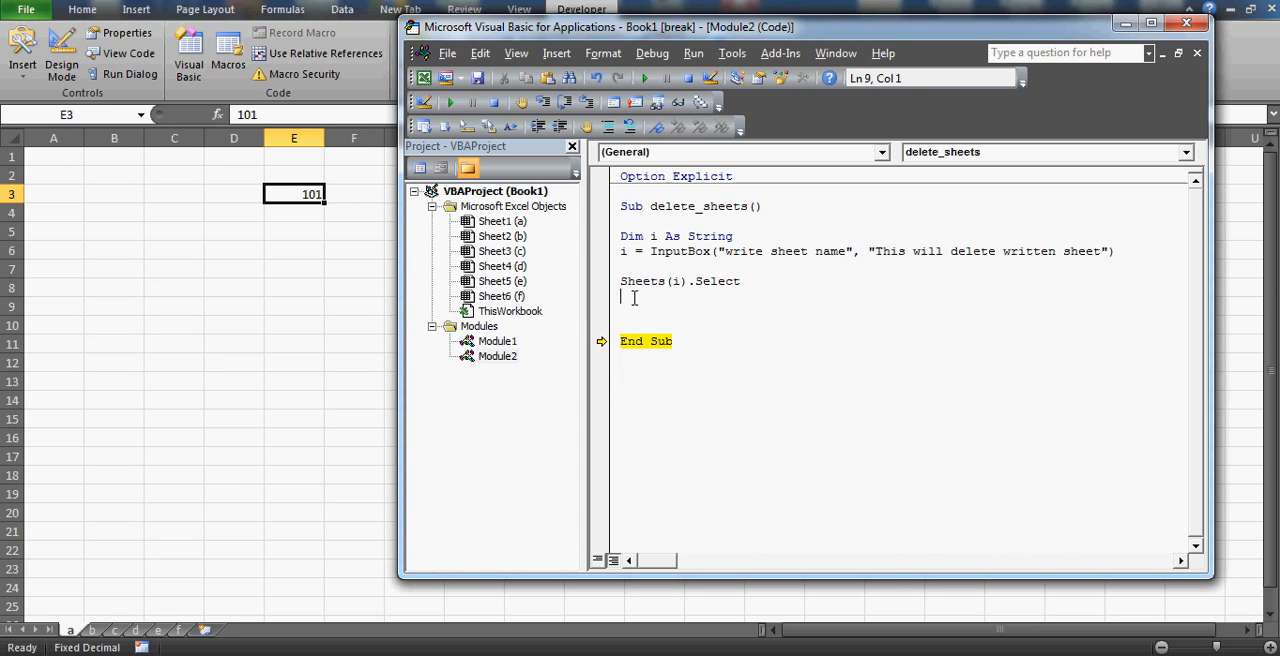
{"action": "type", "text": "activeshe"}
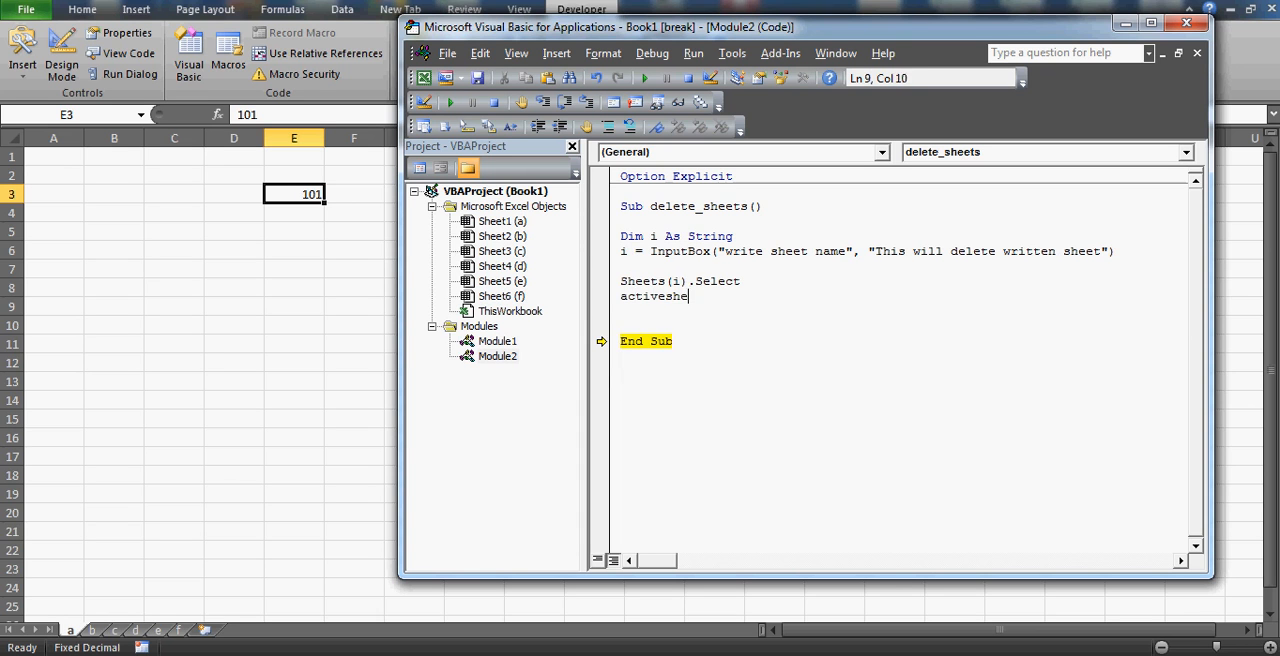
{"action": "type", "text": "et."}
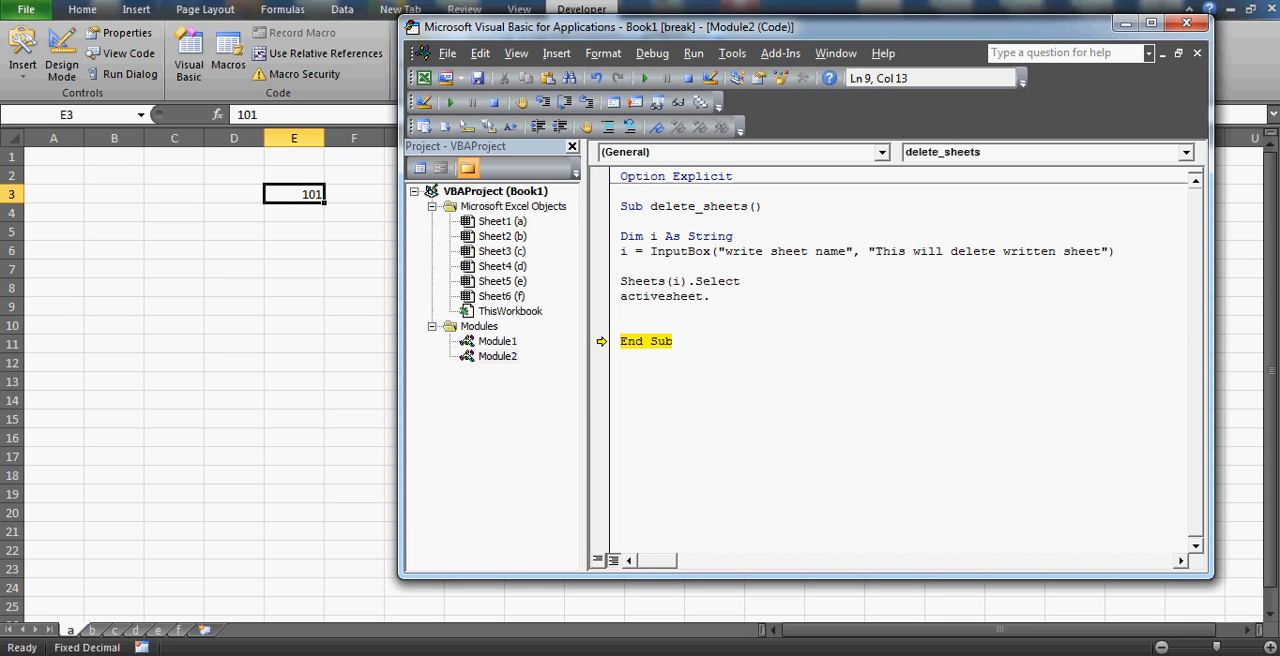
{"action": "type", "text": ".deleter"}
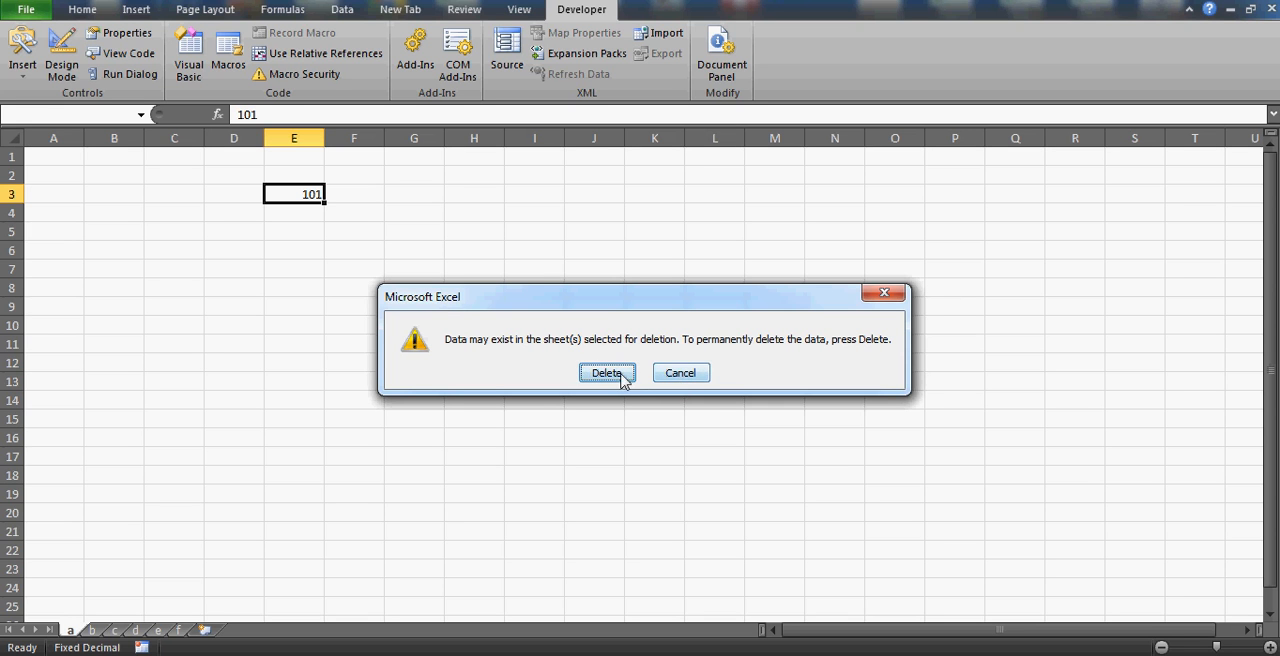
{"action": "left_click", "coordinate": [607, 372]}
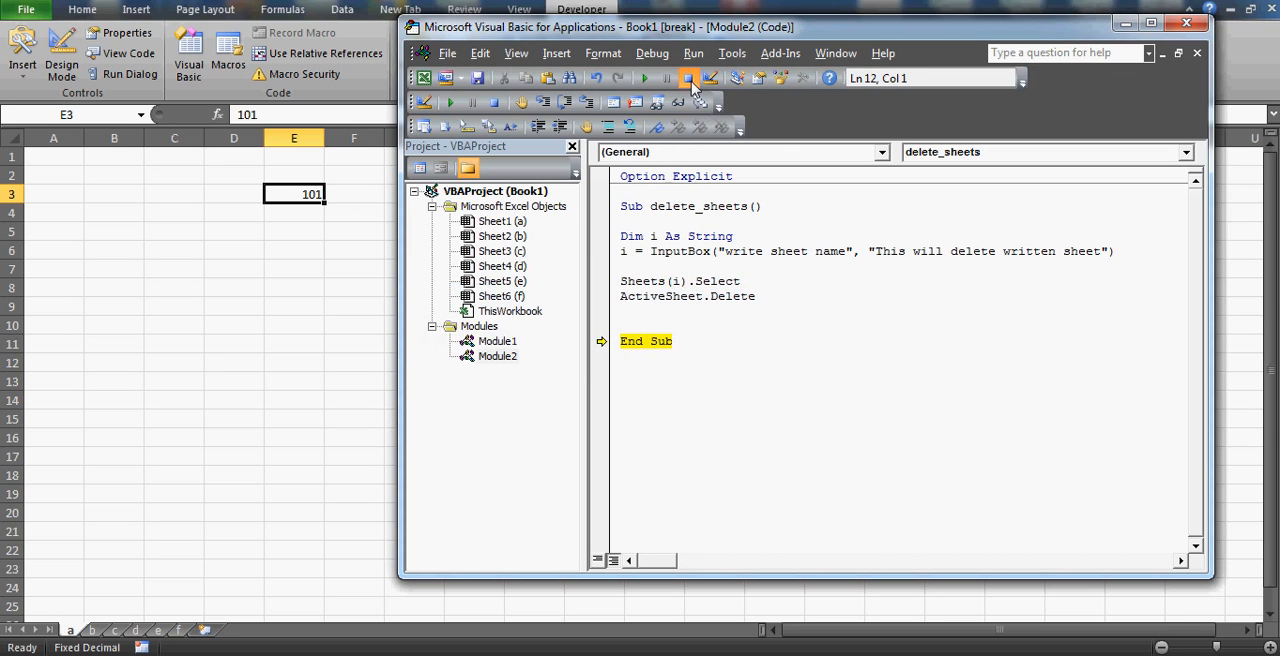
Step: Reset the run and insert Application.DisplayAlerts = False as the Sub's first line
{"action": "left_click", "coordinate": [690, 78]}
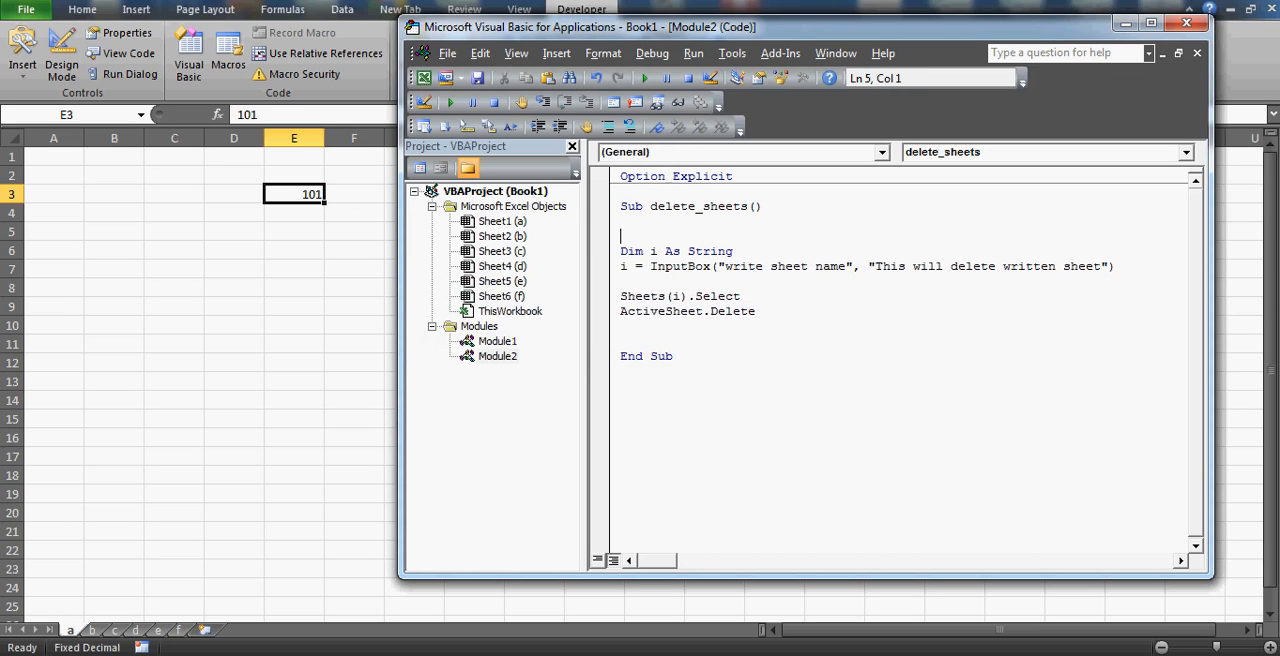
{"action": "type", "text": "application."}
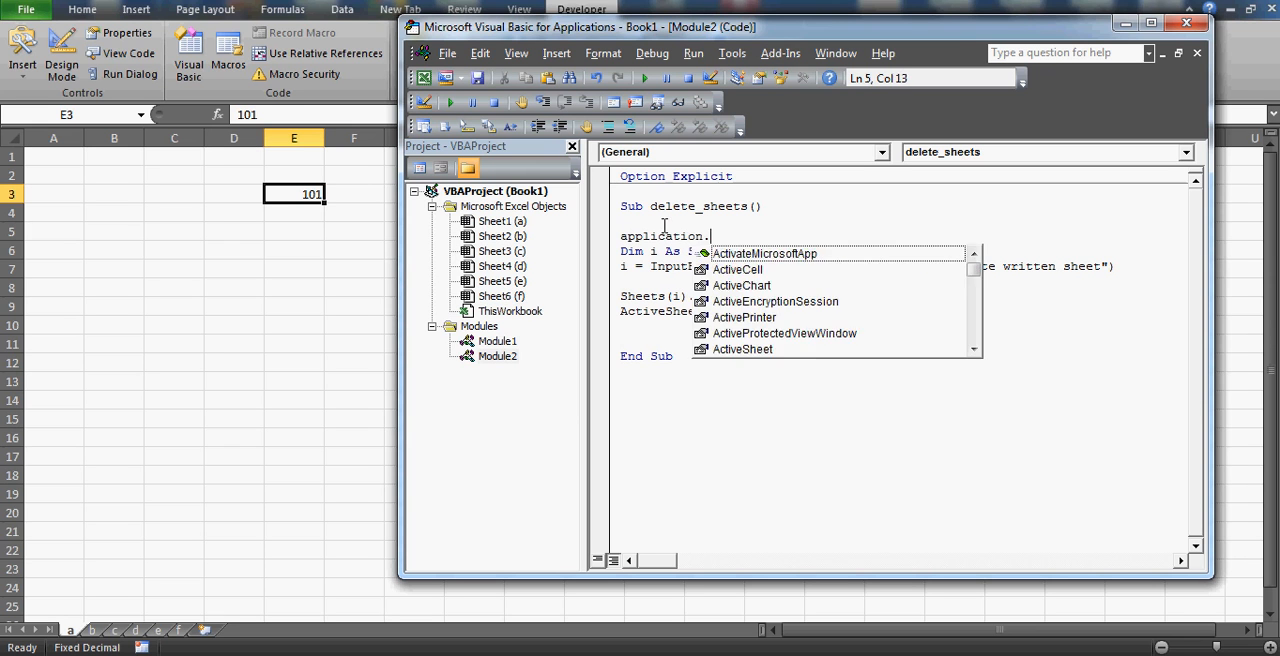
{"action": "type", "text": "DisplayAlerts = False"}
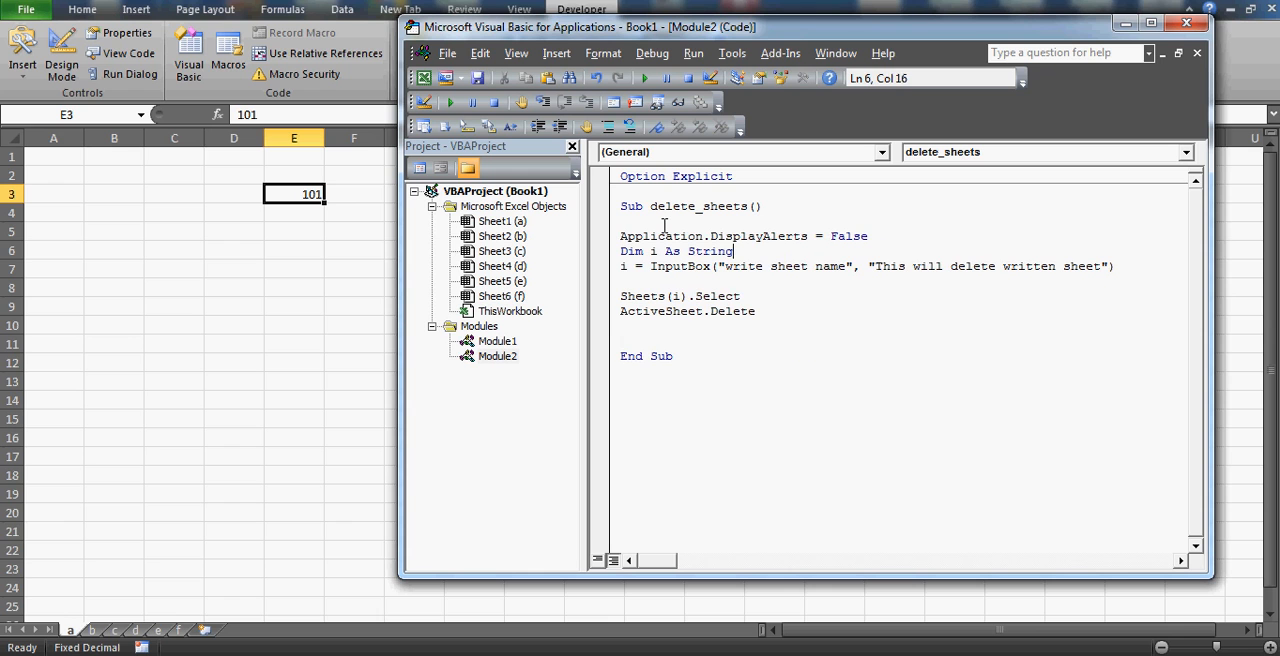
{"action": "key", "text": "Return"}
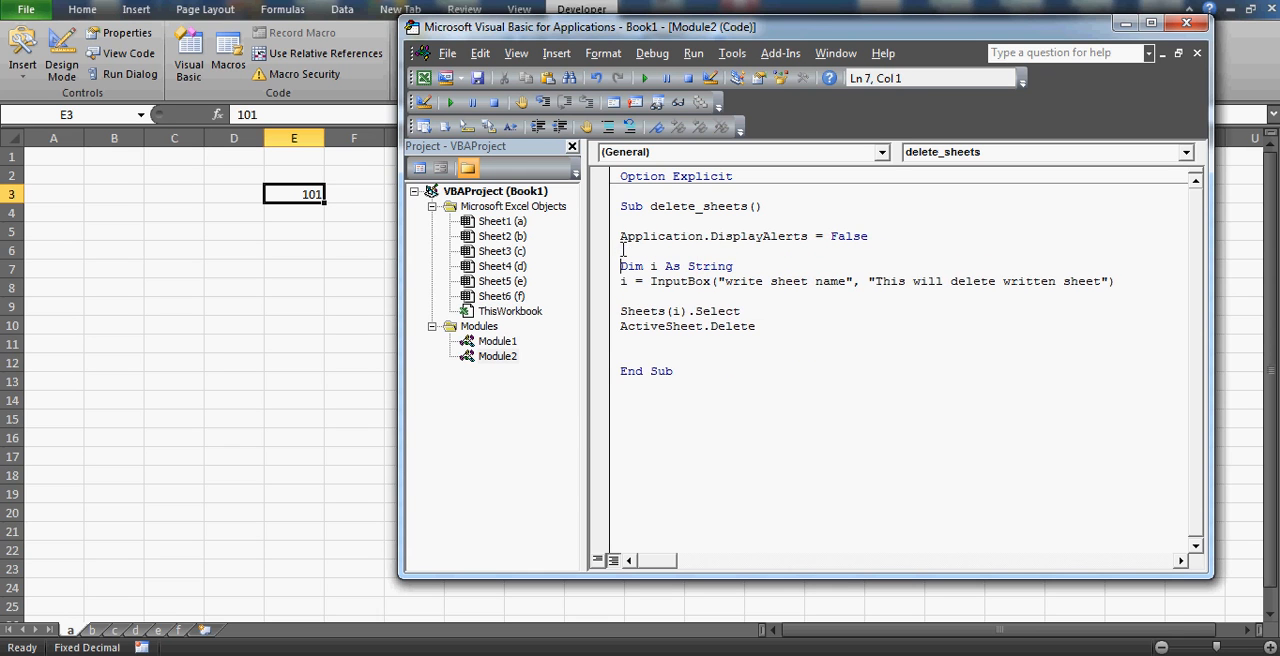
{"action": "left_click", "coordinate": [621, 311]}
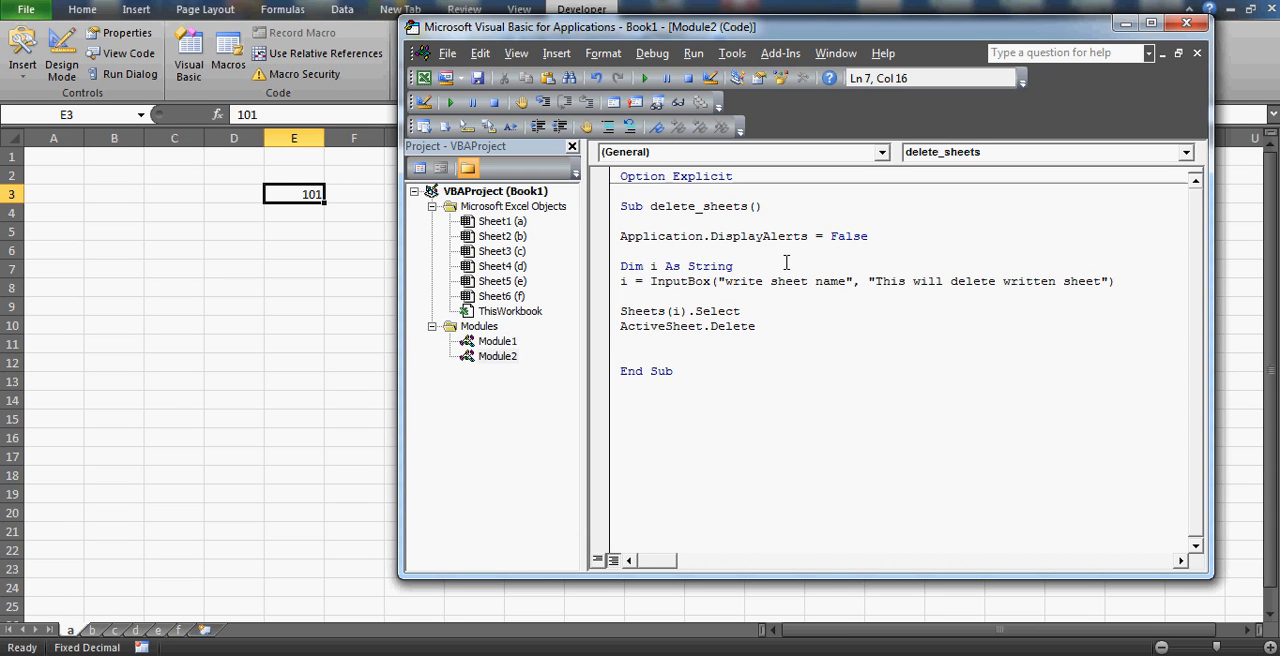
{"action": "left_click", "coordinate": [733, 266]}
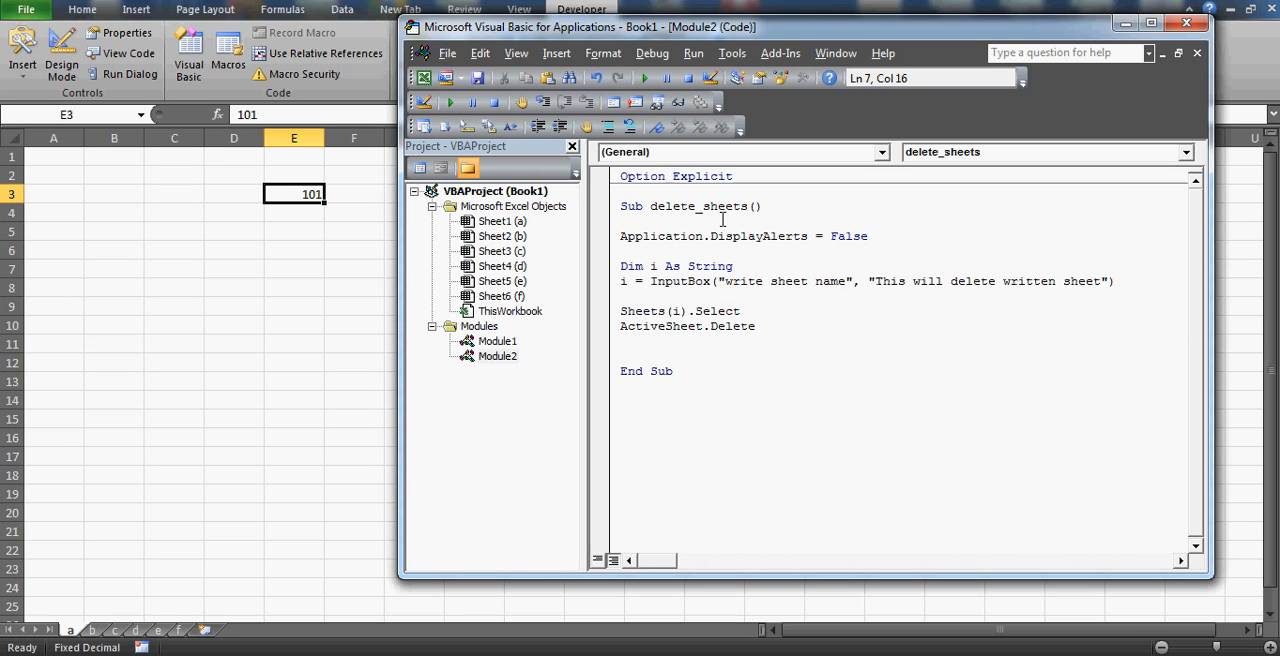
{"action": "mouse_move", "coordinate": [644, 78]}
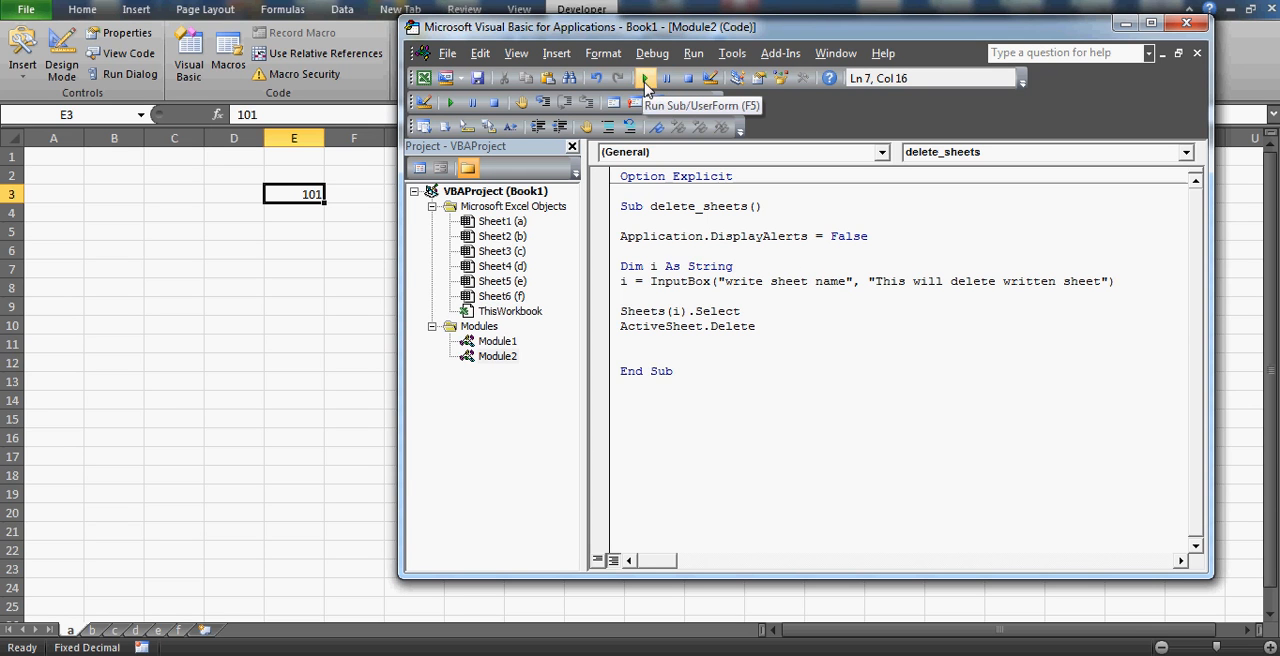
Step: Run delete_sheets and enter 'e' as the sheet to delete
{"action": "left_click", "coordinate": [645, 78]}
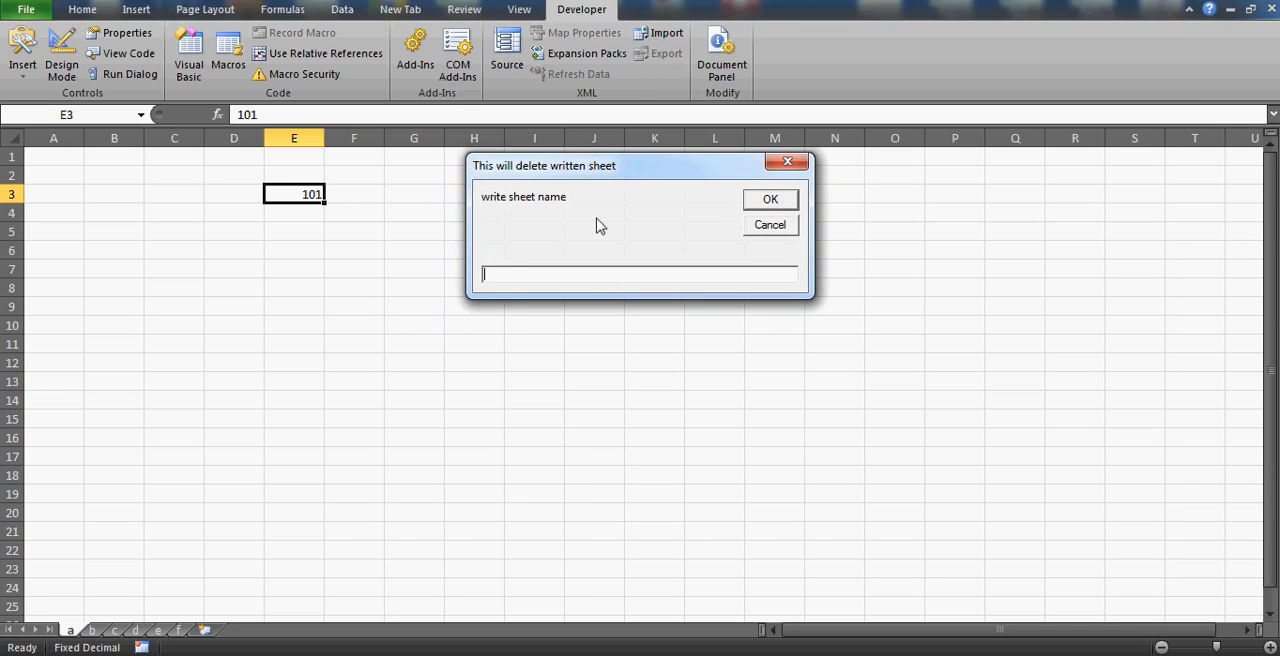
{"action": "mouse_move", "coordinate": [556, 218]}
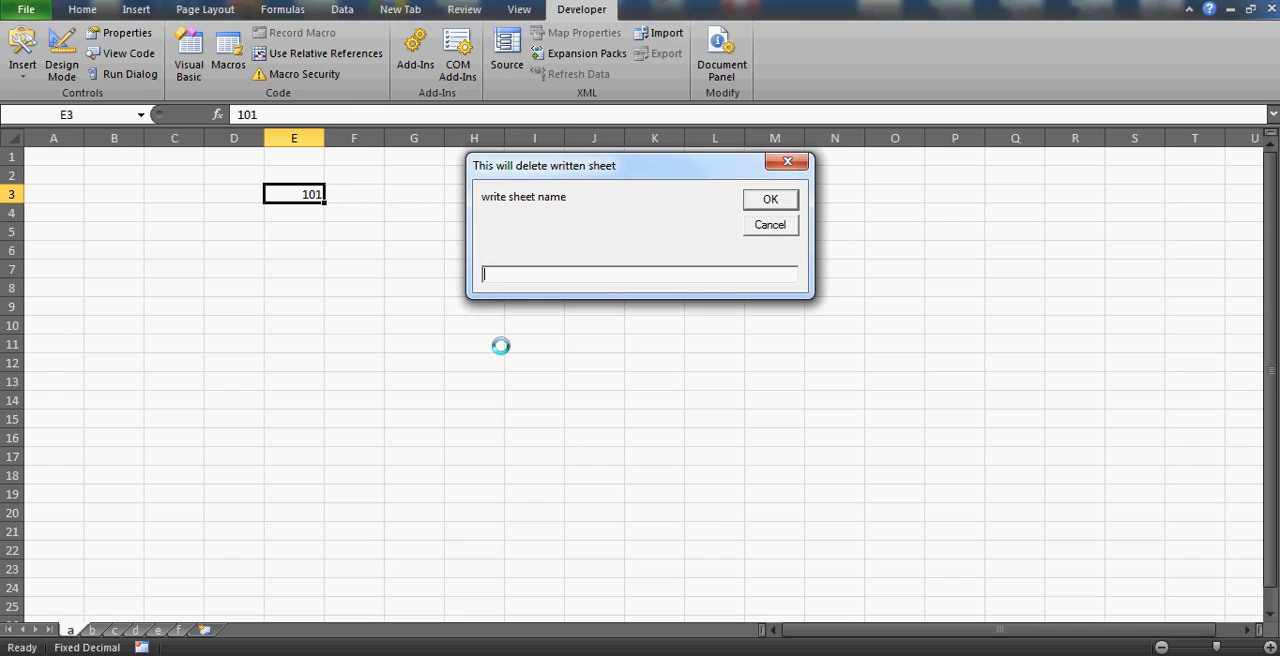
{"action": "type", "text": "e"}
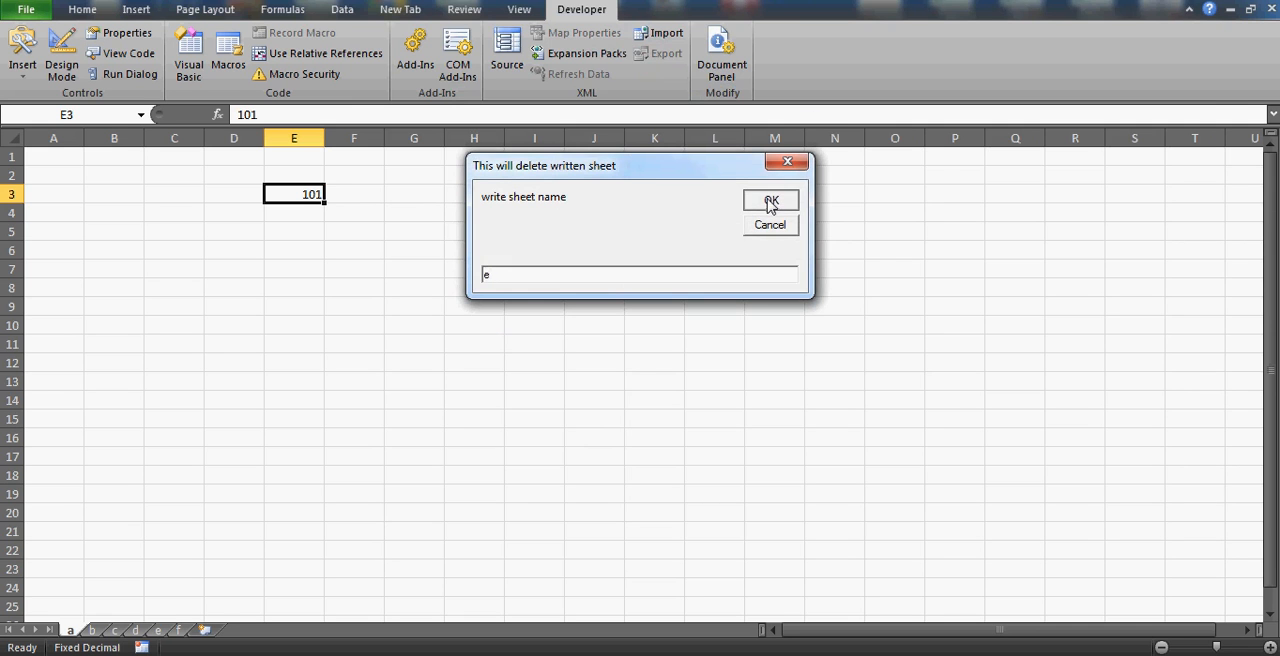
{"action": "left_click", "coordinate": [770, 199]}
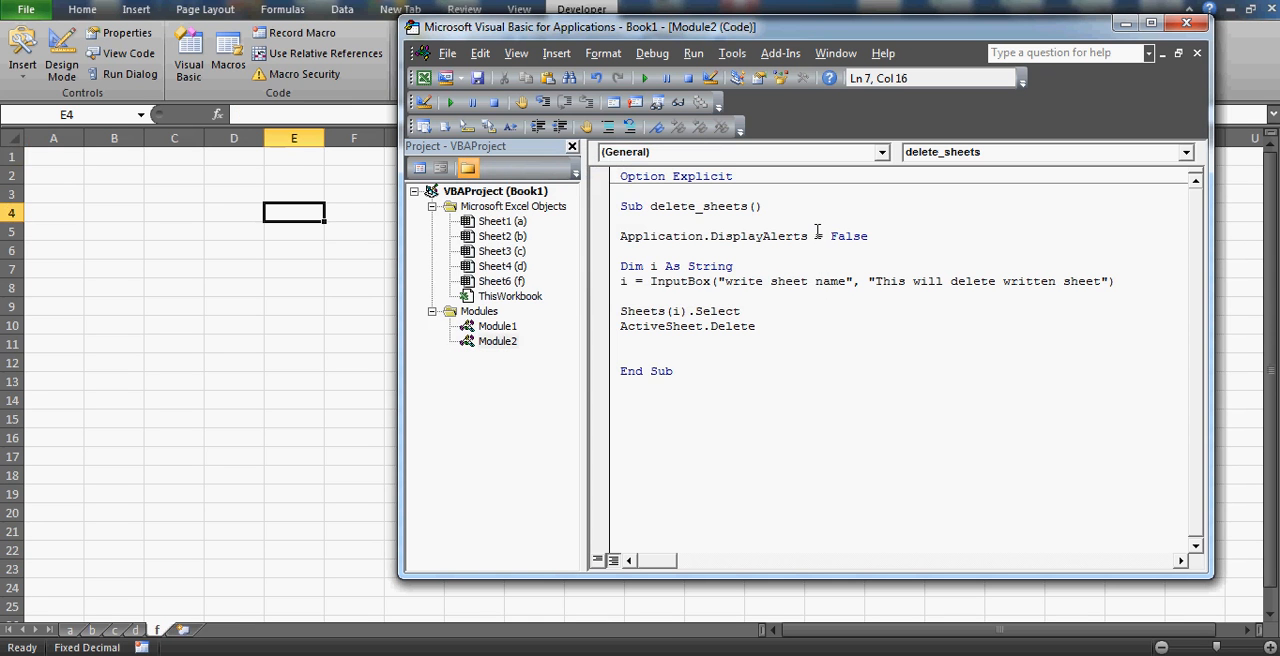
{"action": "mouse_move", "coordinate": [790, 273]}
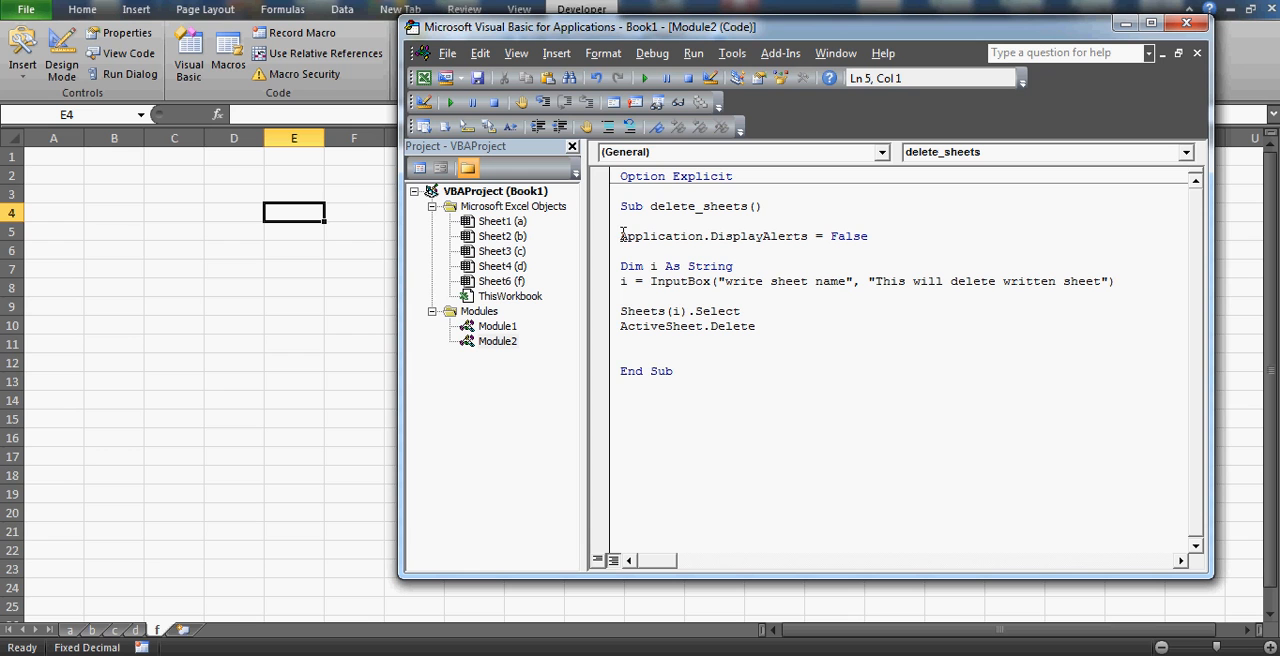
{"action": "mouse_move", "coordinate": [900, 241]}
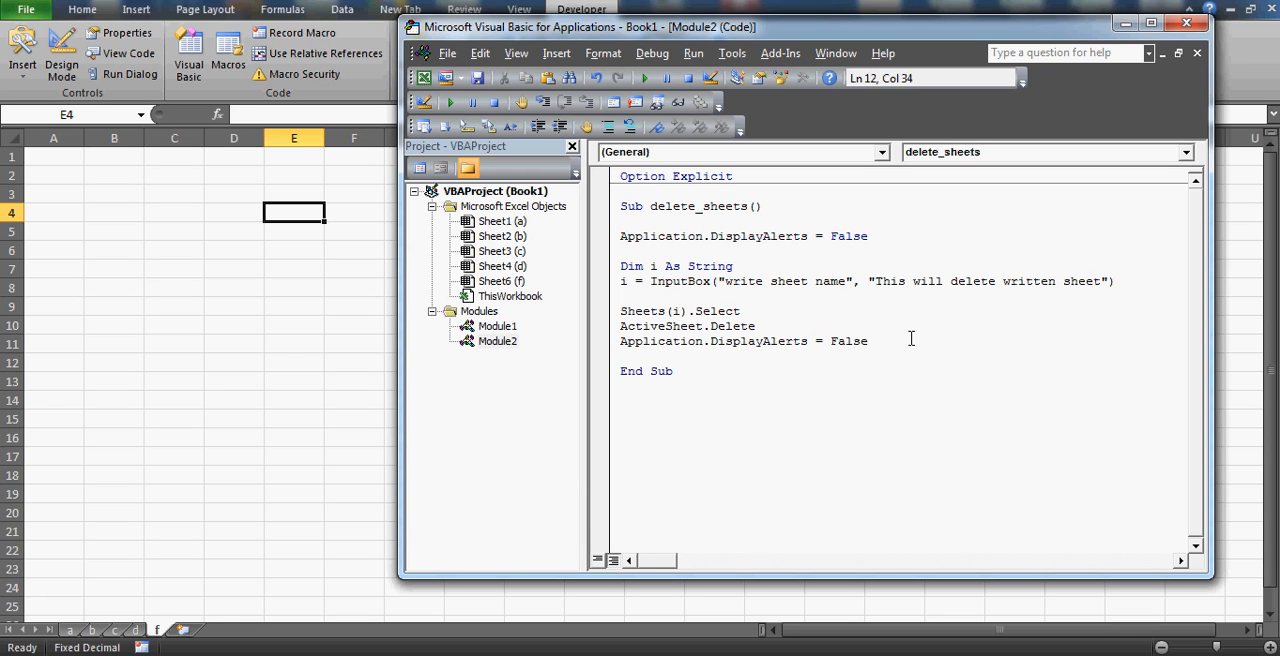
Step: Add Application.DisplayAlerts = True after the delete and comment out both DisplayAlerts lines
{"action": "type", "text": "tr"}
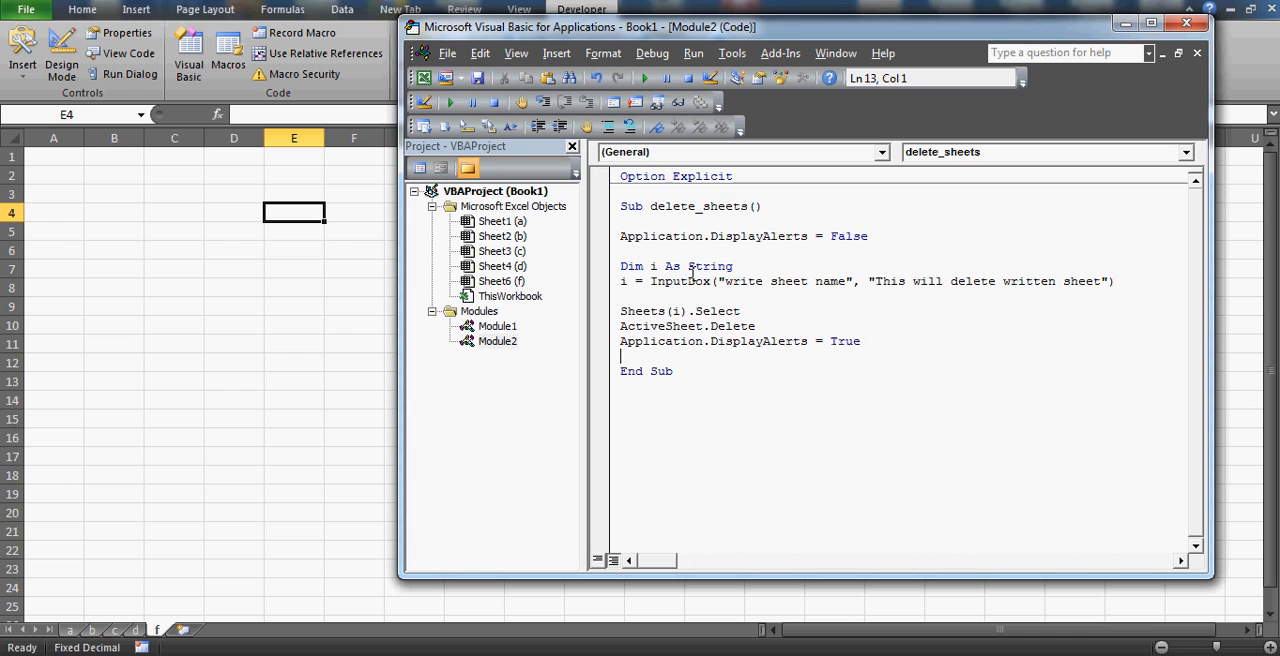
{"action": "type", "text": "'"}
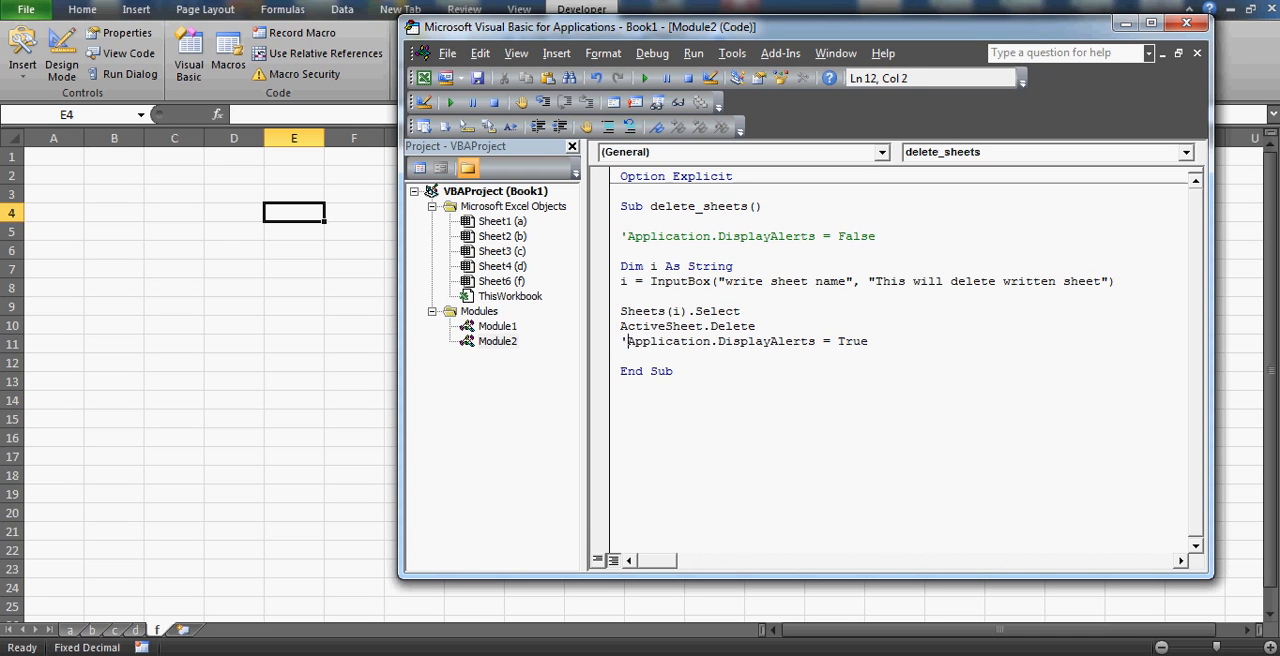
{"action": "left_click", "coordinate": [742, 311]}
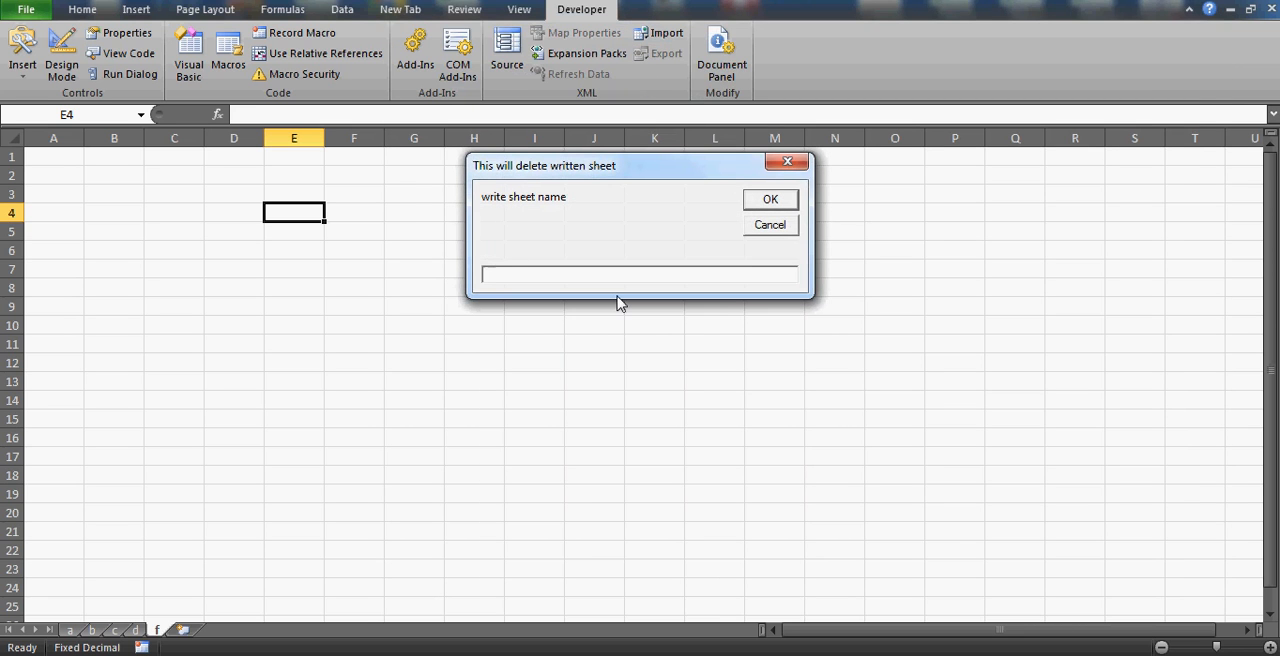
{"action": "mouse_move", "coordinate": [451, 463]}
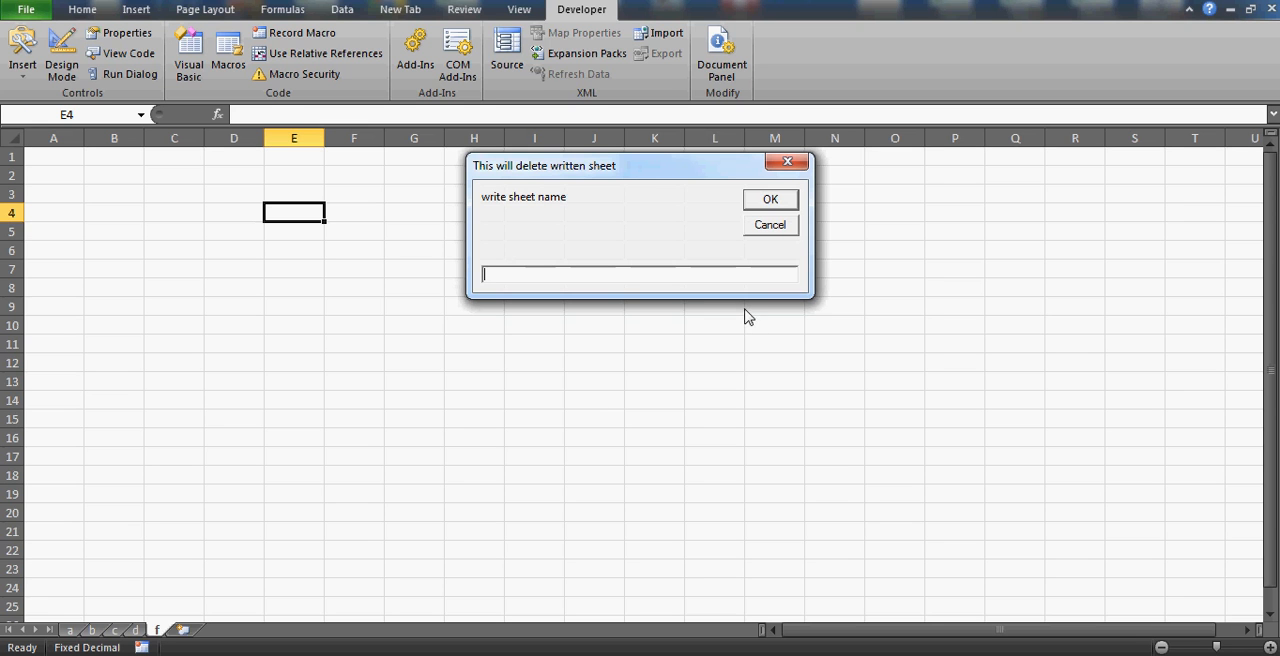
Step: Enter c in the delete_sheets InputBox and confirm deleting sheet c
{"action": "type", "text": "c"}
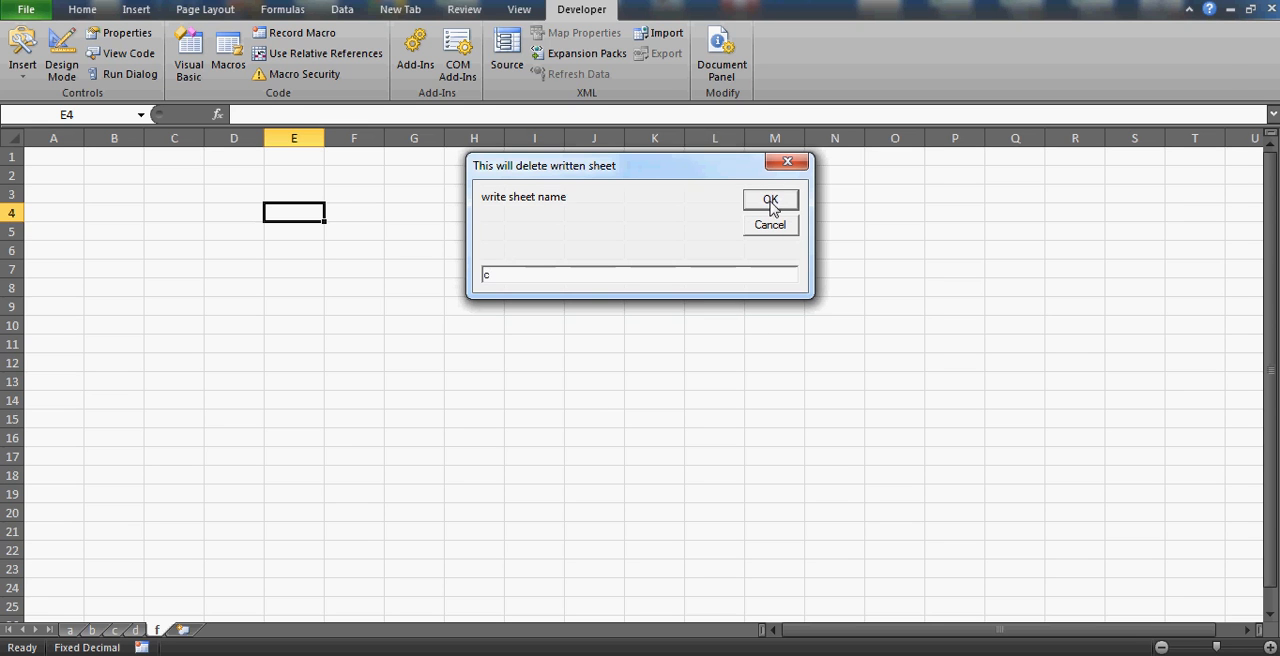
{"action": "left_click", "coordinate": [770, 199]}
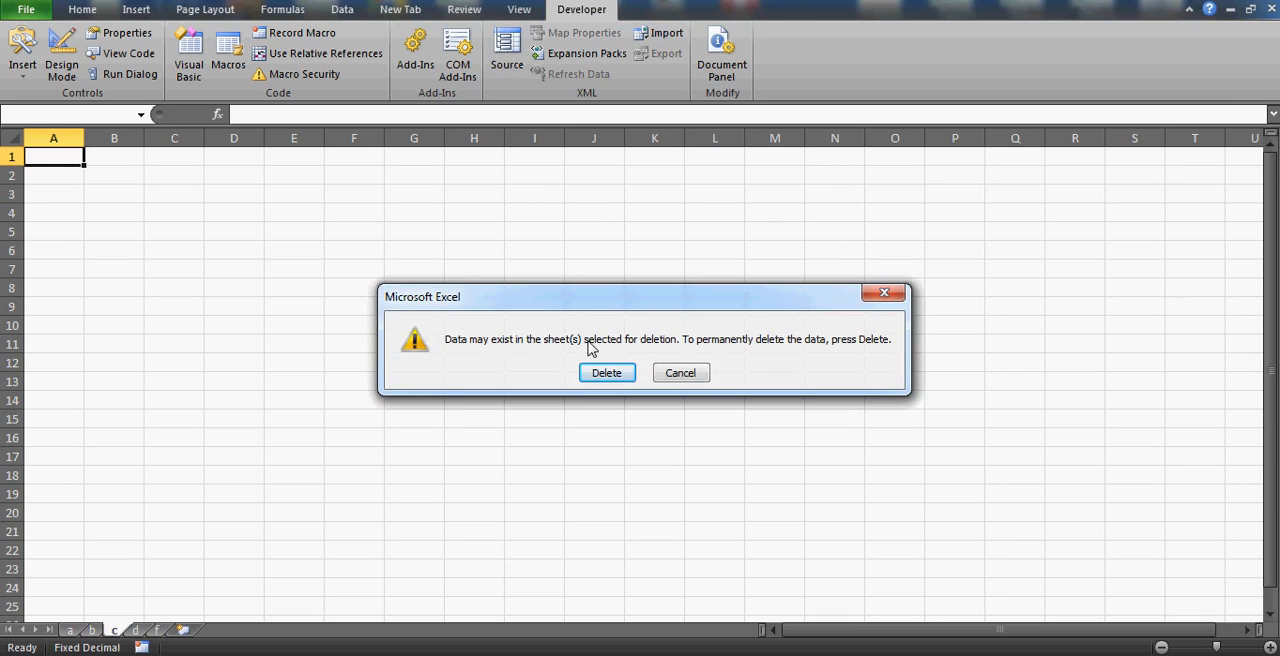
{"action": "mouse_move", "coordinate": [676, 345]}
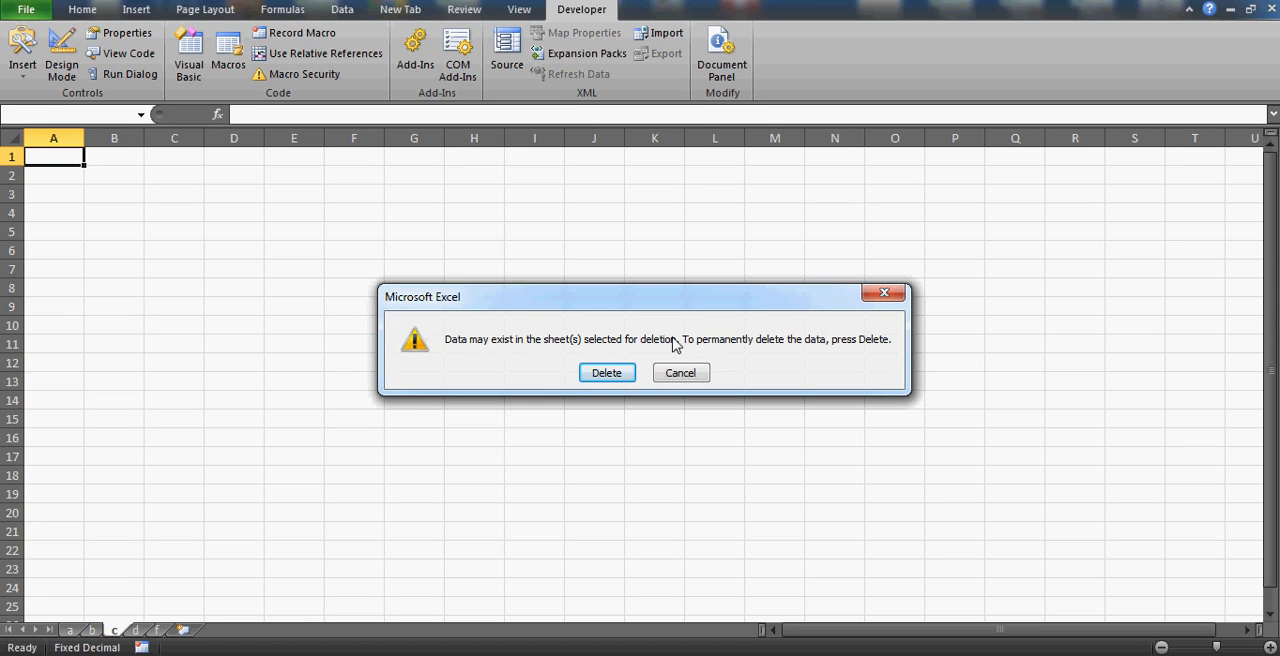
{"action": "mouse_move", "coordinate": [375, 357]}
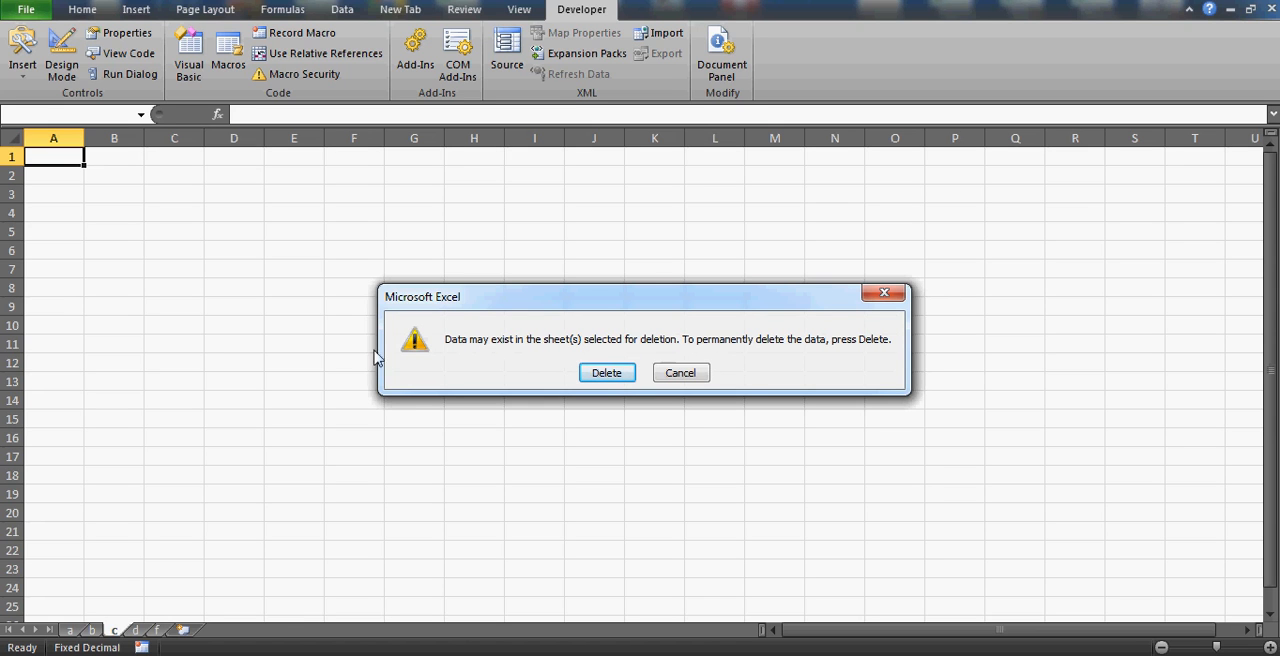
{"action": "mouse_move", "coordinate": [205, 238]}
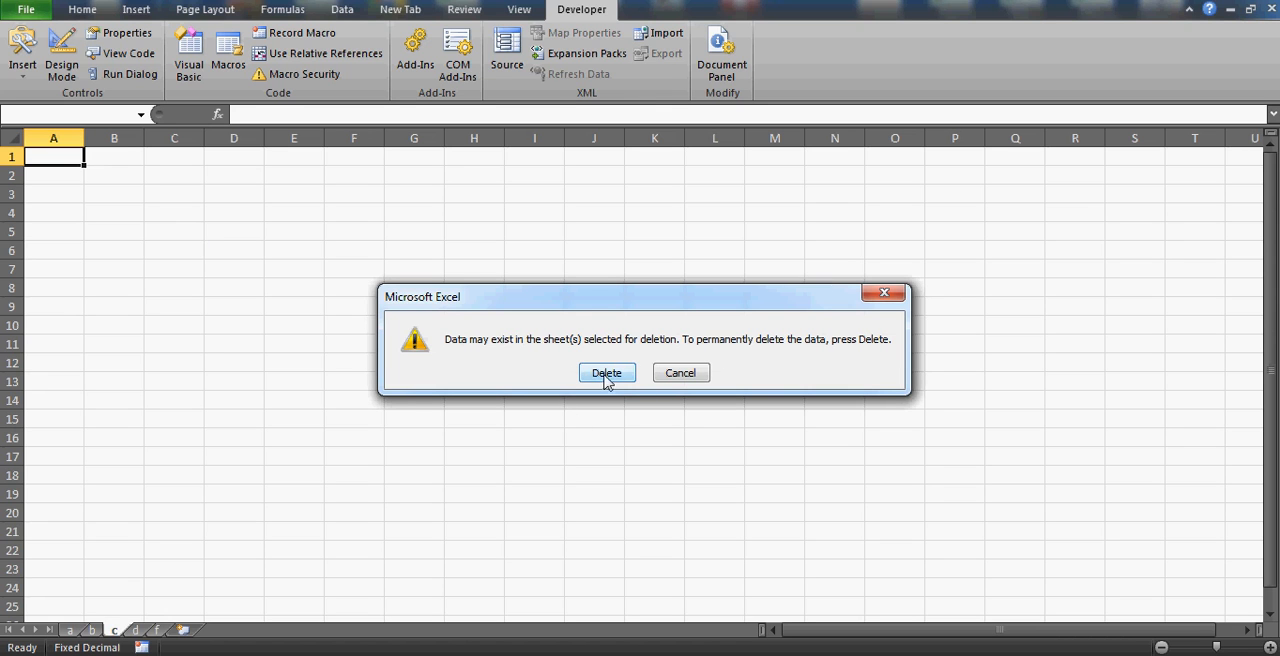
{"action": "mouse_move", "coordinate": [680, 373]}
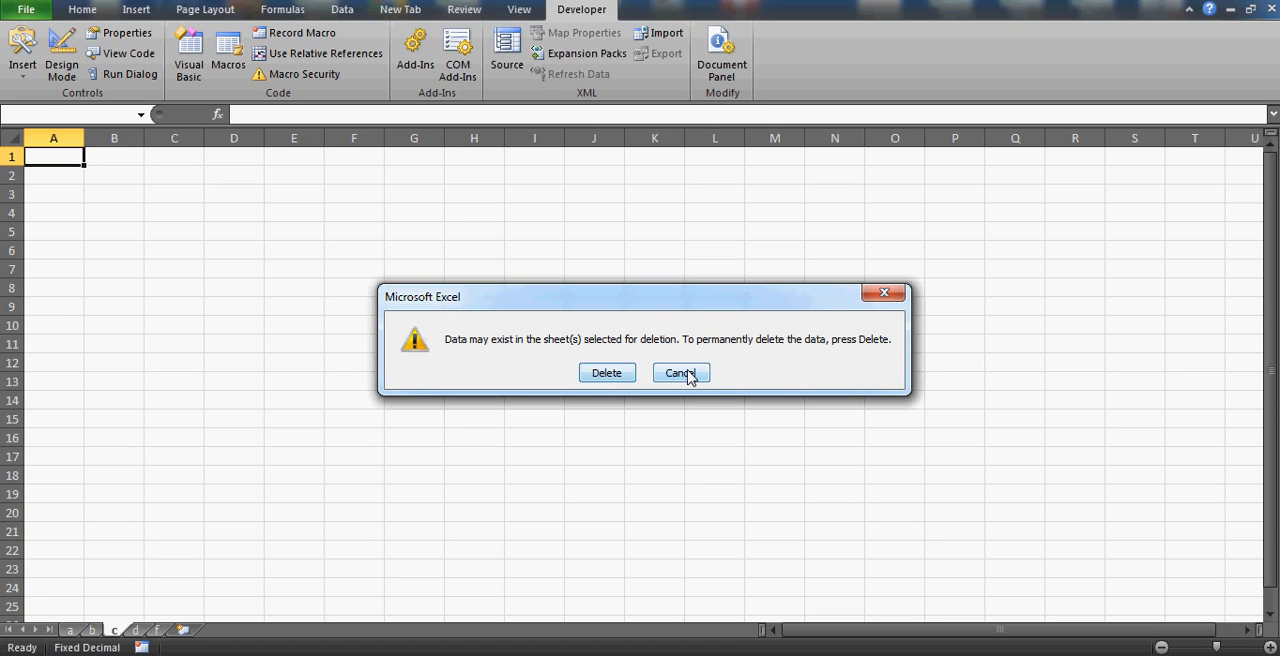
{"action": "mouse_move", "coordinate": [607, 373]}
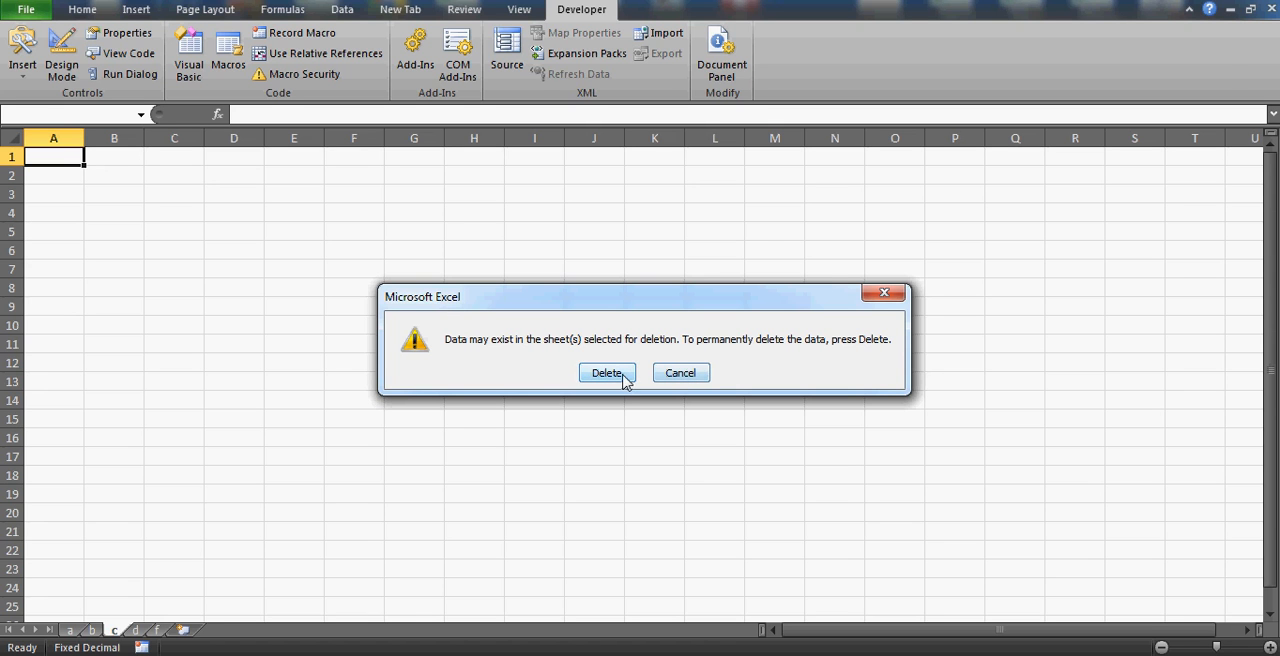
{"action": "left_click", "coordinate": [607, 372]}
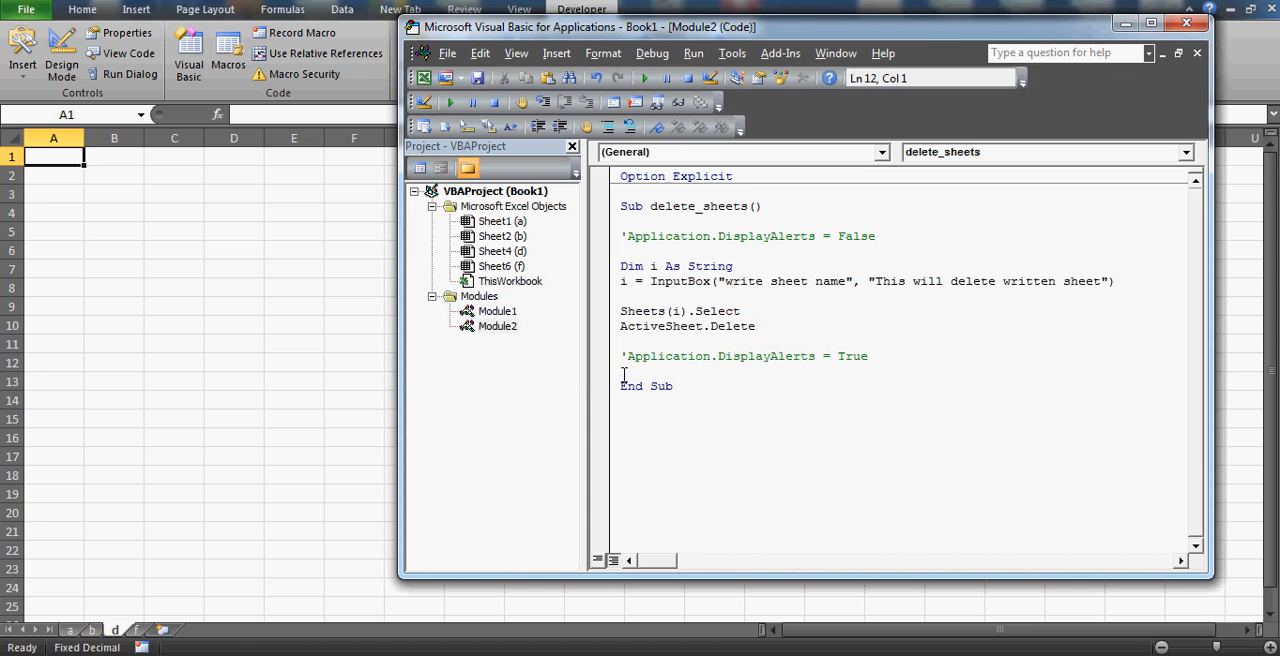
{"action": "mouse_move", "coordinate": [585, 418]}
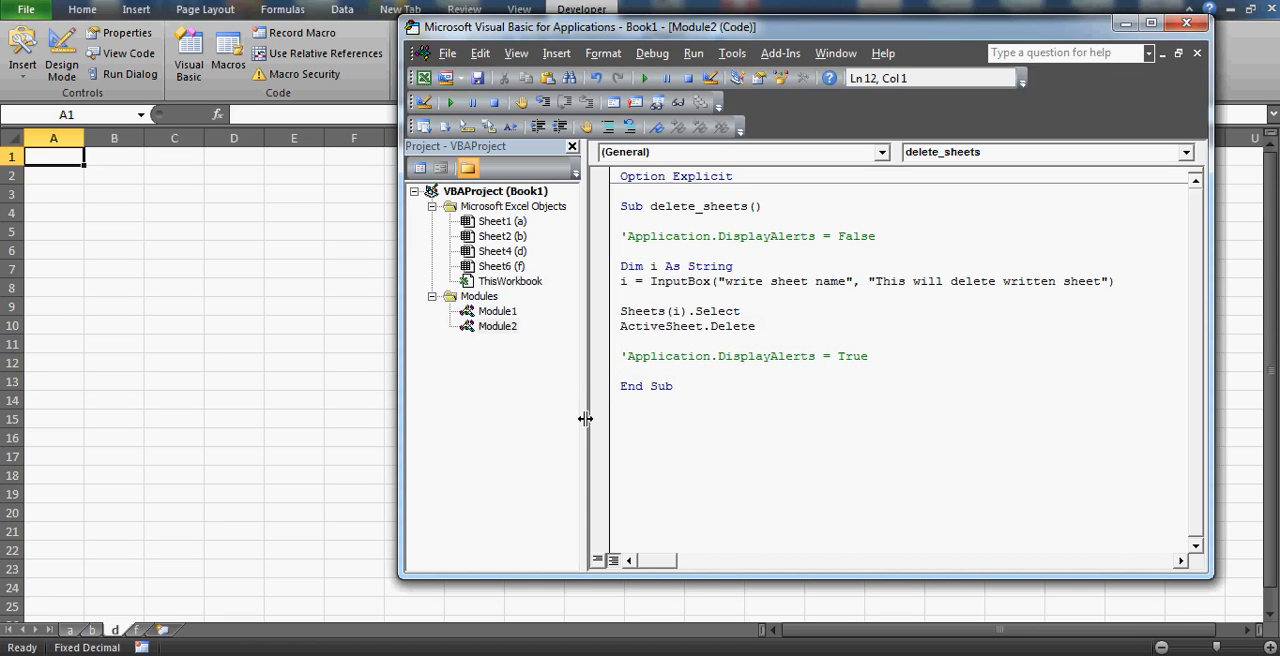
Step: Uncomment both Application.DisplayAlerts lines in delete_sheets so they run again
{"action": "left_click", "coordinate": [627, 236]}
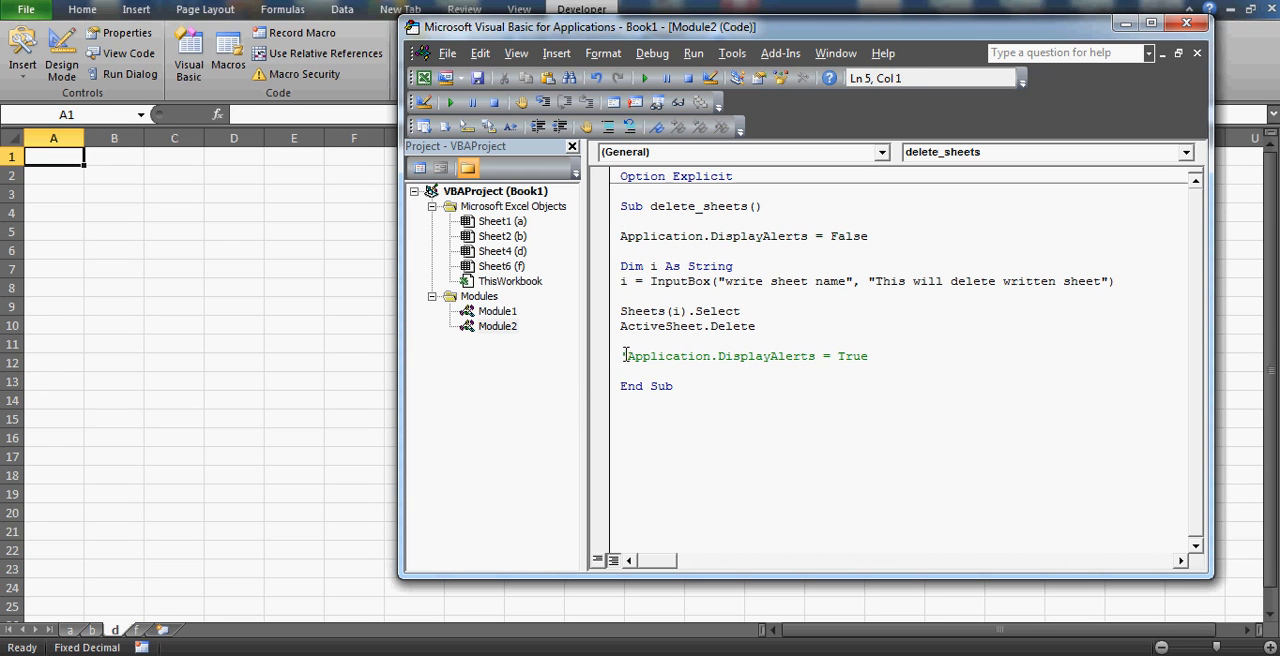
{"action": "left_click", "coordinate": [951, 268]}
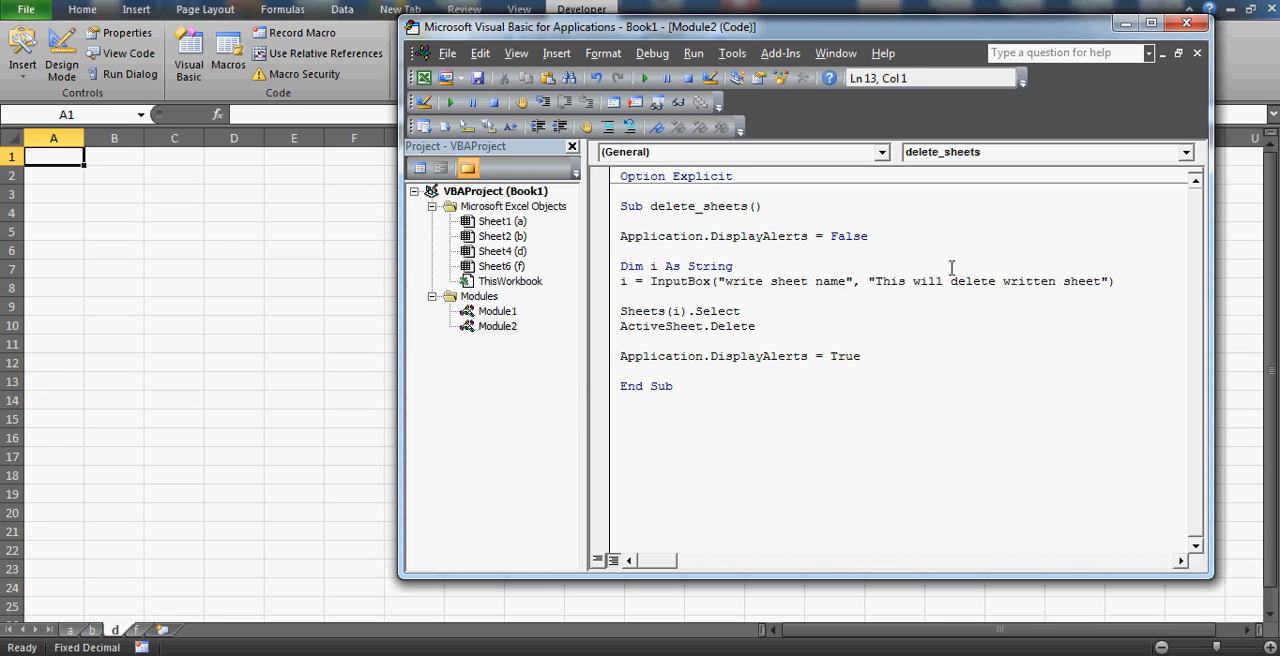
{"action": "left_click", "coordinate": [624, 251]}
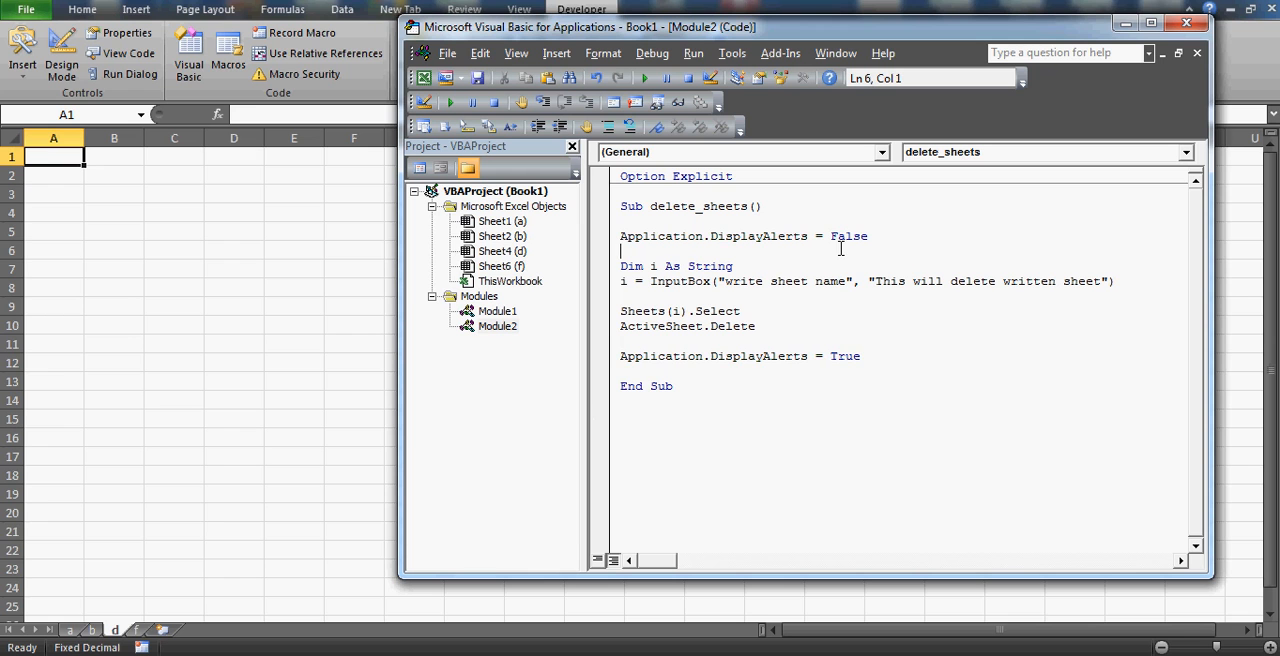
{"action": "mouse_move", "coordinate": [877, 356]}
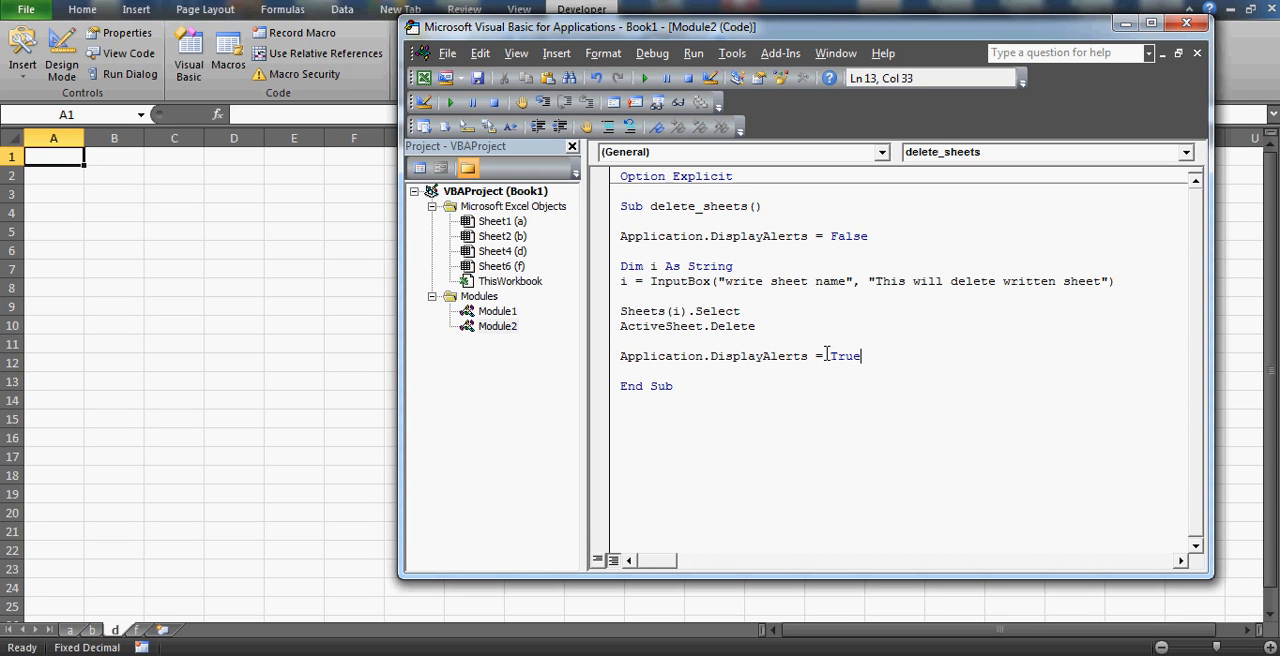
{"action": "mouse_move", "coordinate": [893, 355]}
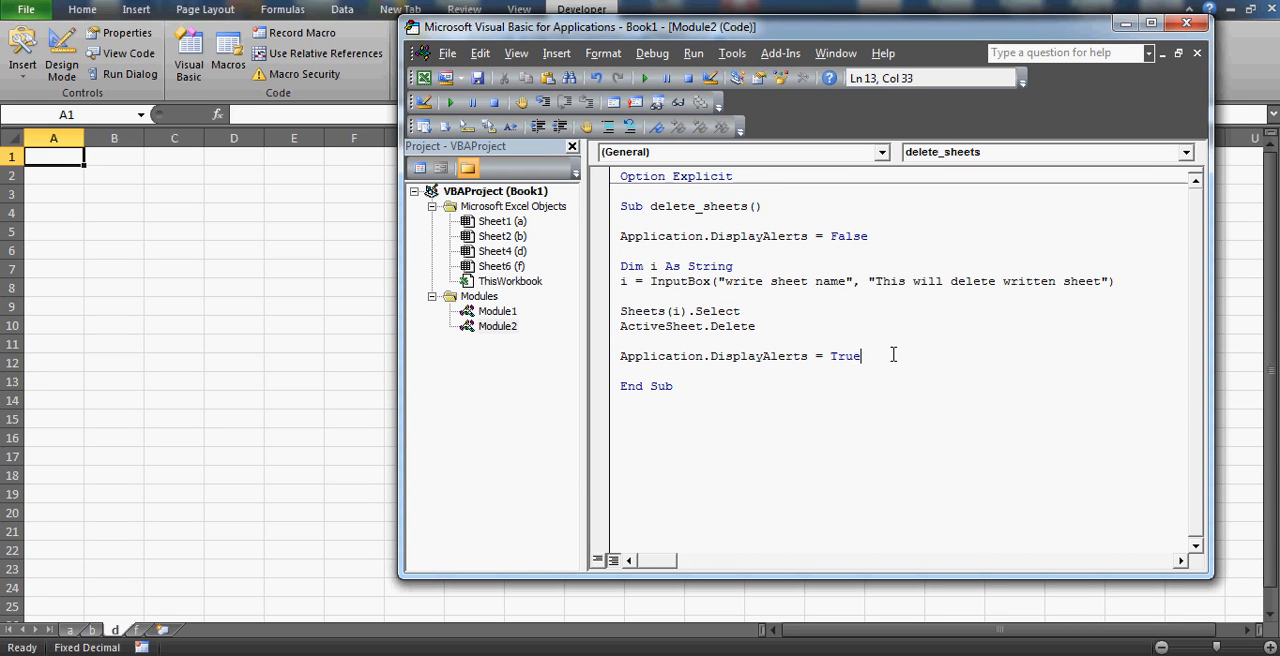
{"action": "mouse_move", "coordinate": [714, 252]}
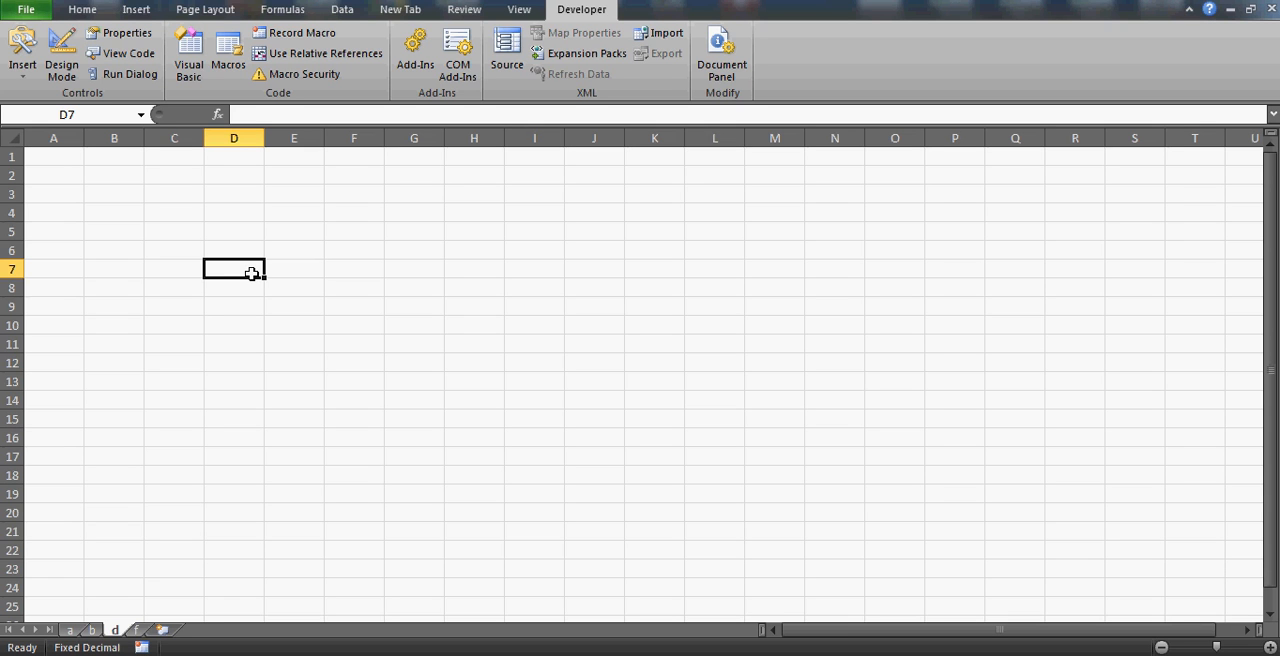
{"action": "mouse_move", "coordinate": [248, 638]}
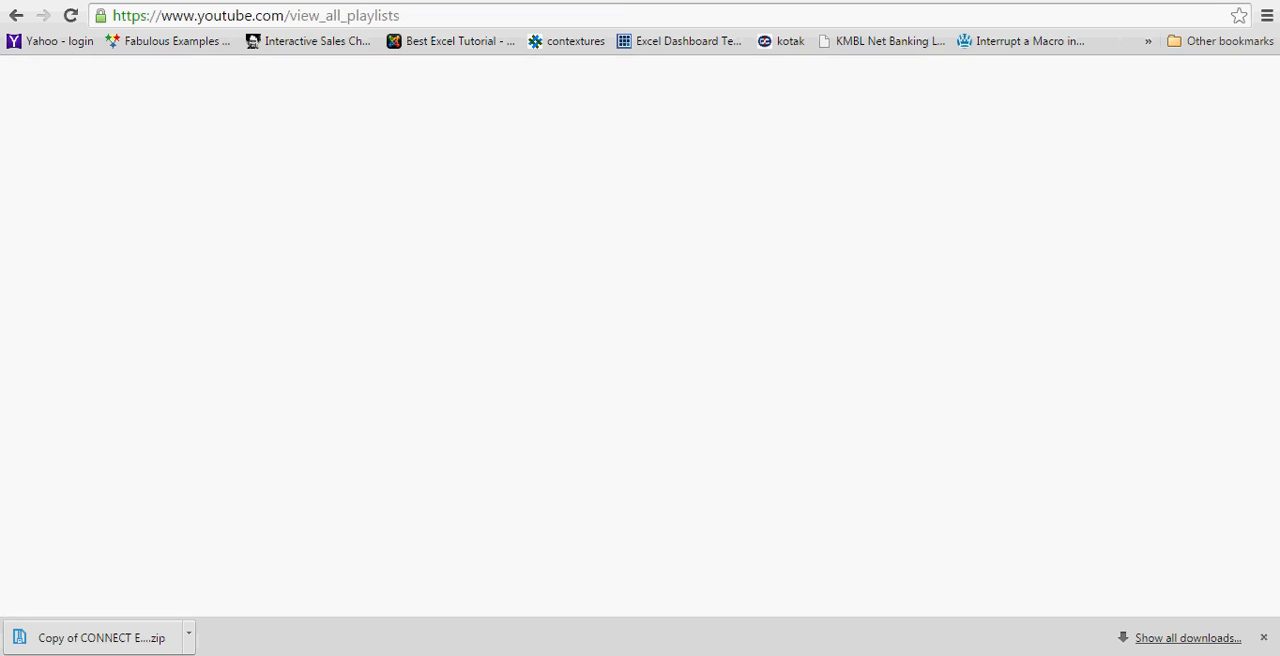
{"action": "mouse_move", "coordinate": [417, 275]}
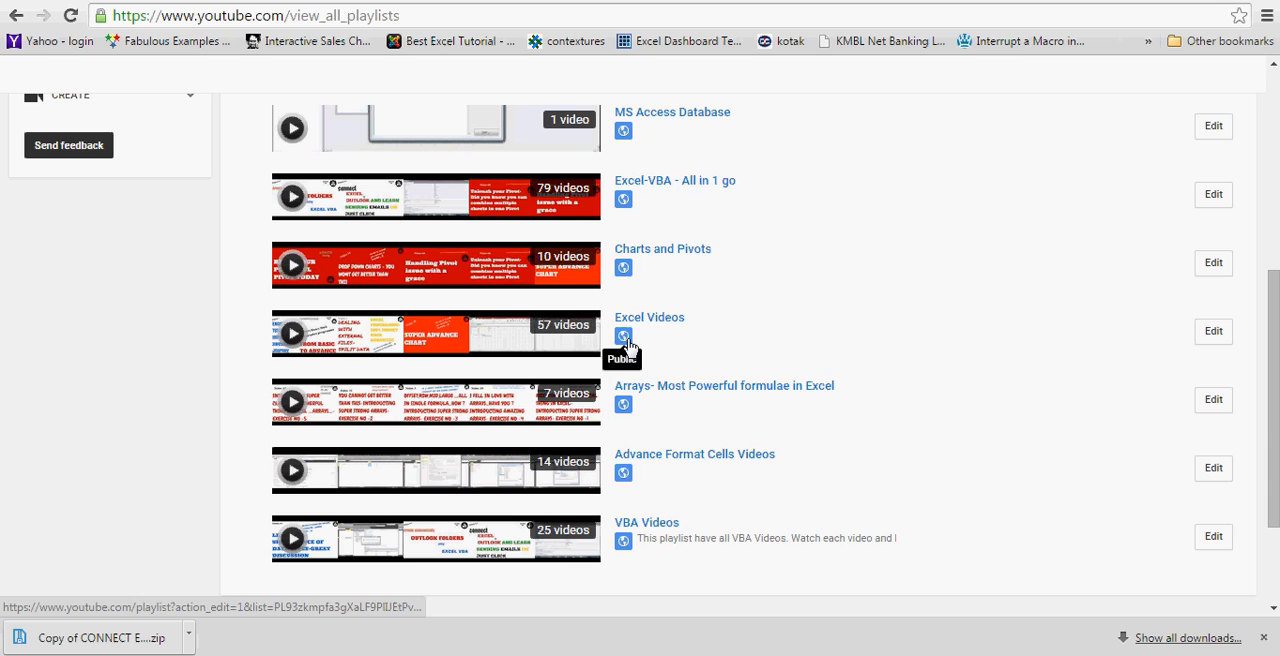
{"action": "mouse_move", "coordinate": [665, 540]}
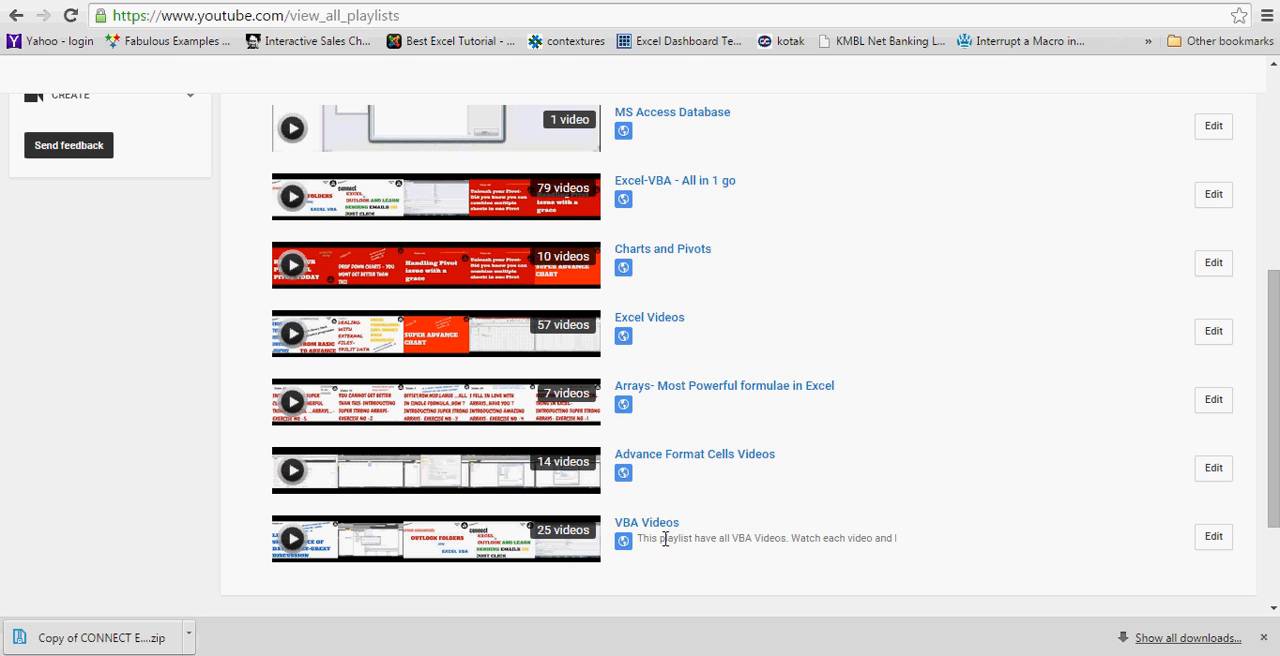
{"action": "mouse_move", "coordinate": [649, 317]}
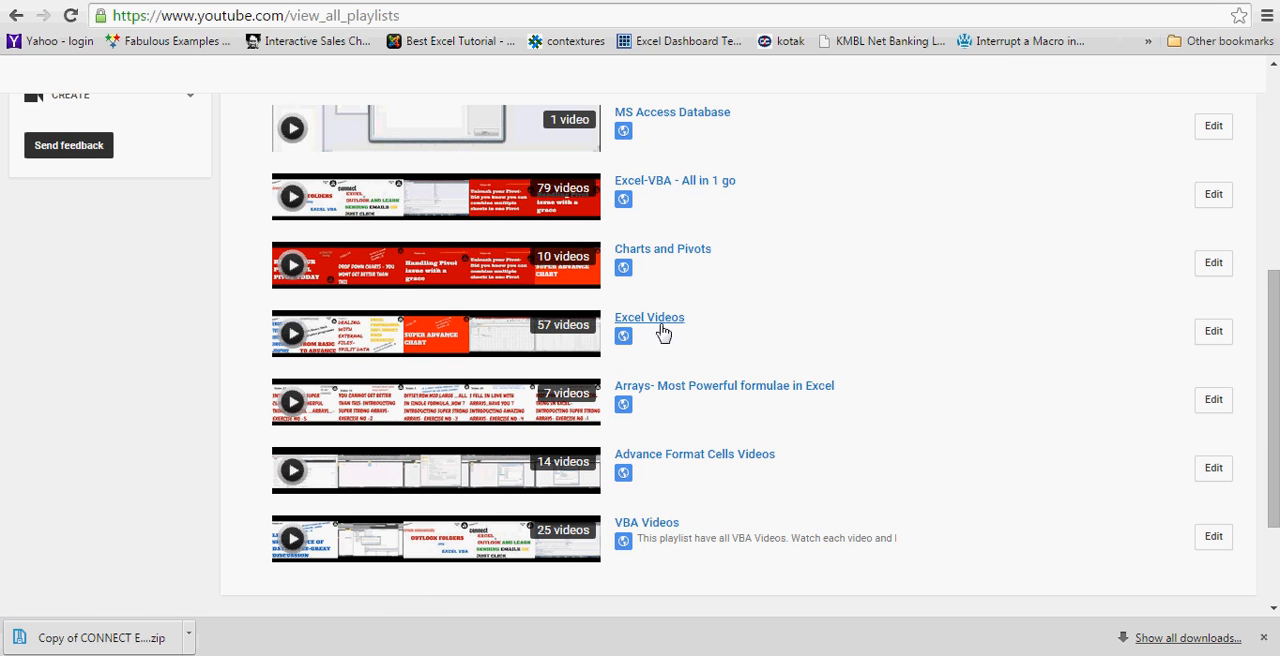
{"action": "mouse_move", "coordinate": [1243, 432]}
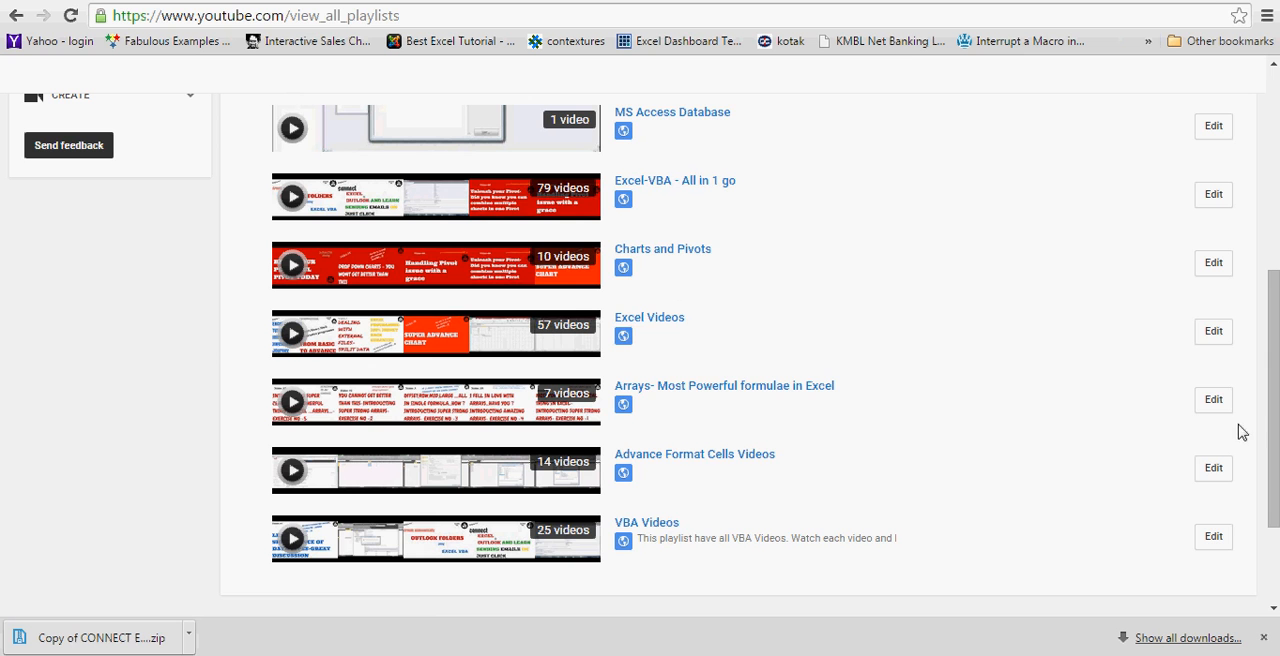
{"action": "scroll", "scroll_direction": "up", "scroll_amount": 3}
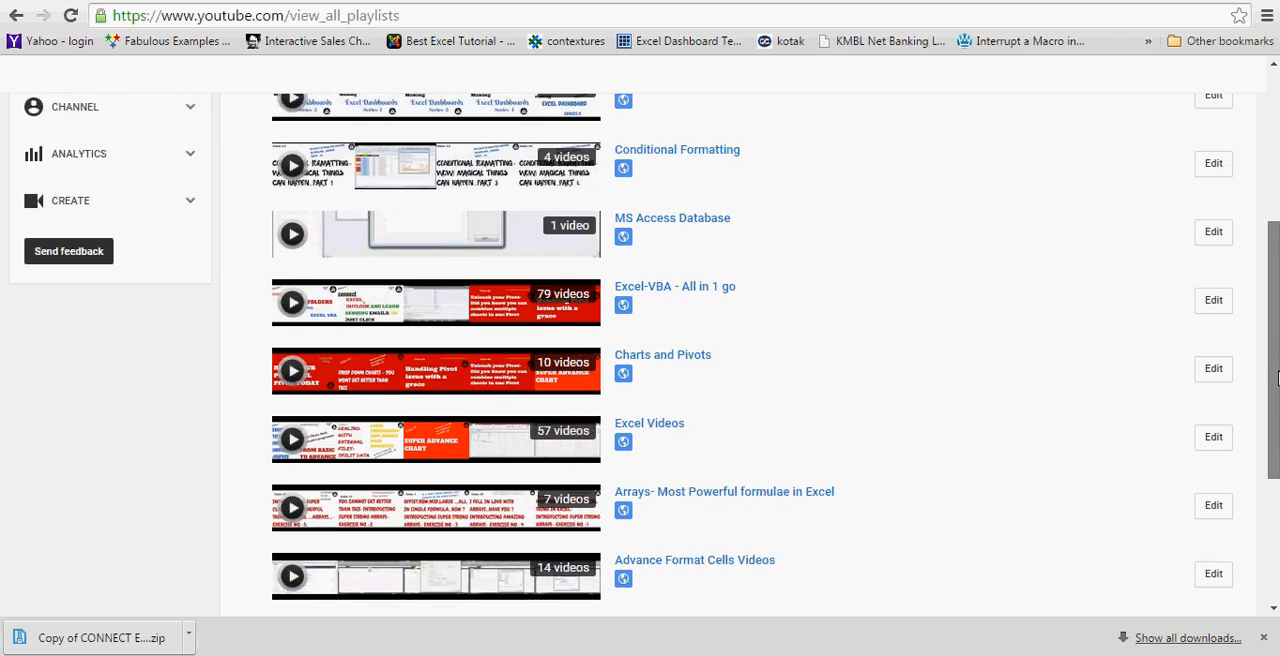
{"action": "scroll", "scroll_direction": "up", "scroll_amount": 3}
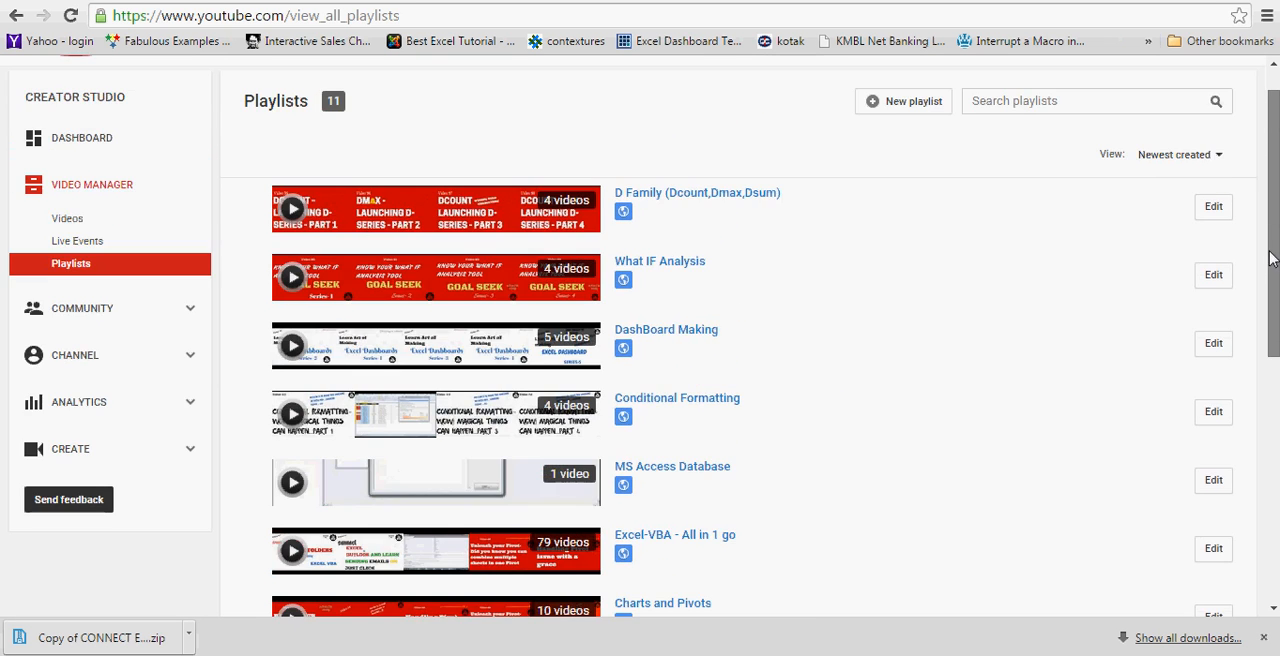
{"action": "scroll", "scroll_direction": "down", "scroll_amount": 3}
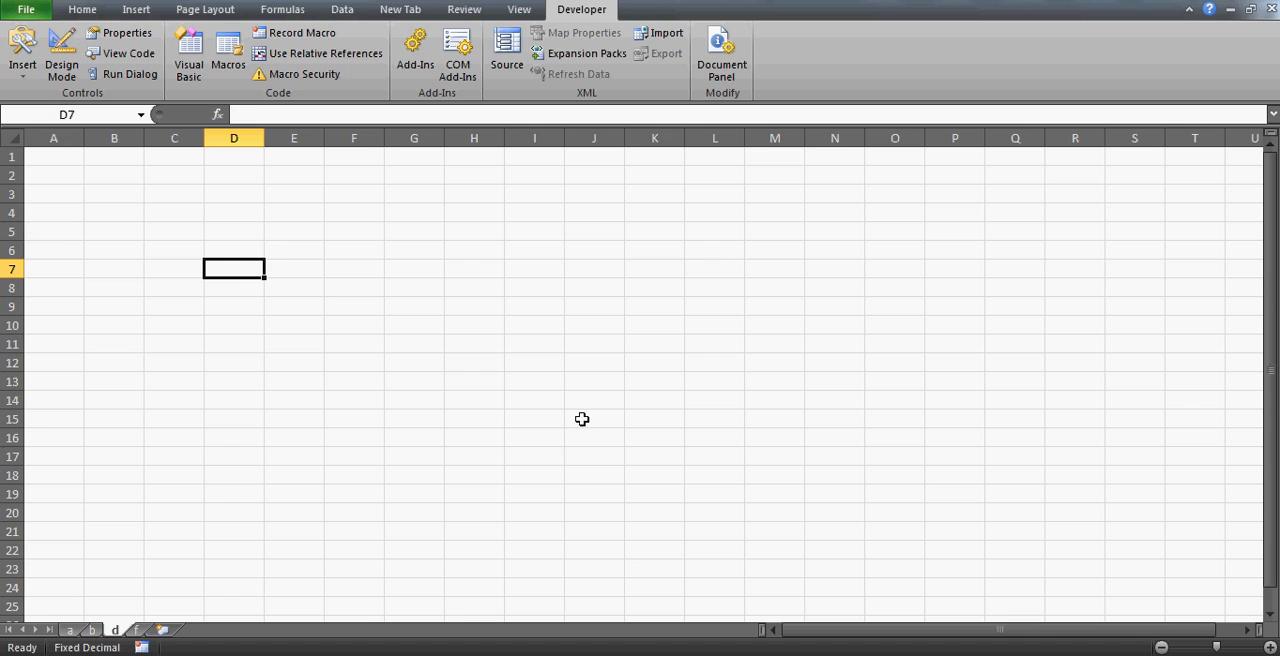
{"action": "mouse_move", "coordinate": [263, 265]}
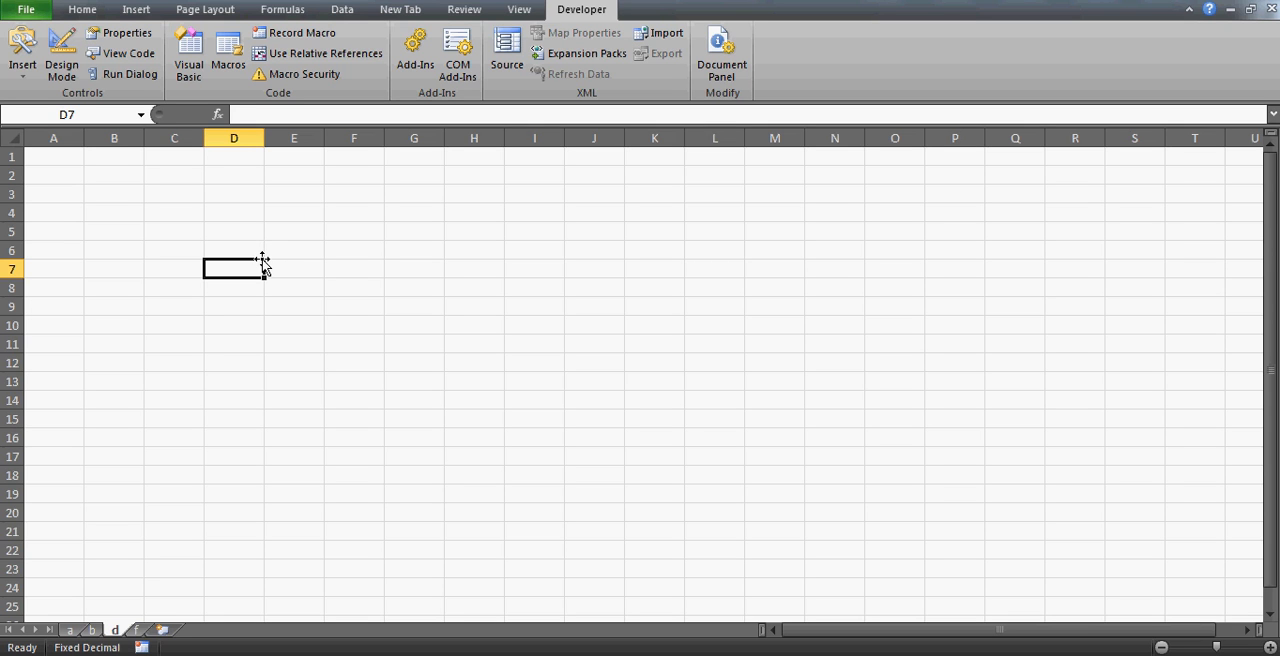